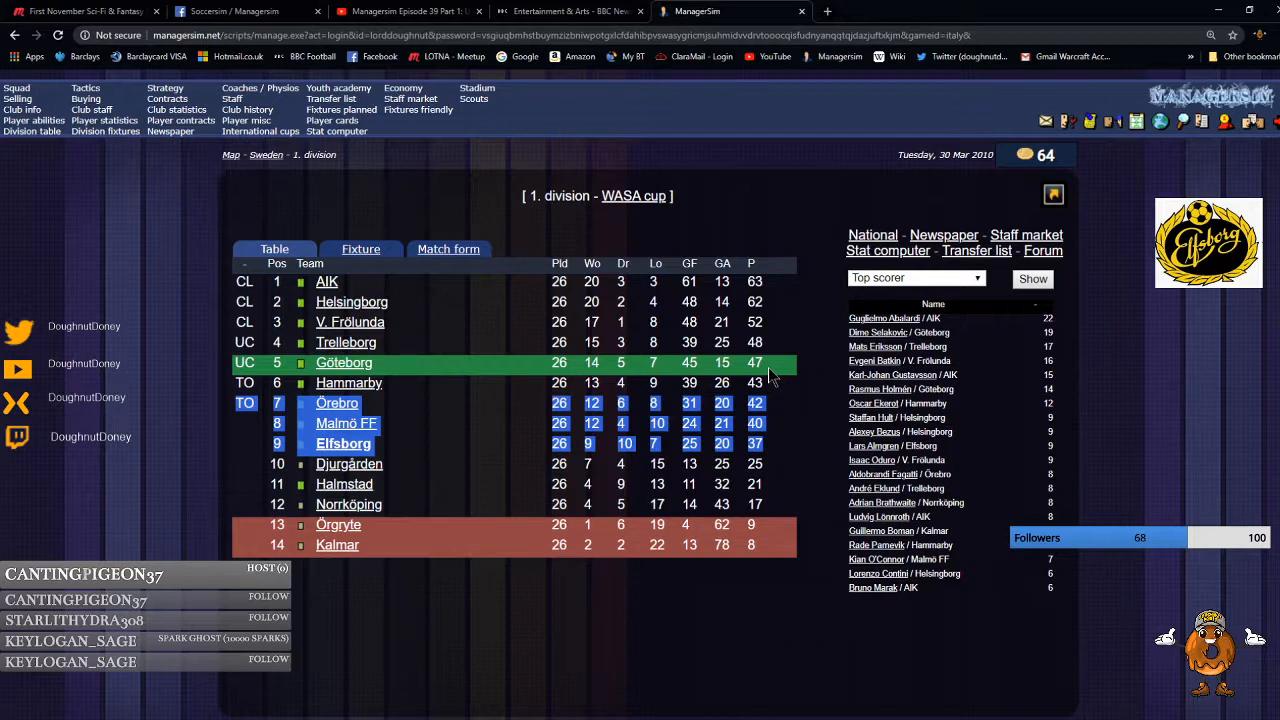
mouse_move(756, 604)
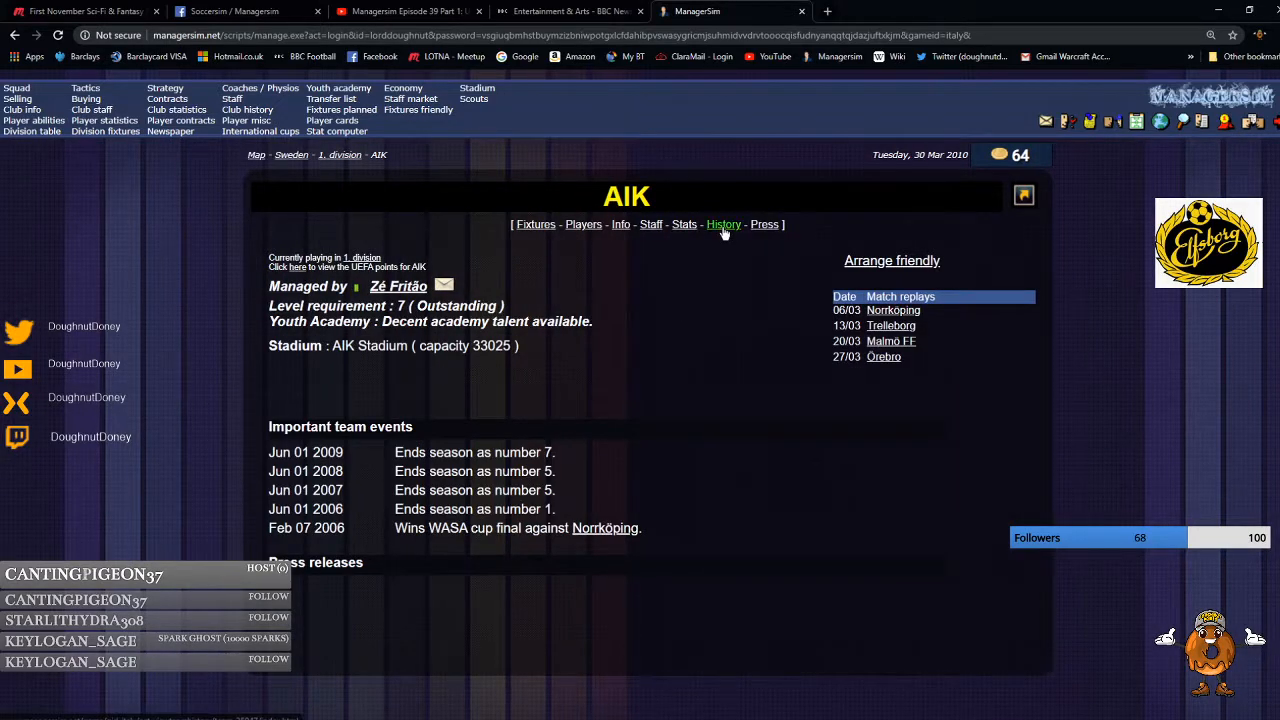
left_click(724, 224)
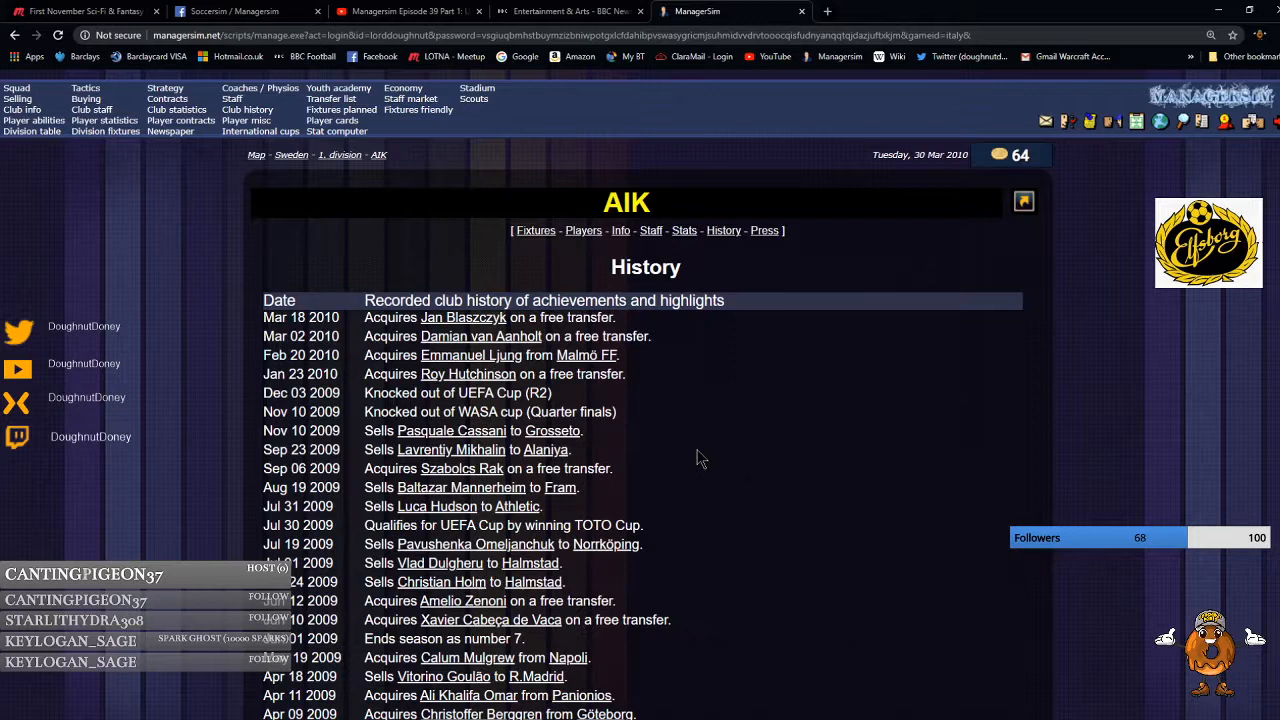
mouse_move(752, 414)
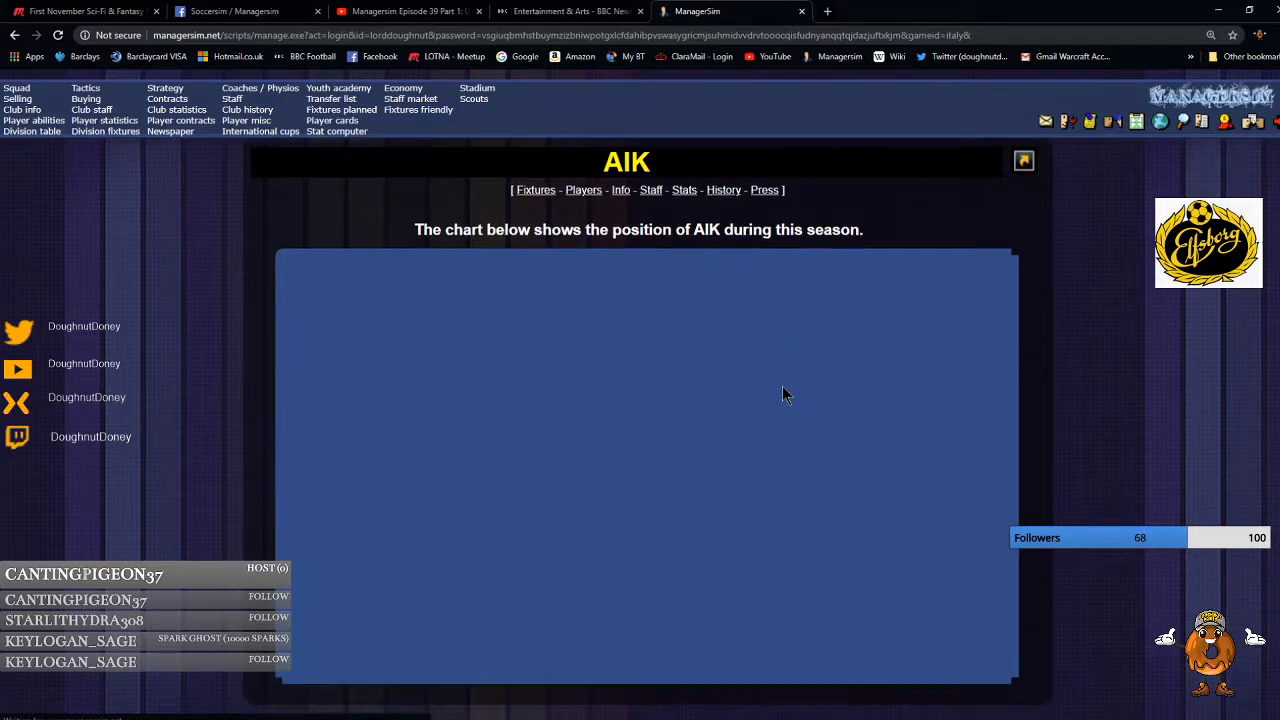
mouse_move(684, 398)
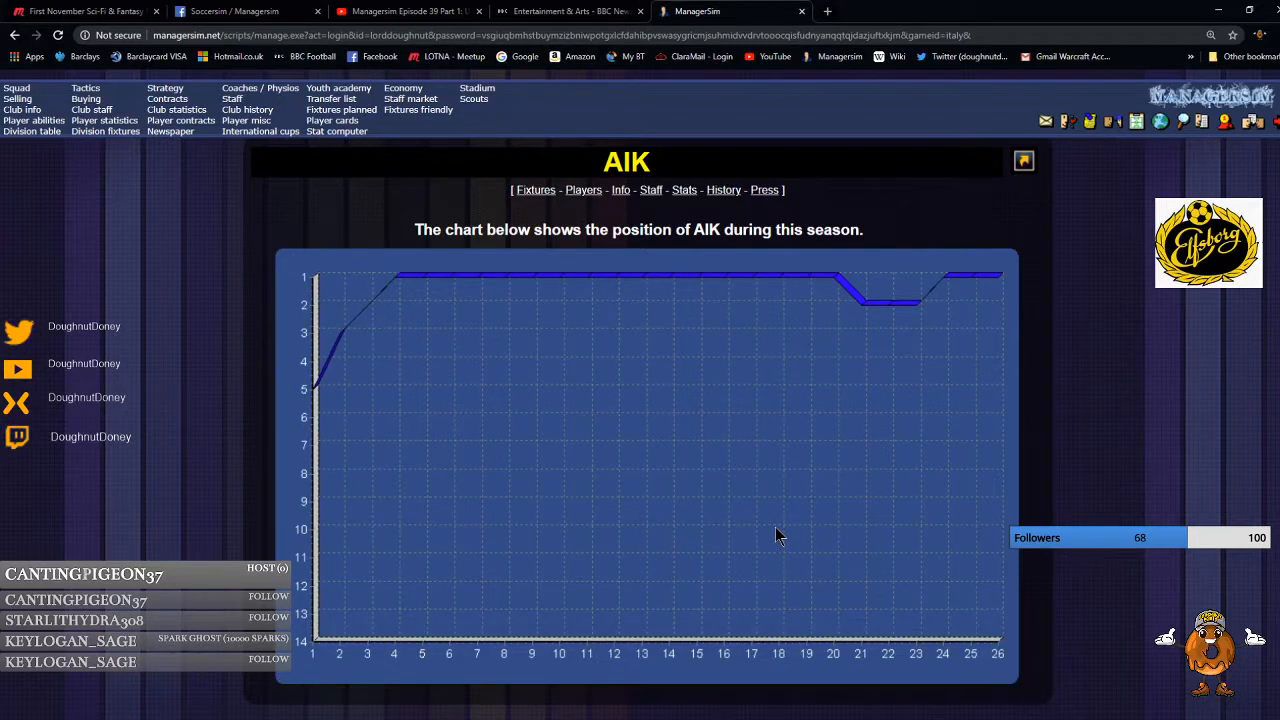
mouse_move(756, 576)
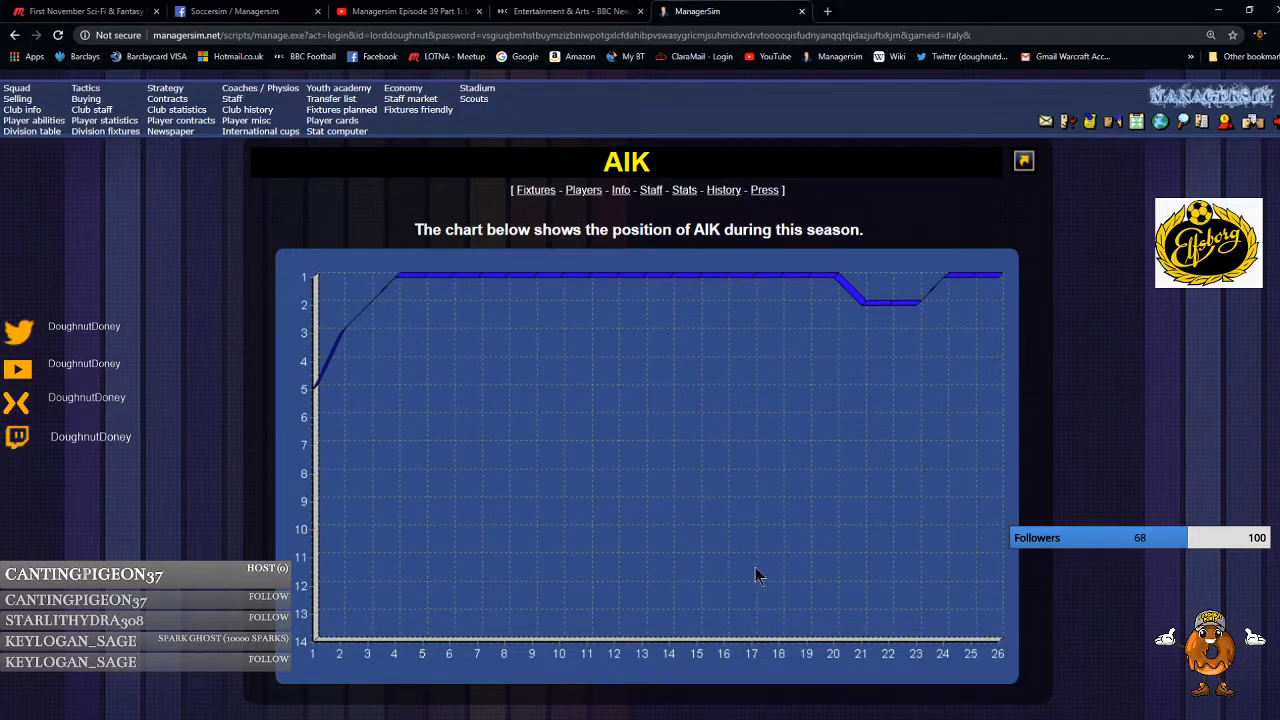
mouse_move(868, 680)
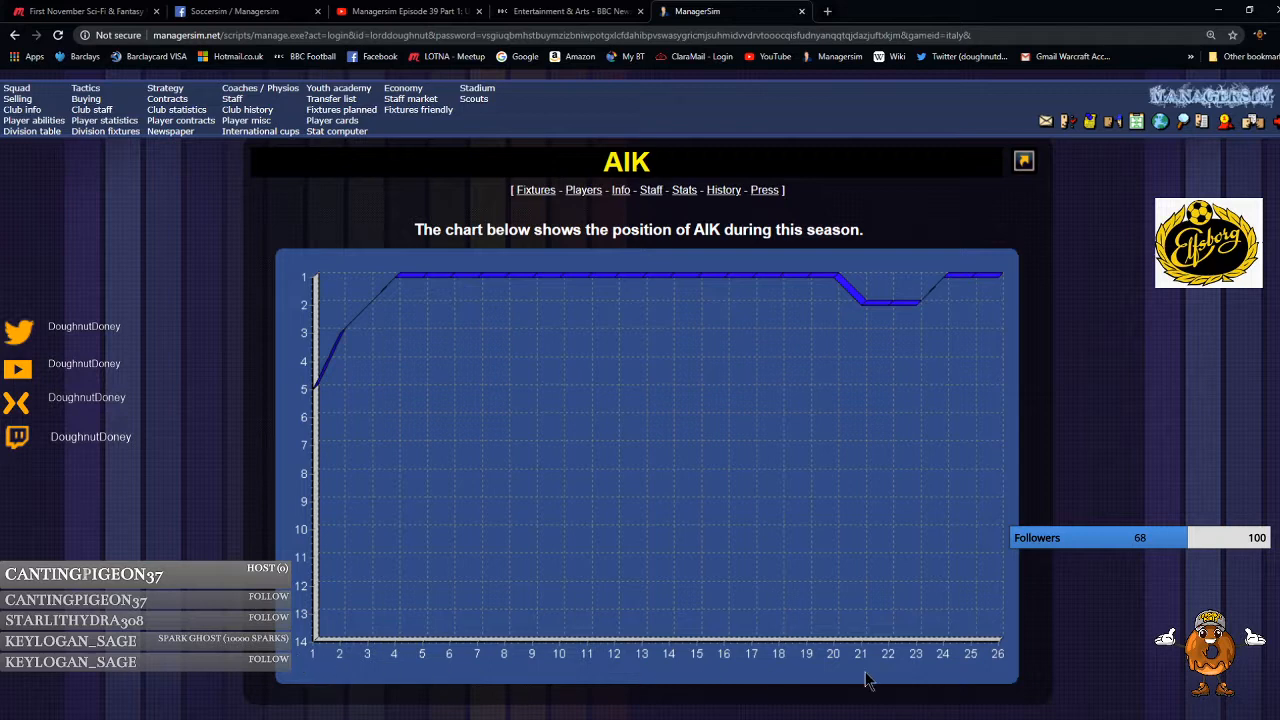
mouse_move(844, 304)
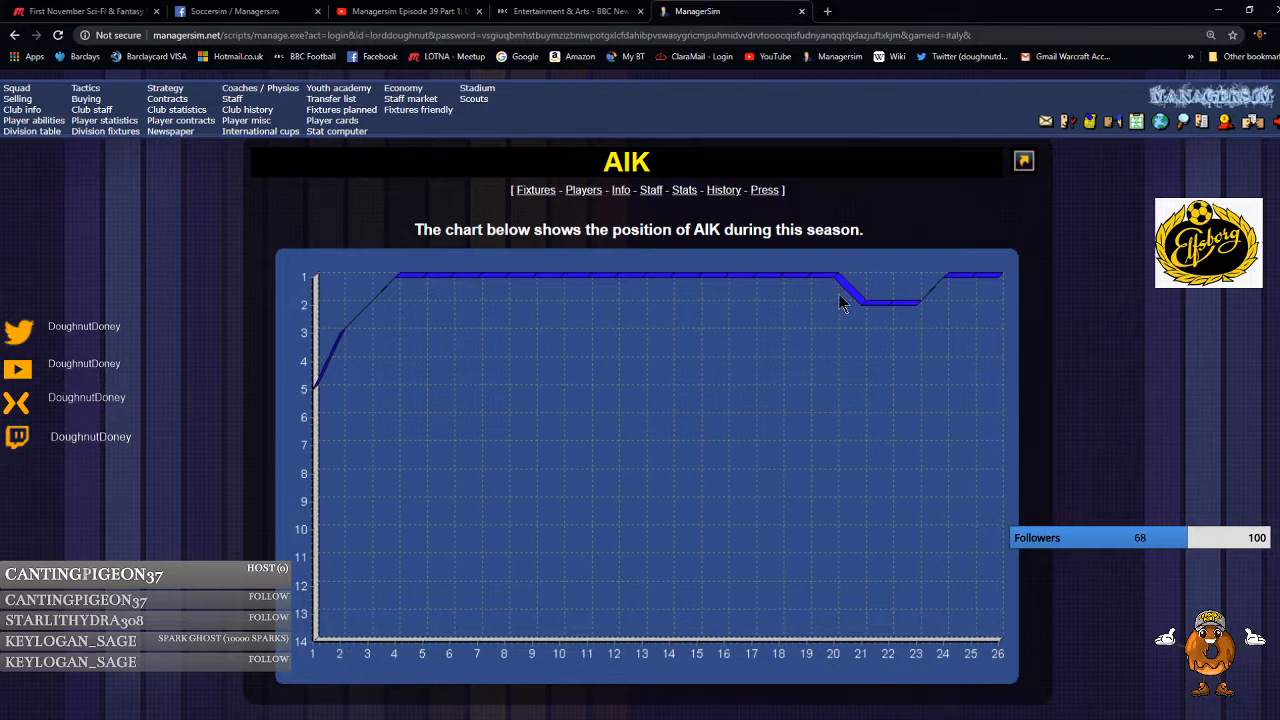
mouse_move(872, 658)
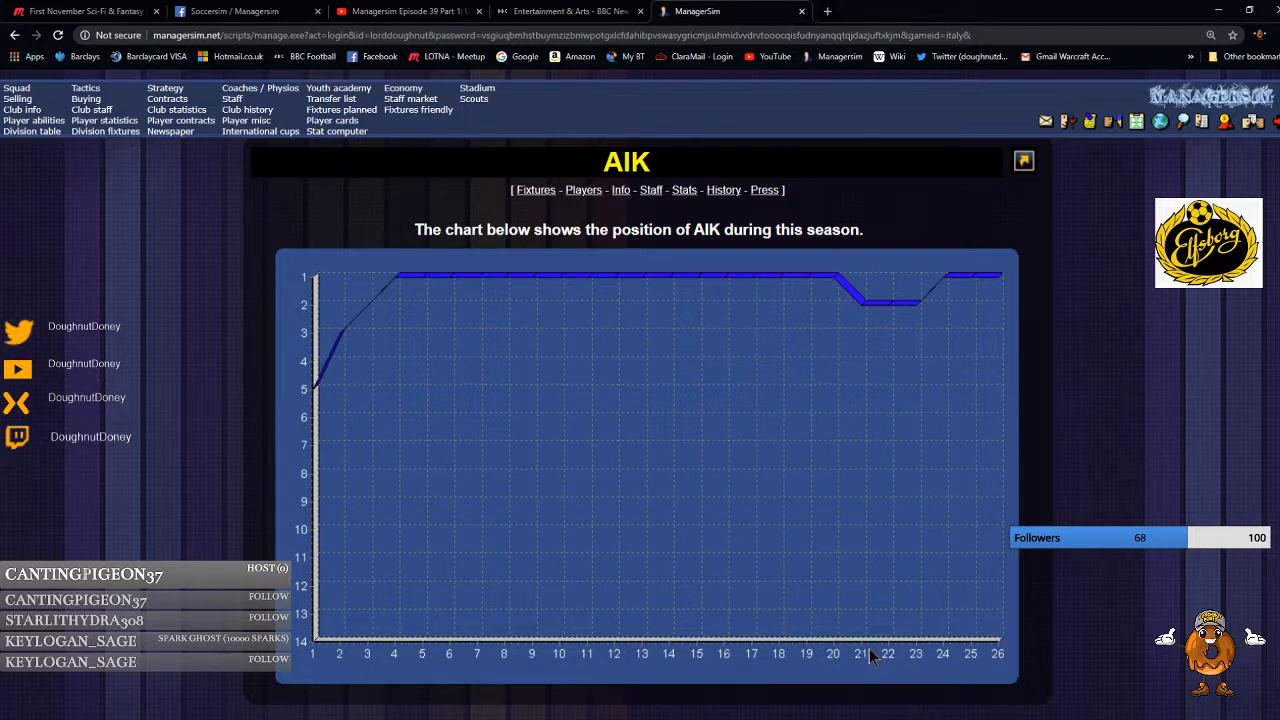
mouse_move(920, 658)
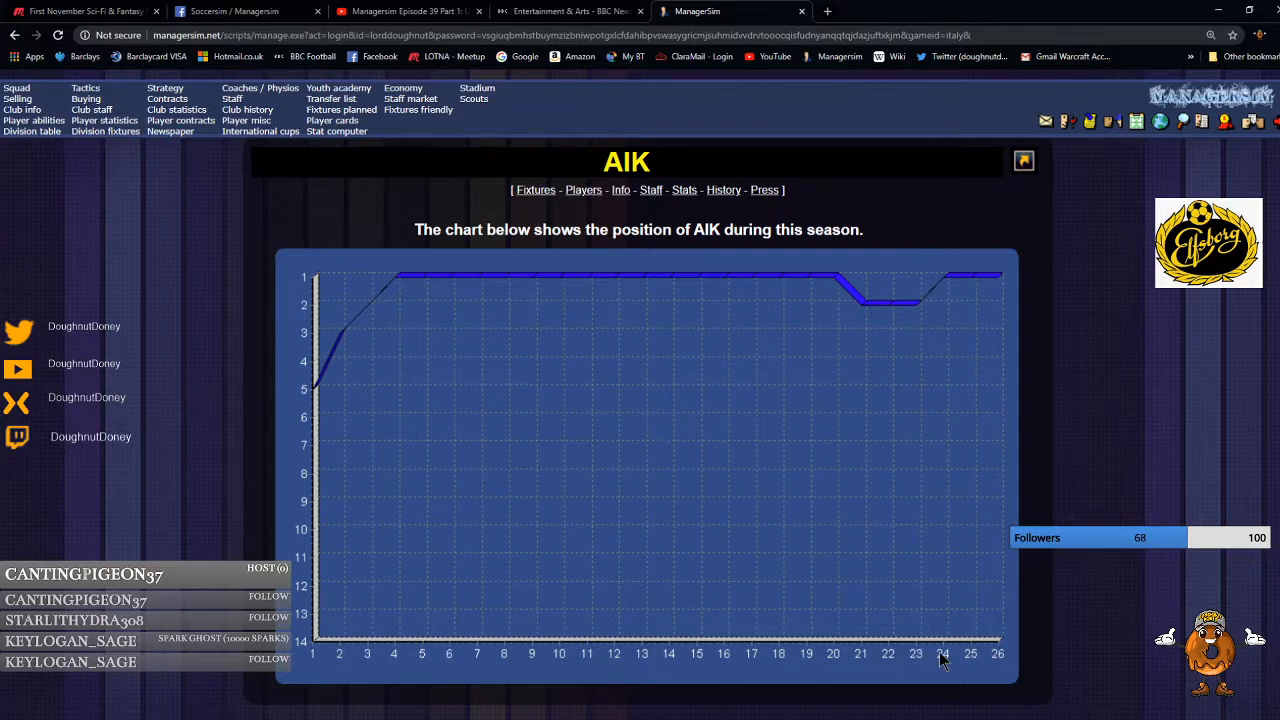
mouse_move(712, 444)
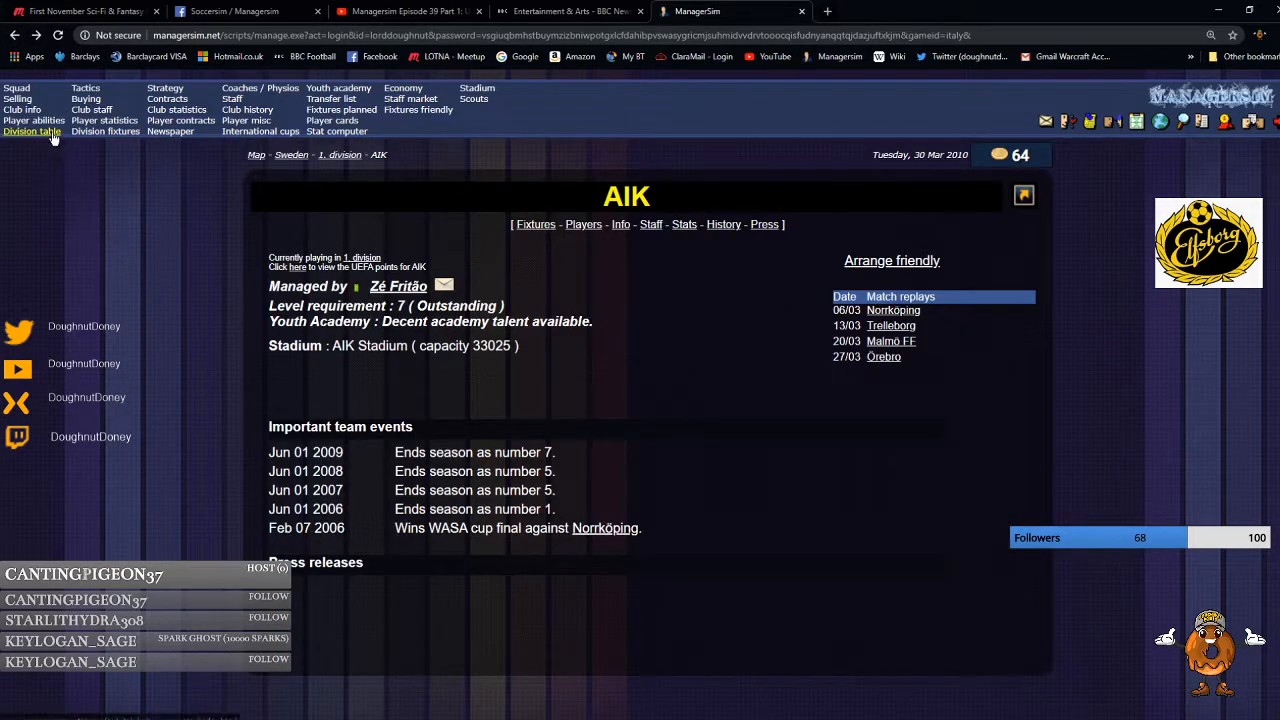
Bring up the 1st division league table, then switch to the earlier episode's YouTube video.
left_click(32, 132)
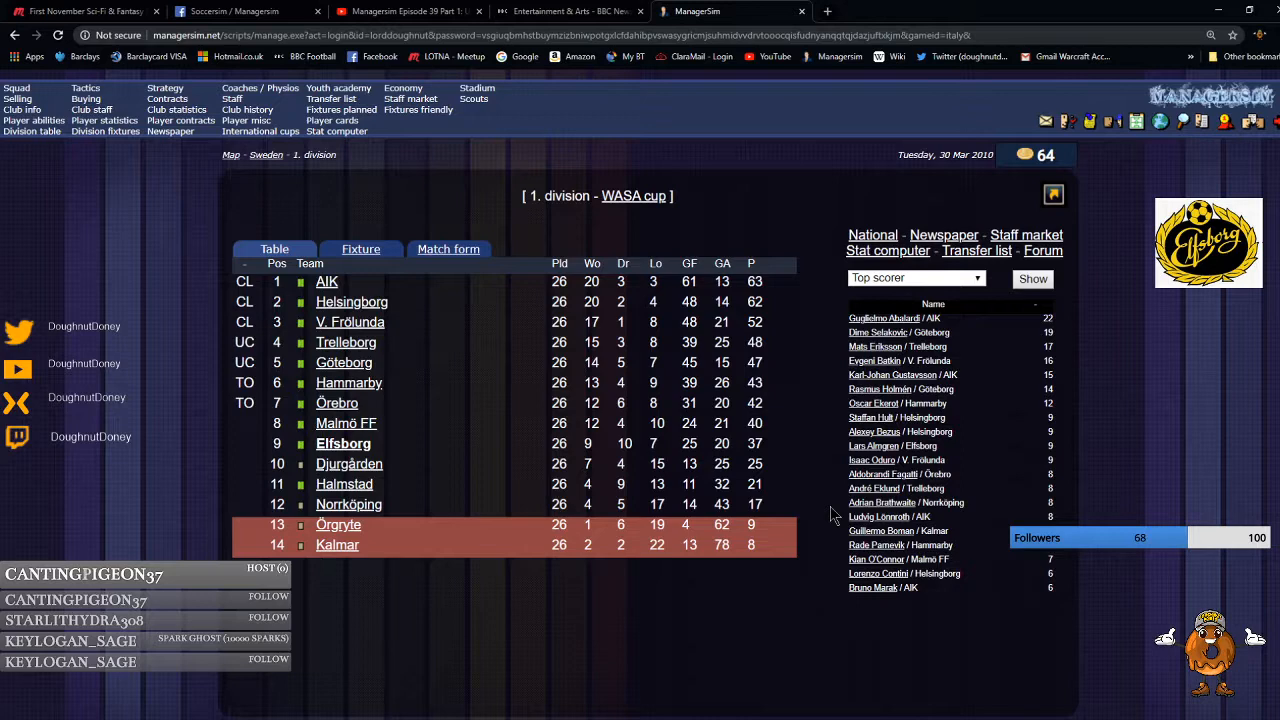
left_click(410, 12)
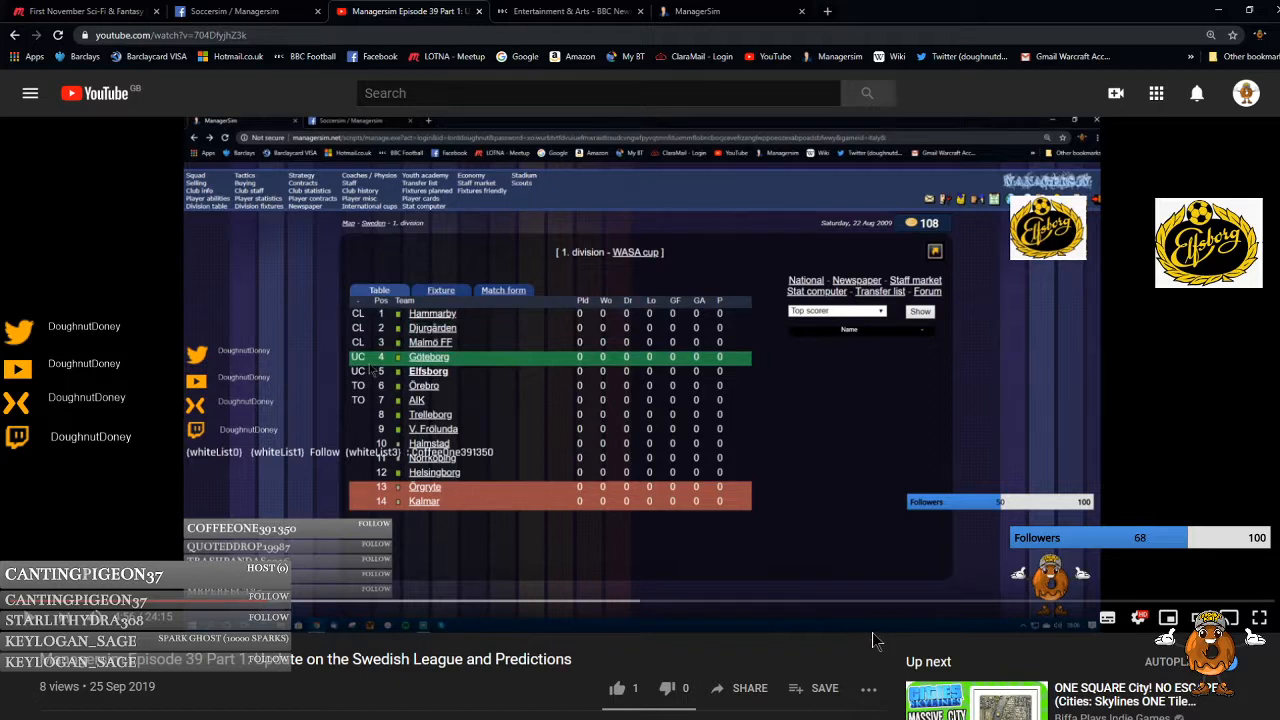
mouse_move(800, 592)
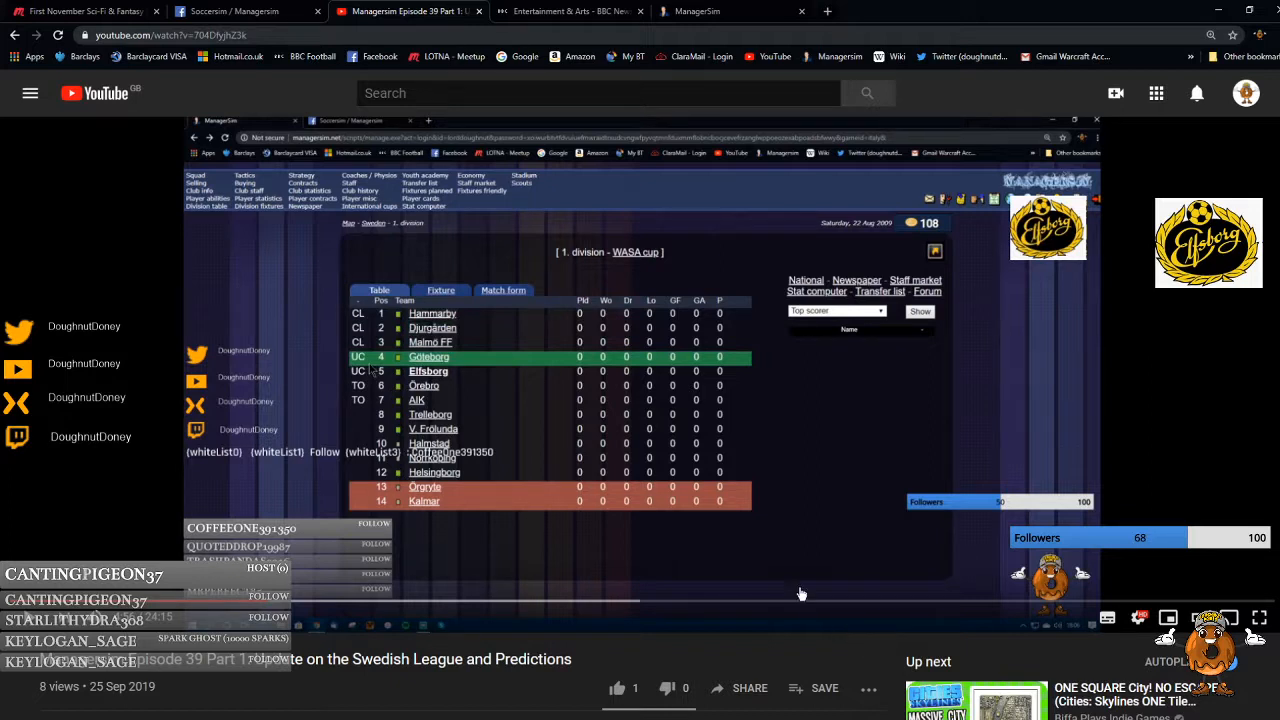
mouse_move(478, 324)
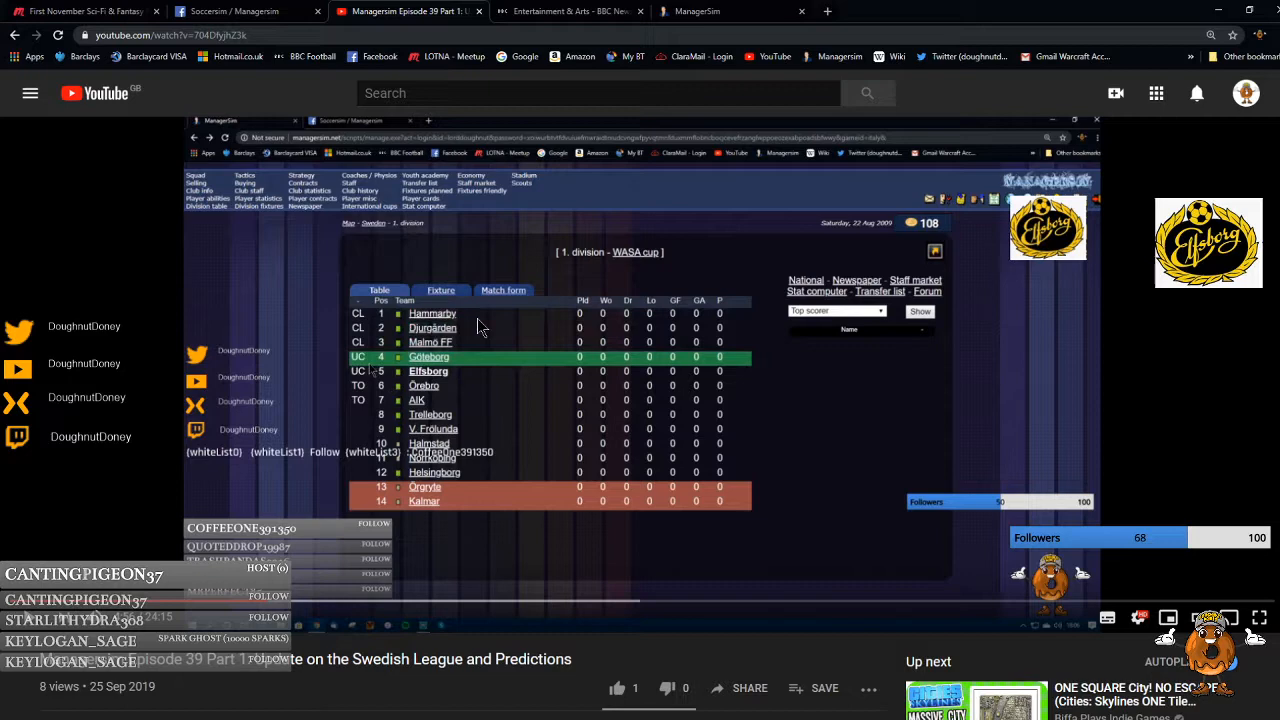
mouse_move(500, 356)
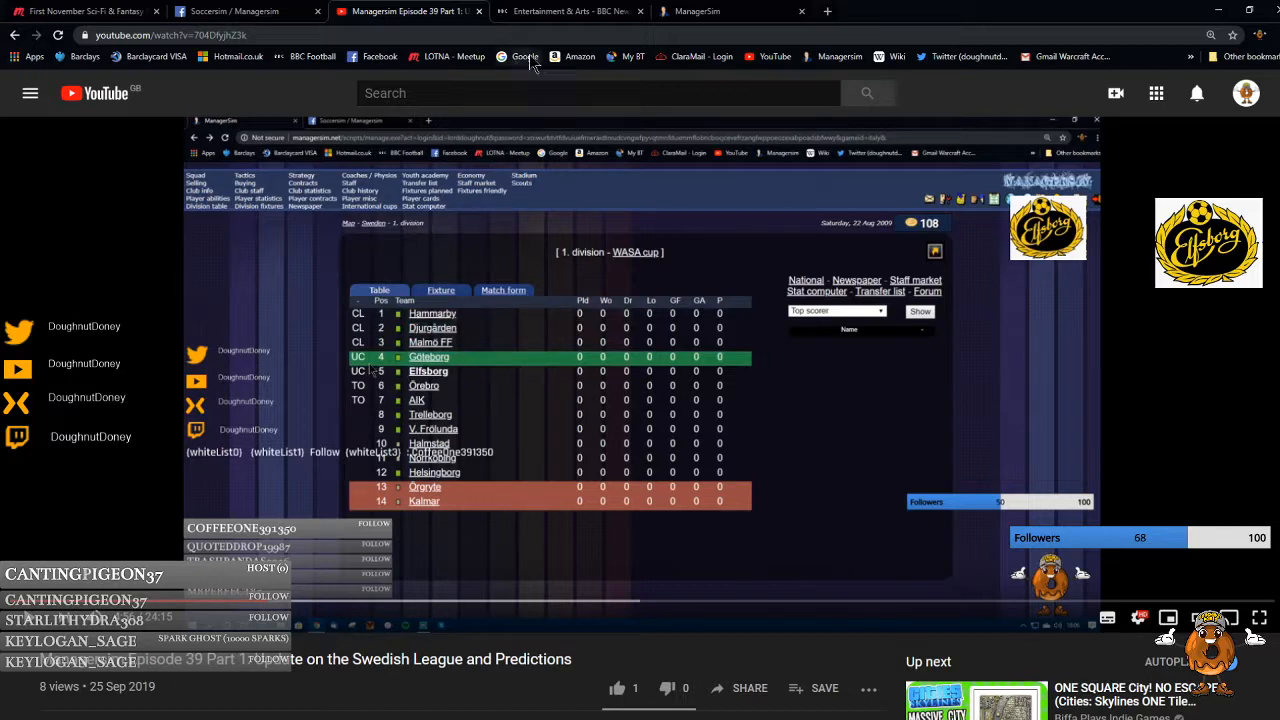
Check the current season's division table, then return to the earlier episode video with Hammarby top.
left_click(696, 12)
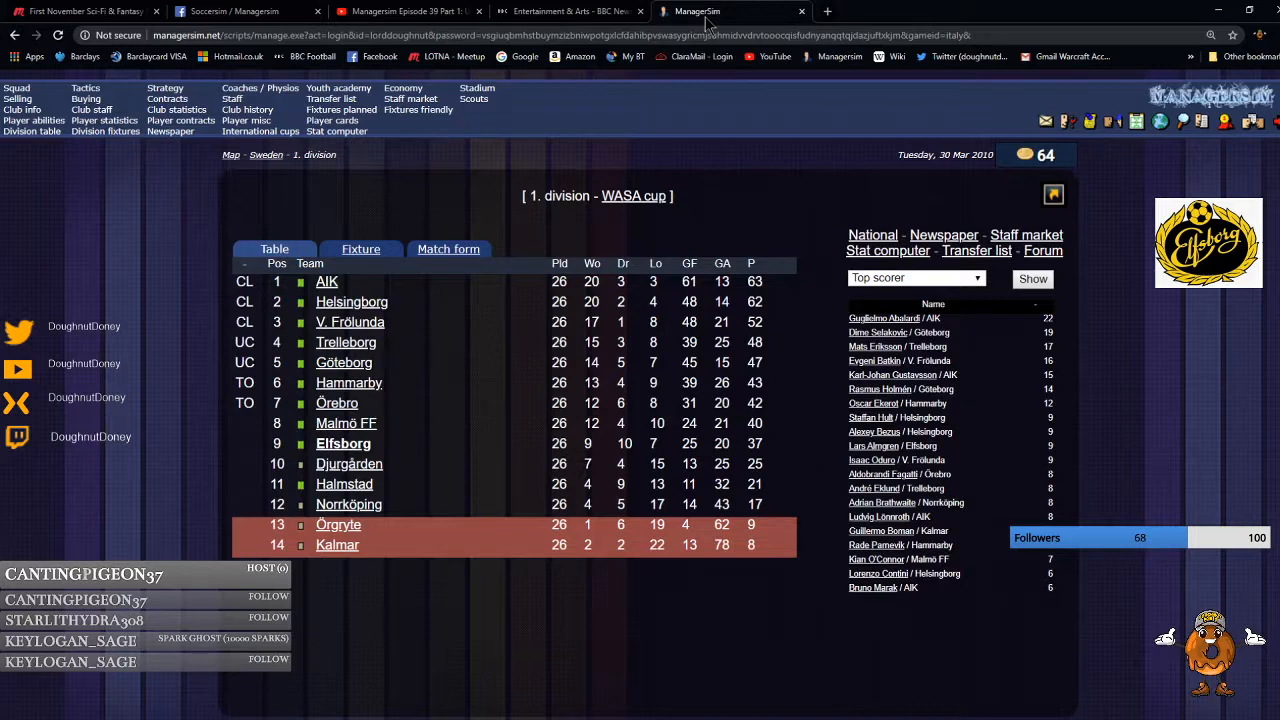
mouse_move(740, 8)
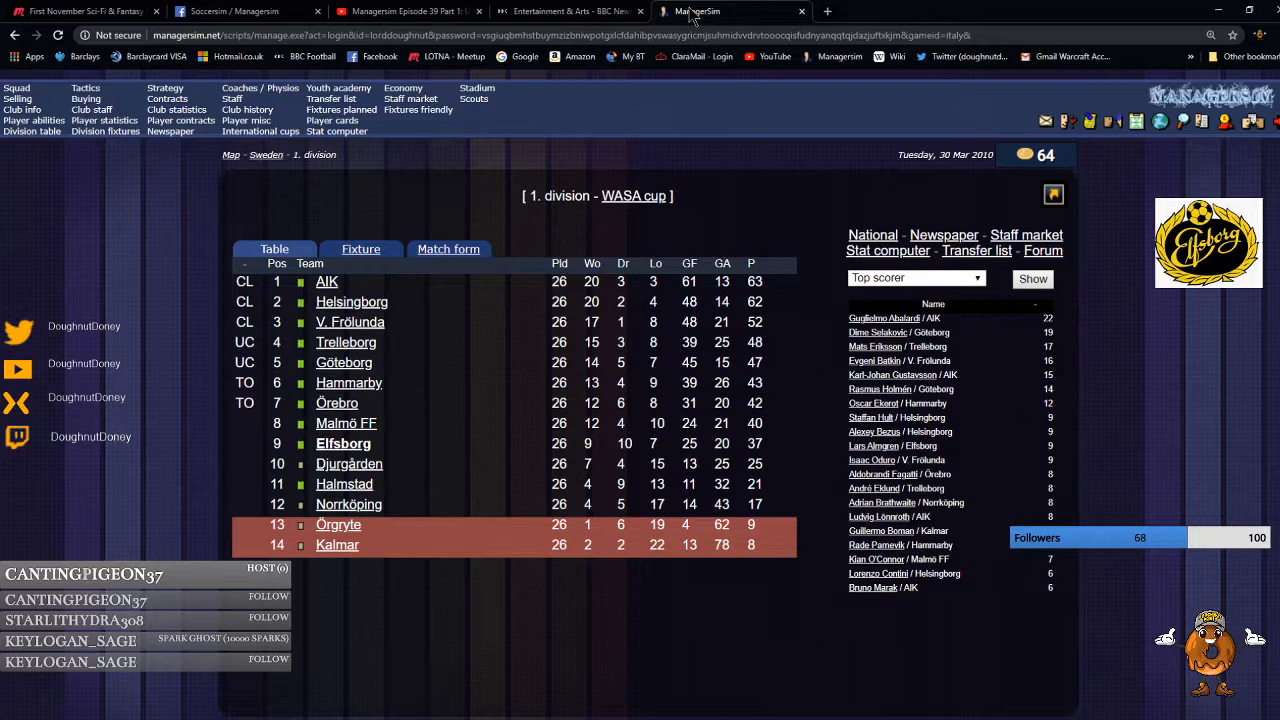
left_click(410, 12)
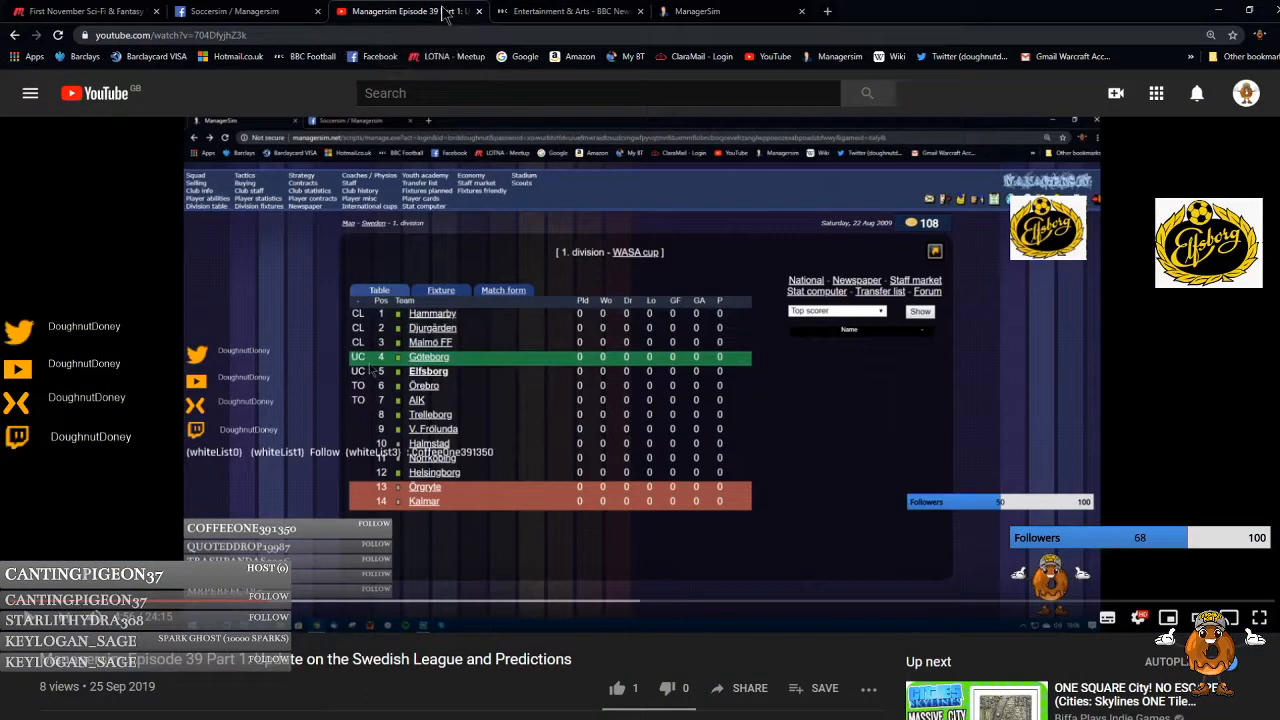
mouse_move(564, 12)
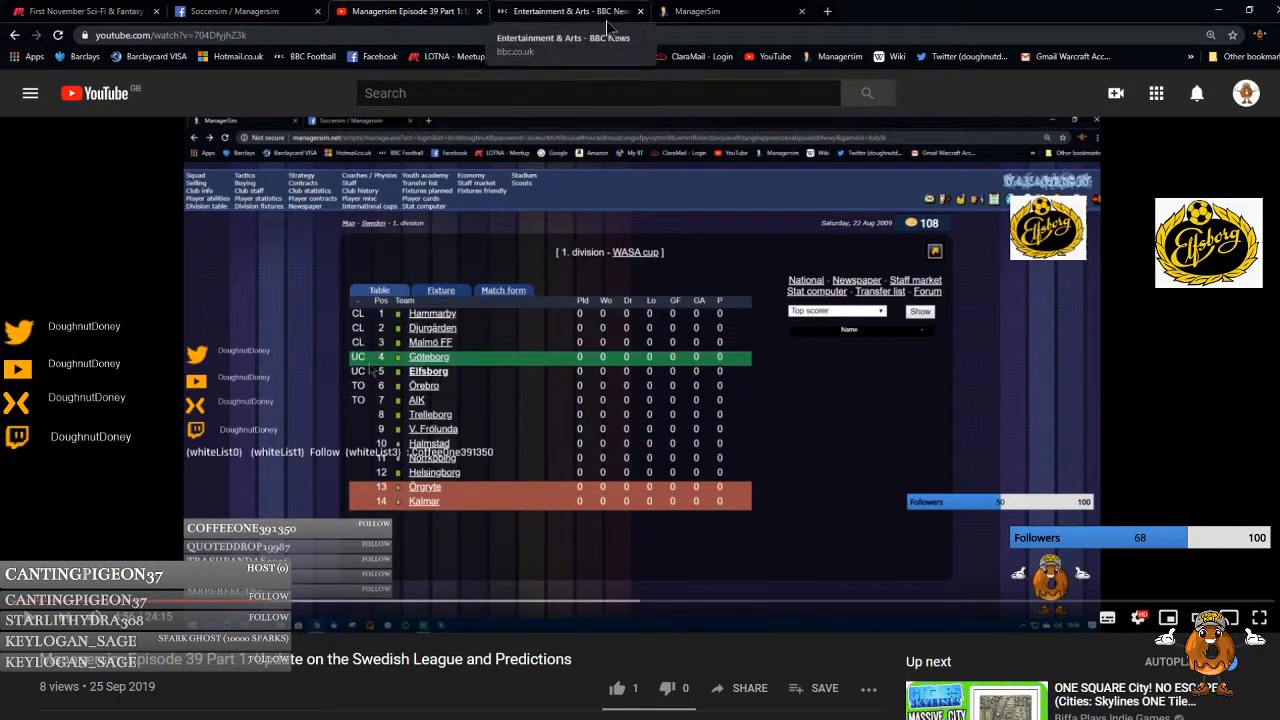
mouse_move(696, 12)
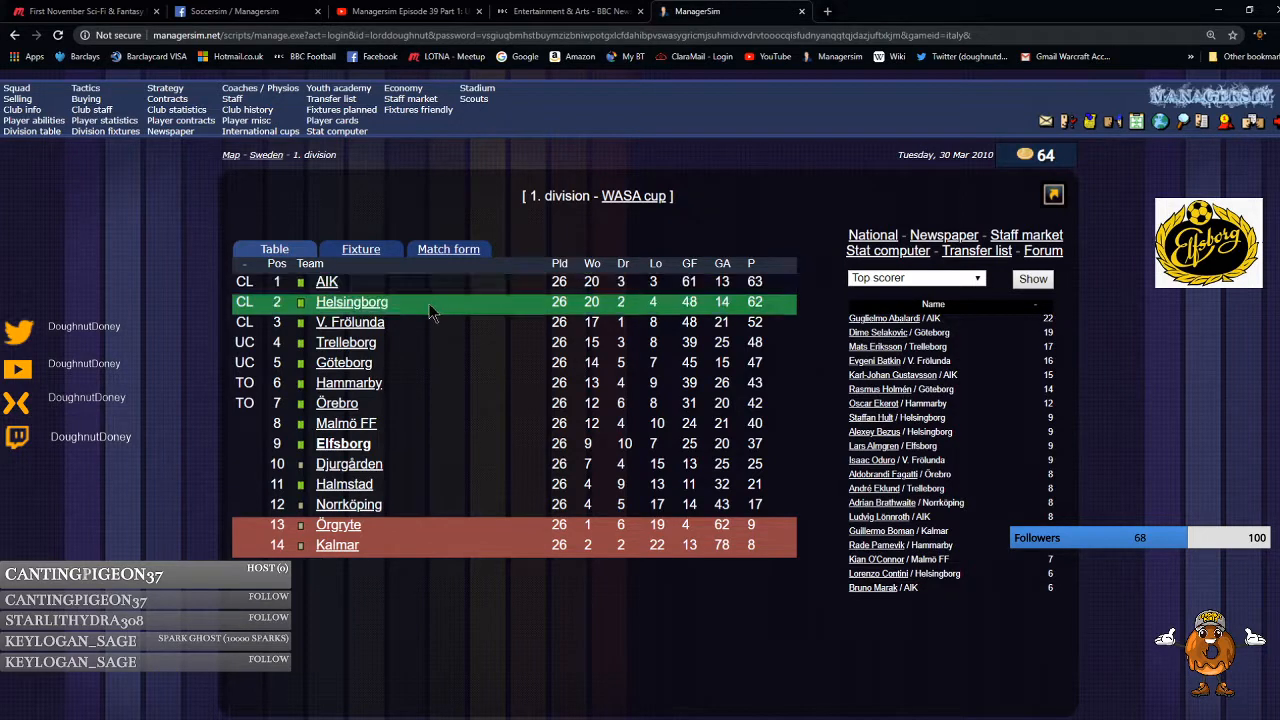
mouse_move(420, 322)
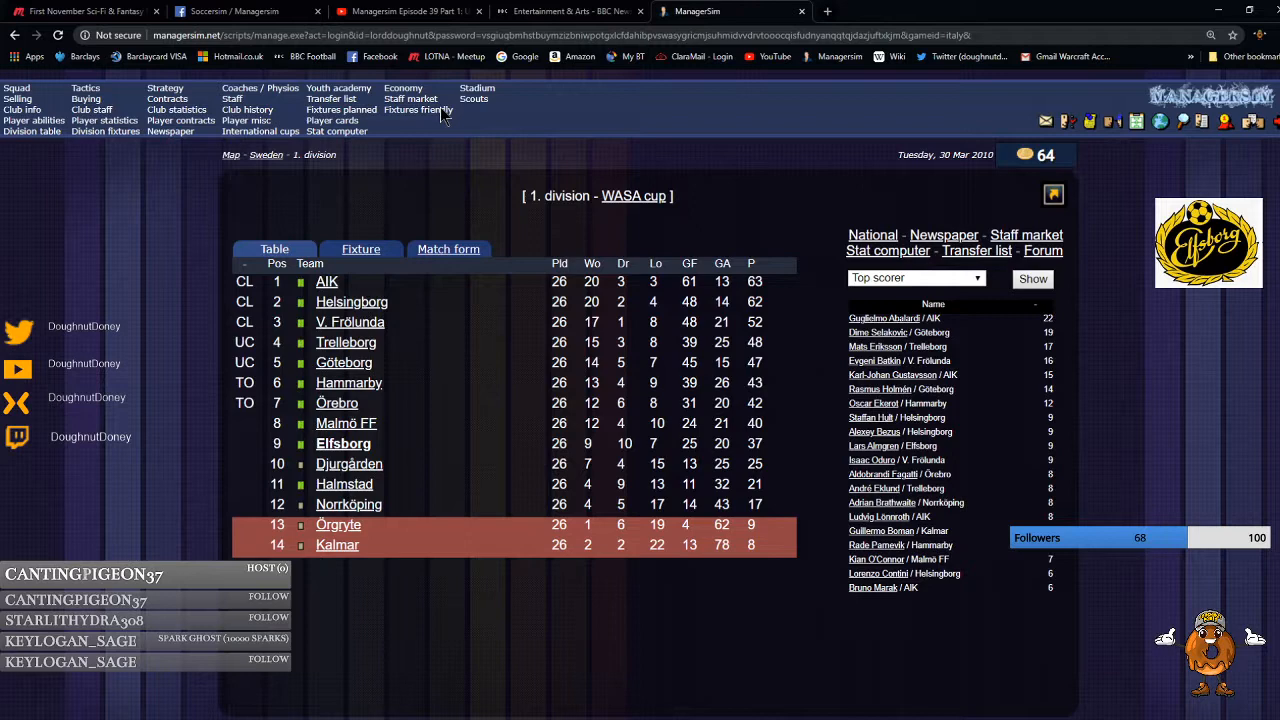
left_click(408, 12)
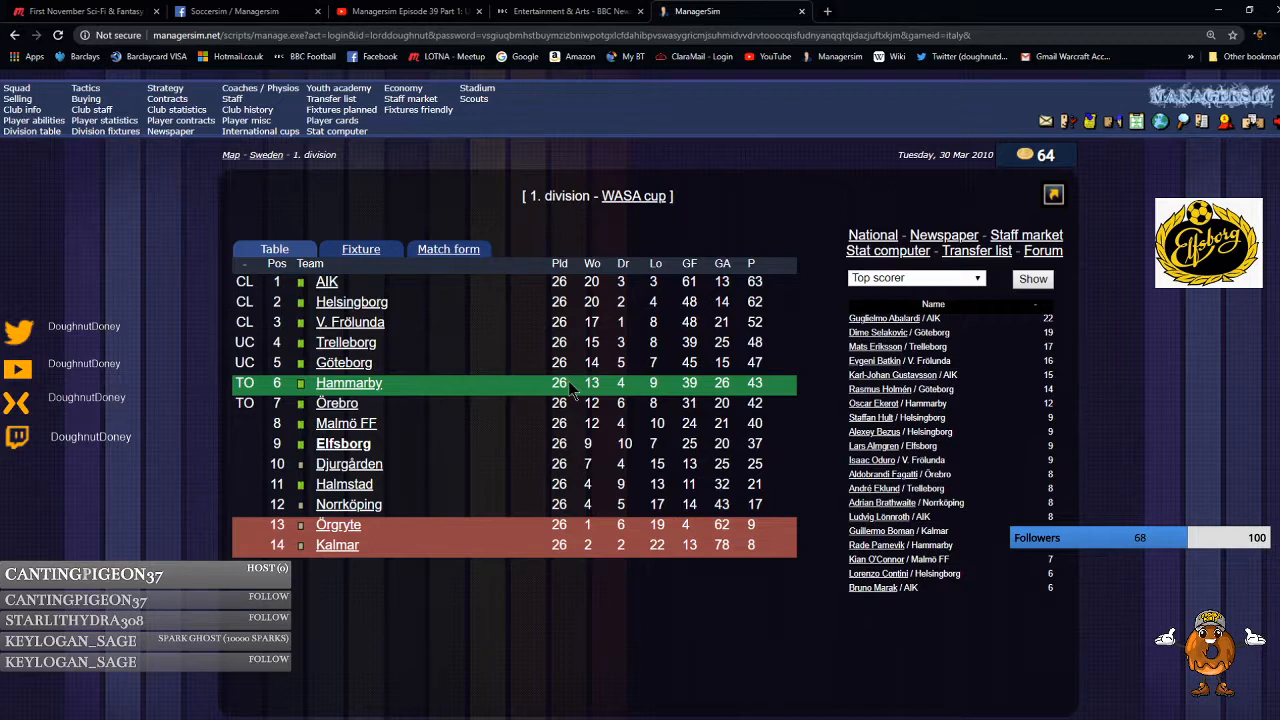
left_click(404, 12)
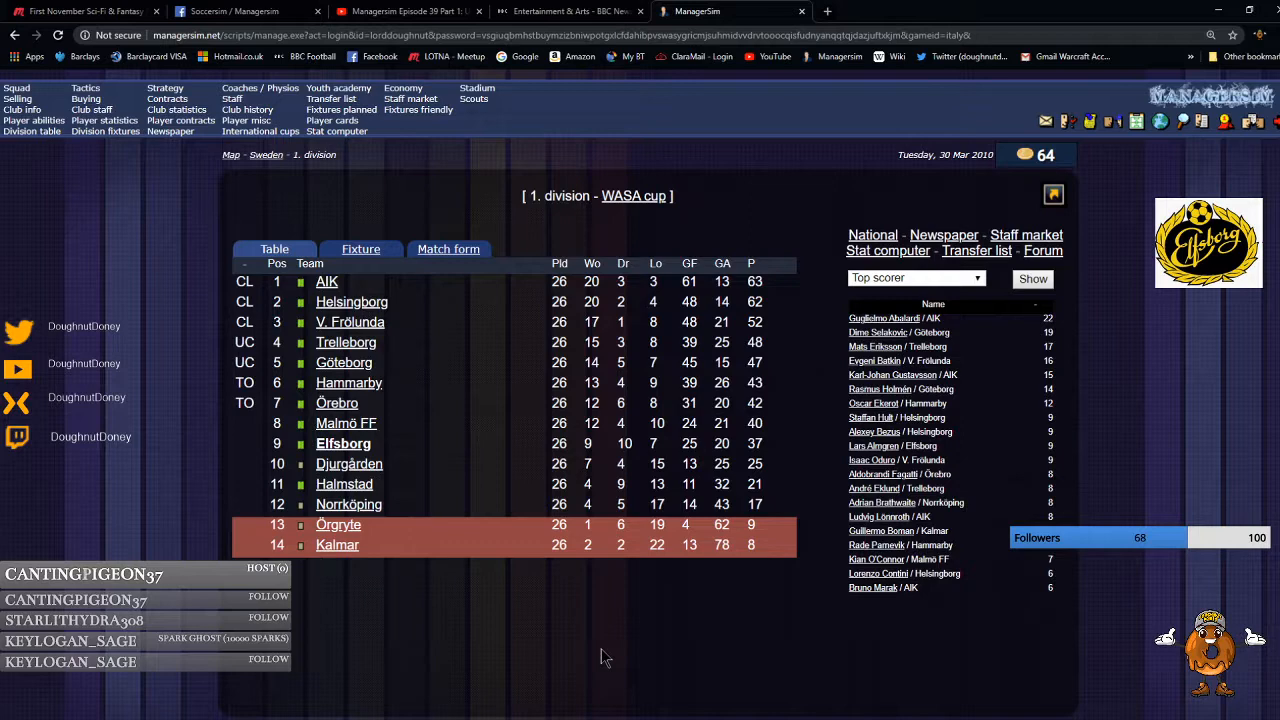
mouse_move(396, 616)
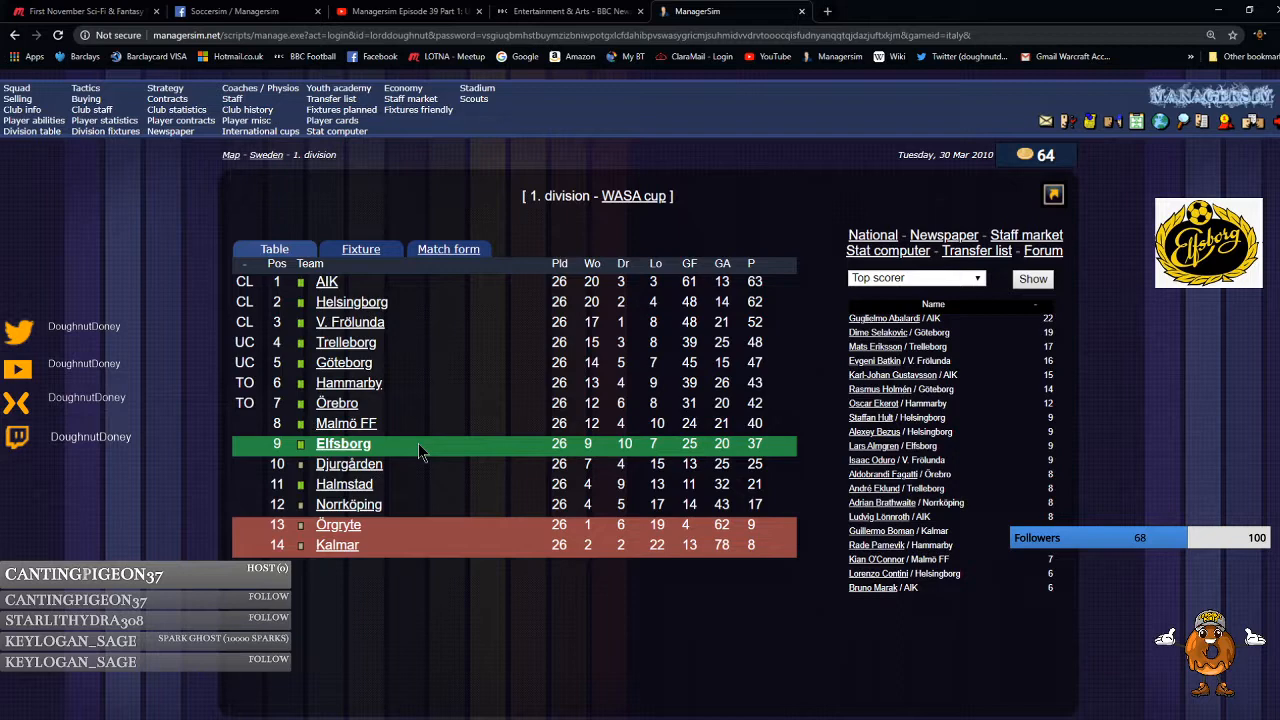
mouse_move(436, 362)
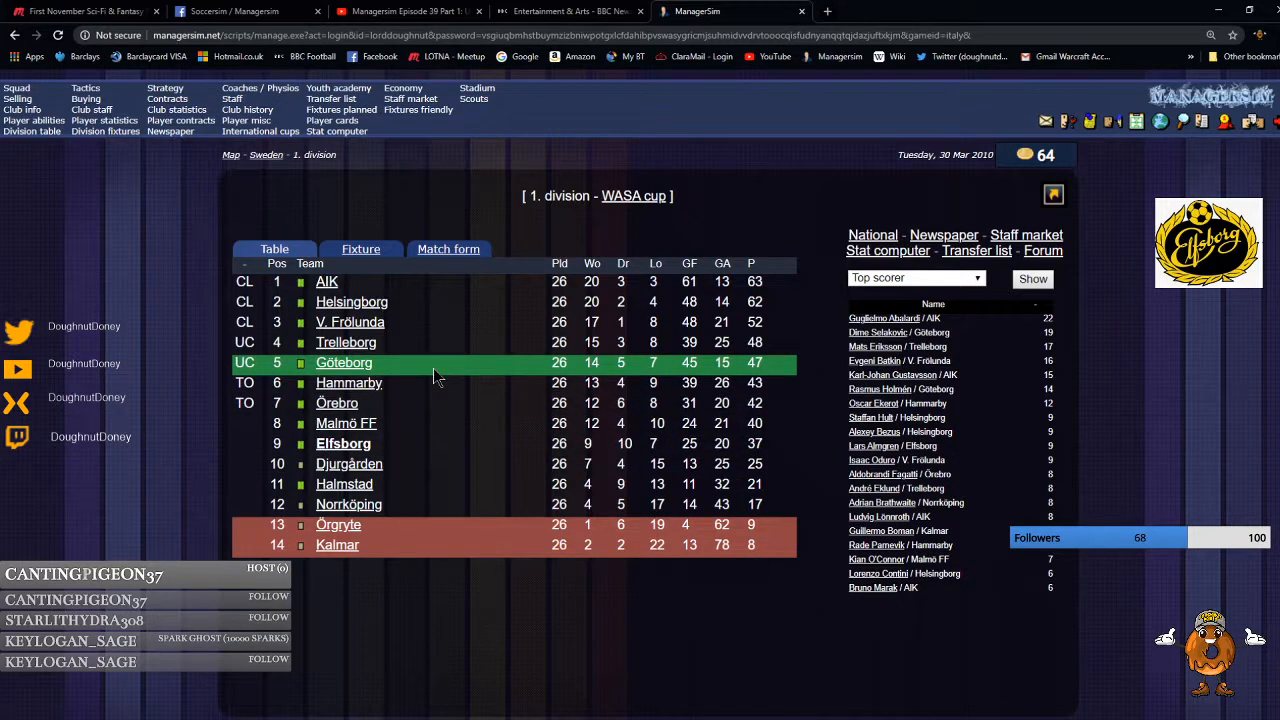
mouse_move(390, 600)
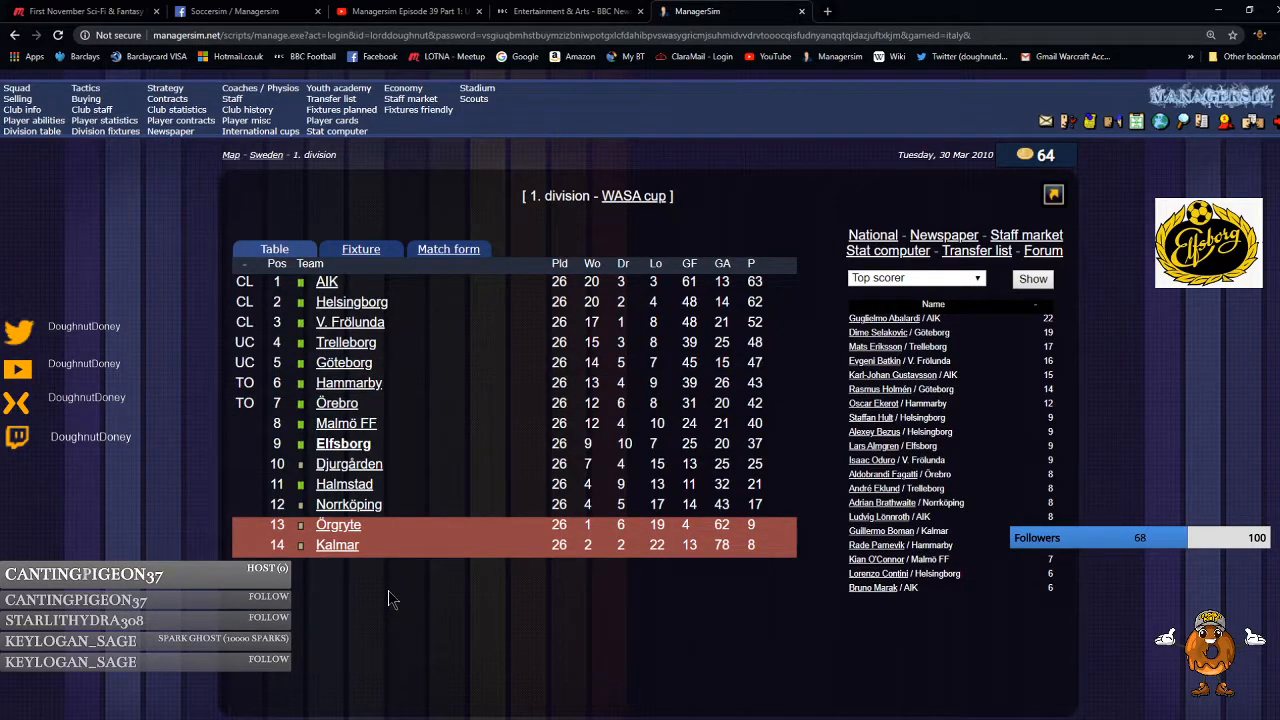
mouse_move(400, 424)
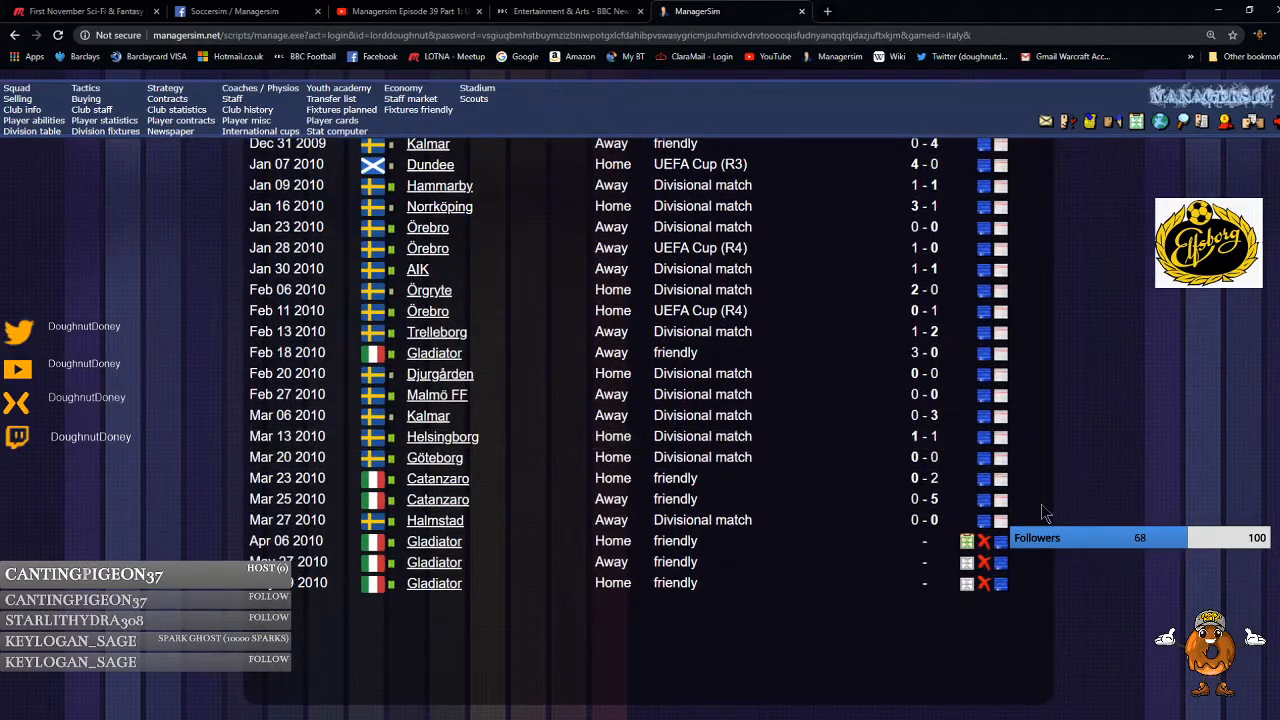
mouse_move(1010, 520)
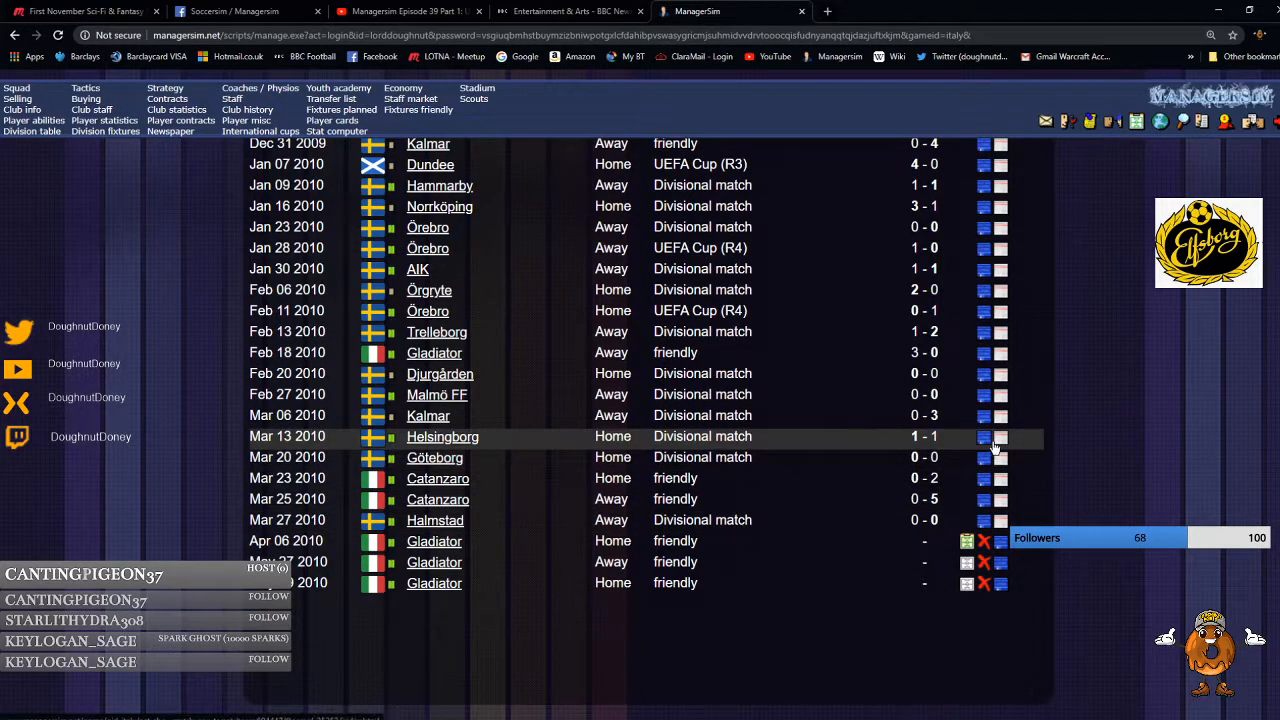
mouse_move(996, 420)
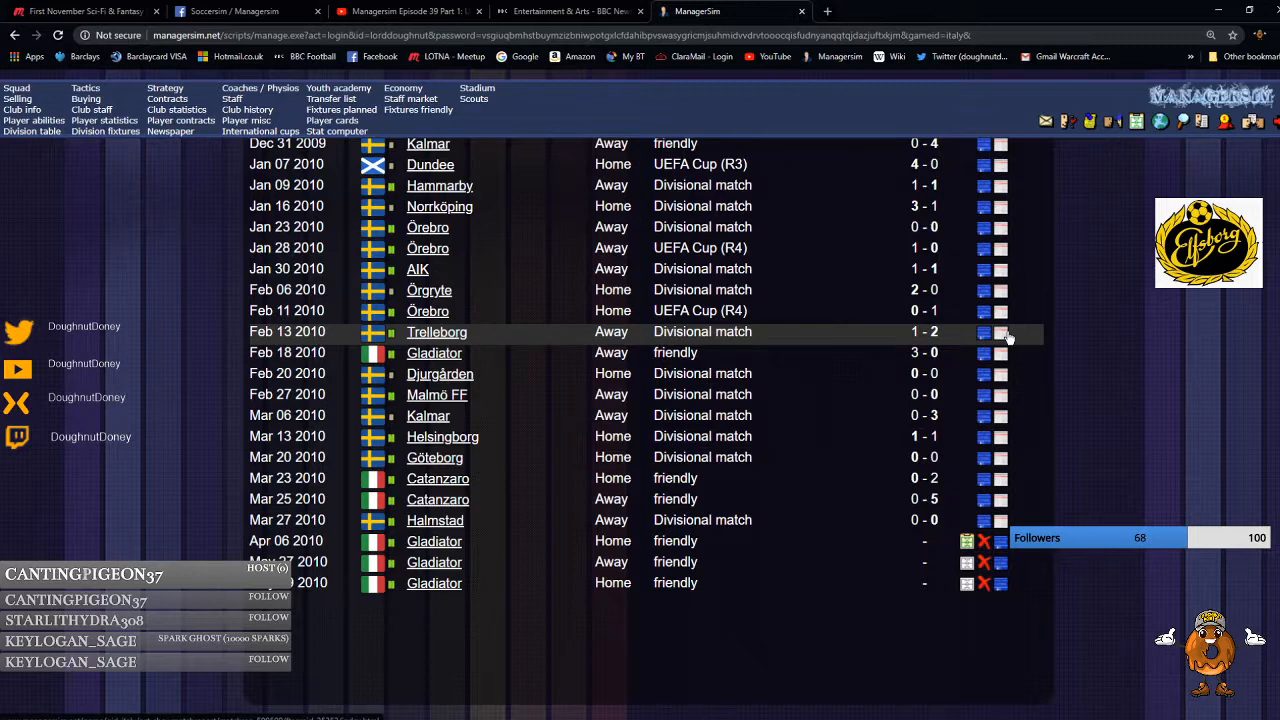
mouse_move(1008, 296)
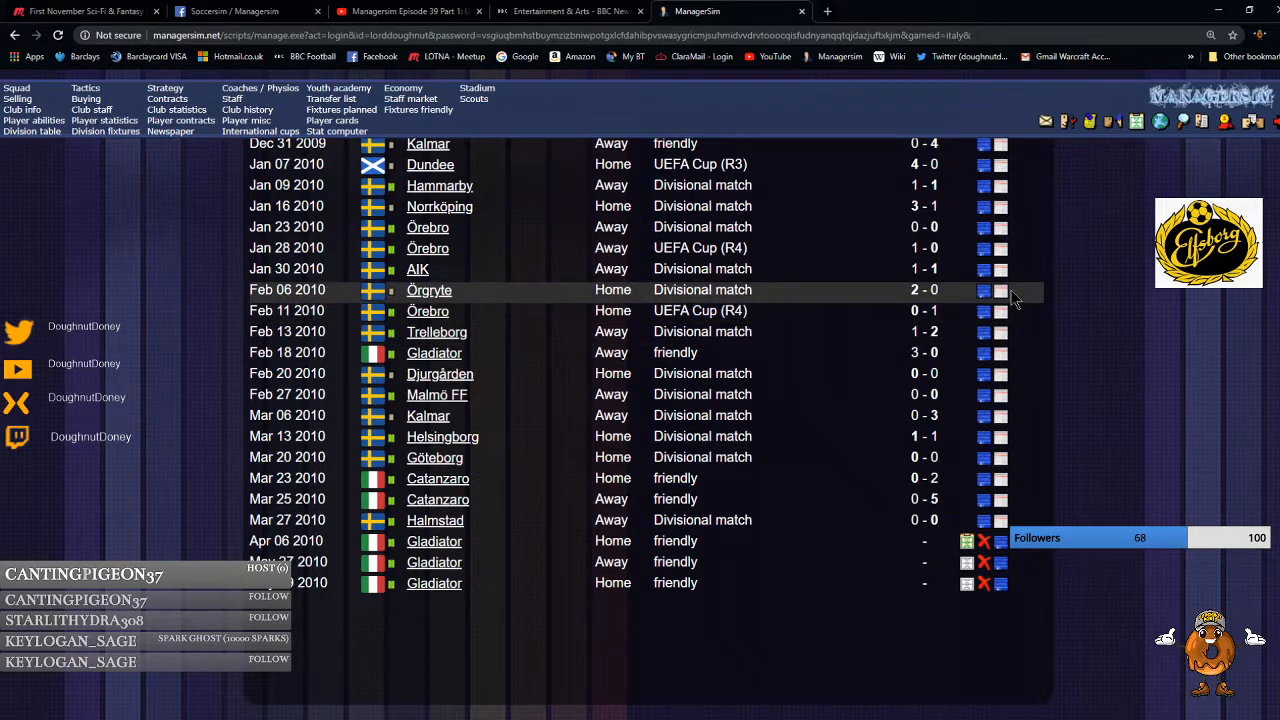
mouse_move(1012, 278)
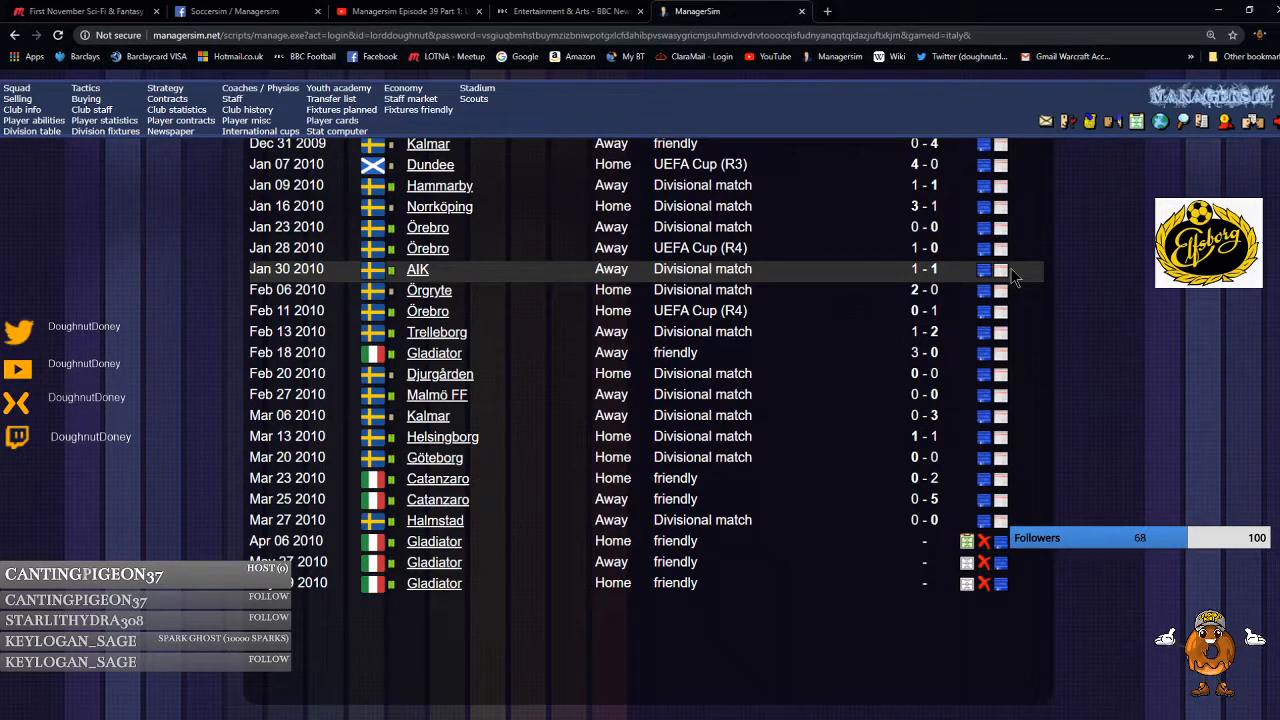
mouse_move(1020, 228)
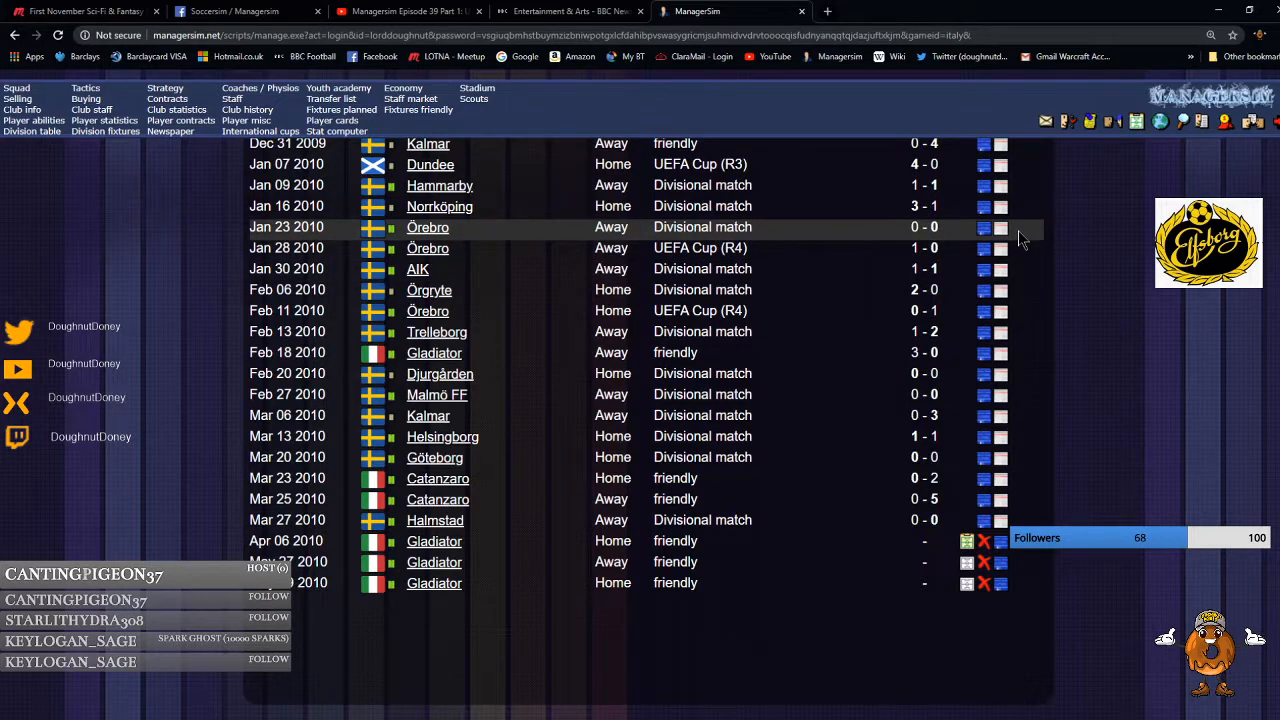
mouse_move(1022, 220)
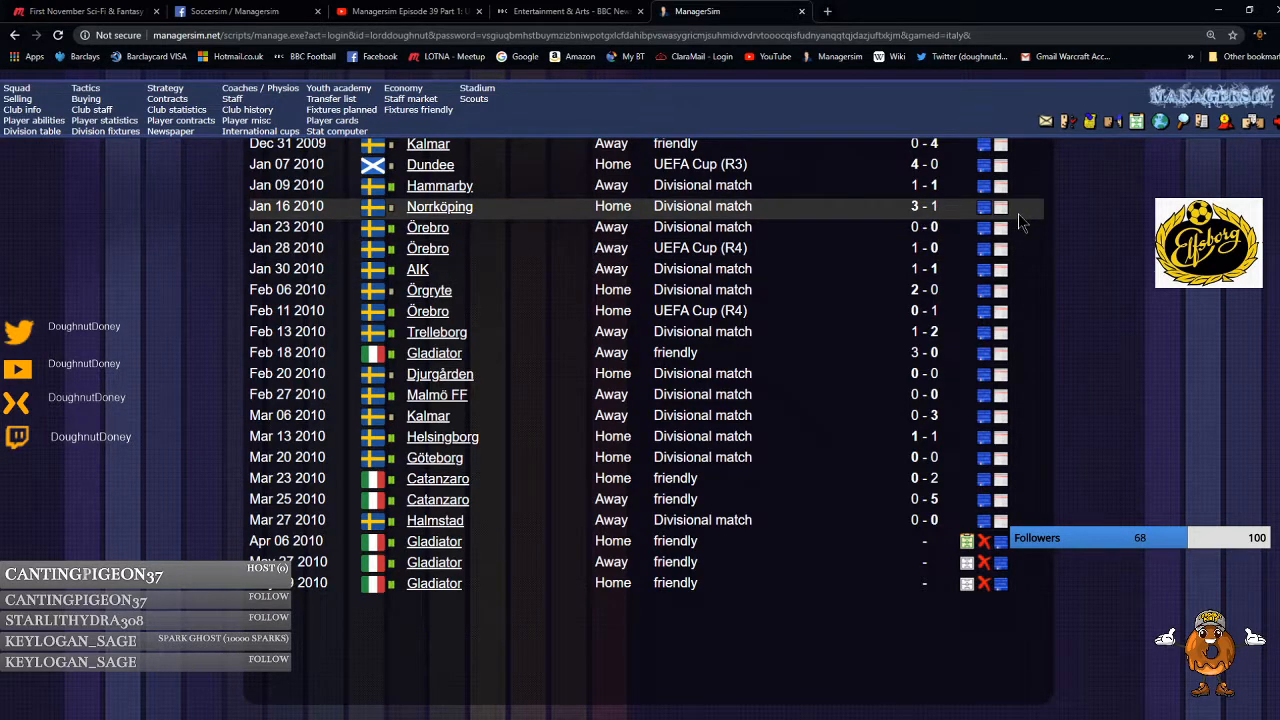
mouse_move(1024, 196)
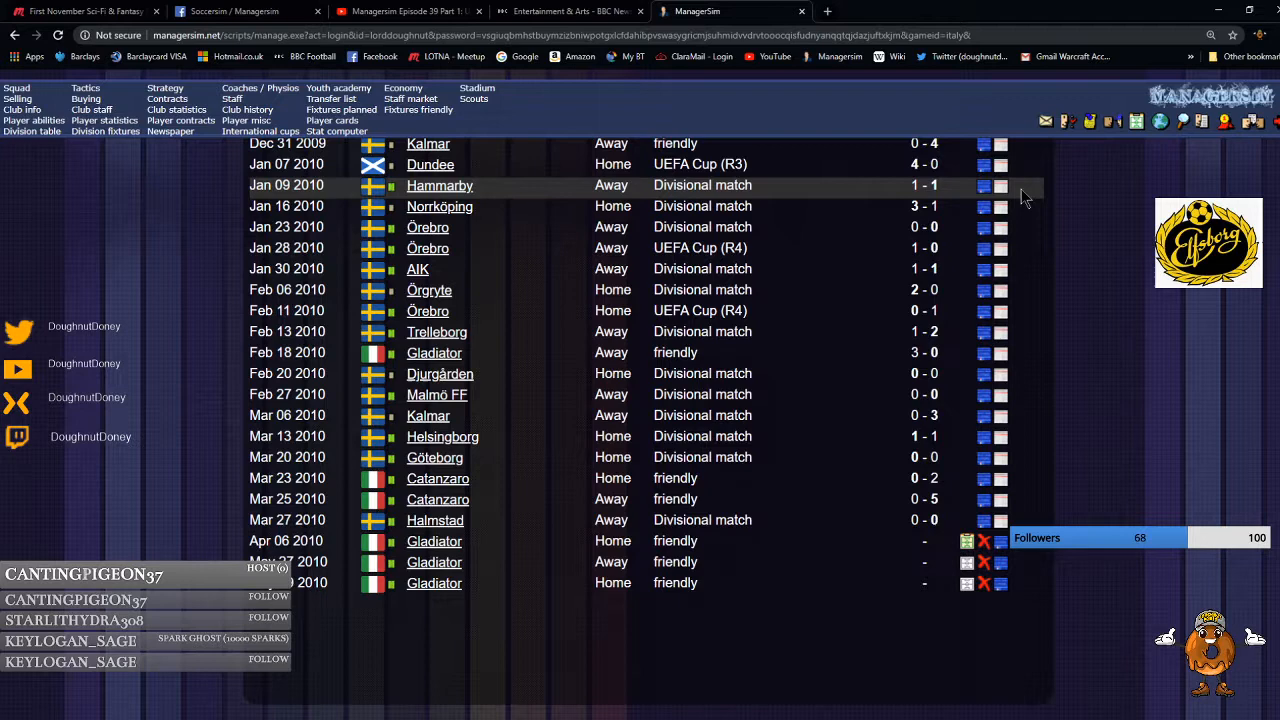
Scroll down Elfsborg's fixture list from late 2009 through the spring 2010 Gladiator friendlies.
scroll("down", 3)
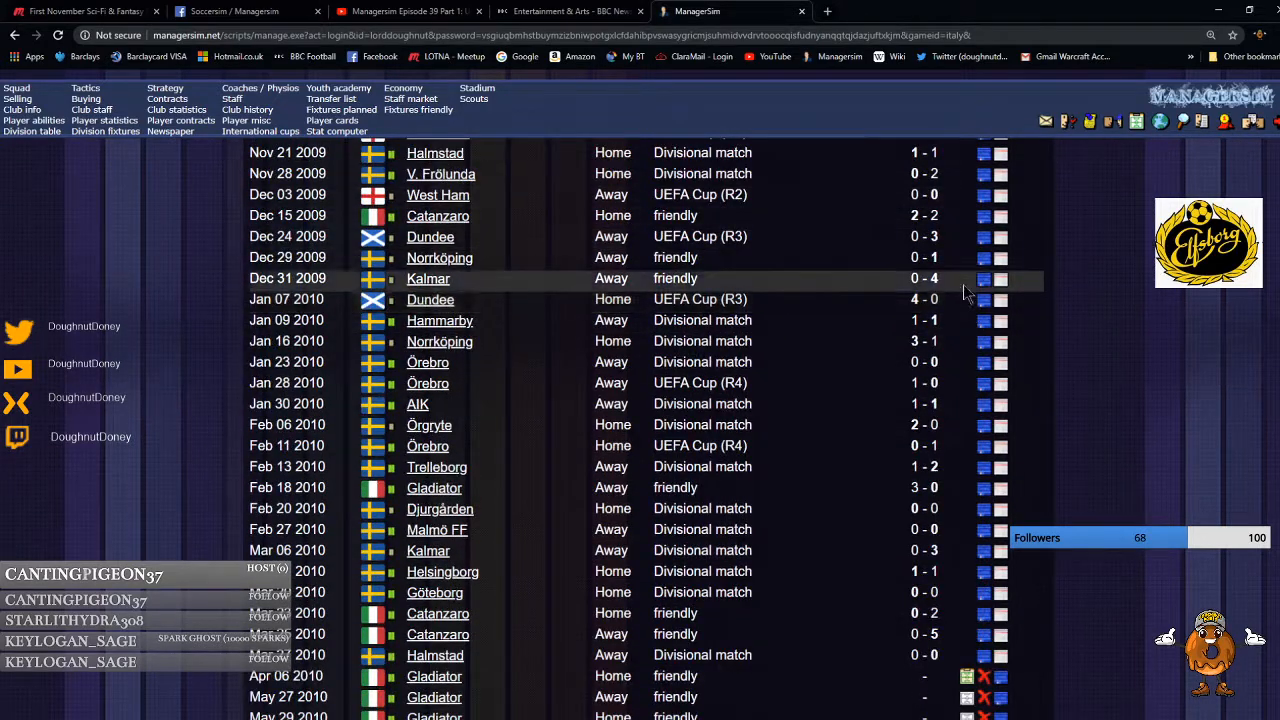
mouse_move(980, 172)
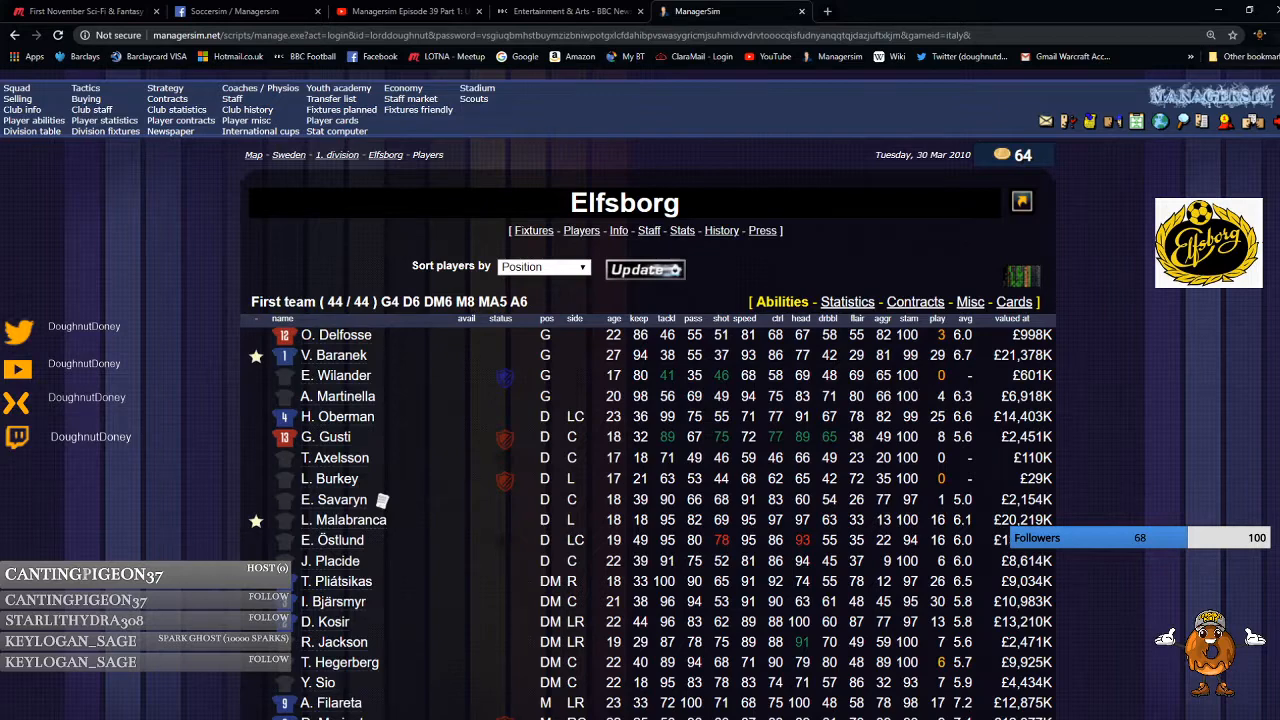
Scroll the Elfsborg squad list and bring up Jakob Isaksson's player profile.
left_click(1264, 36)
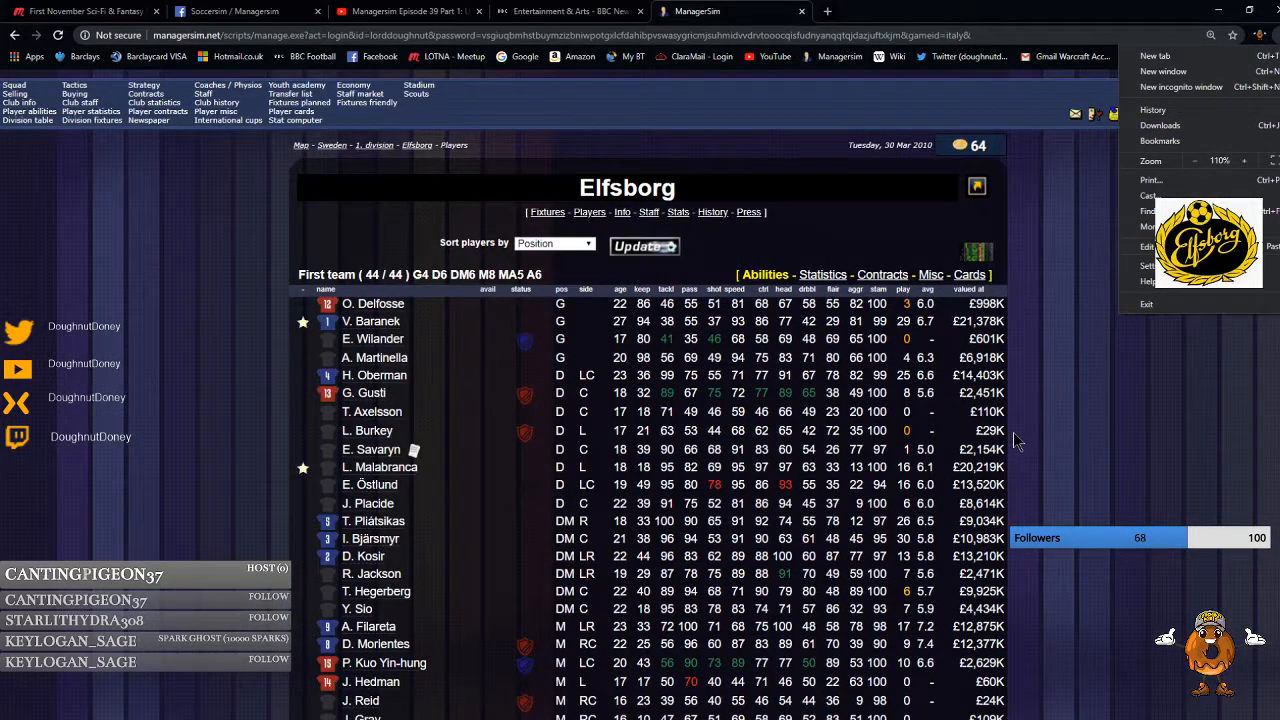
scroll("down", 3)
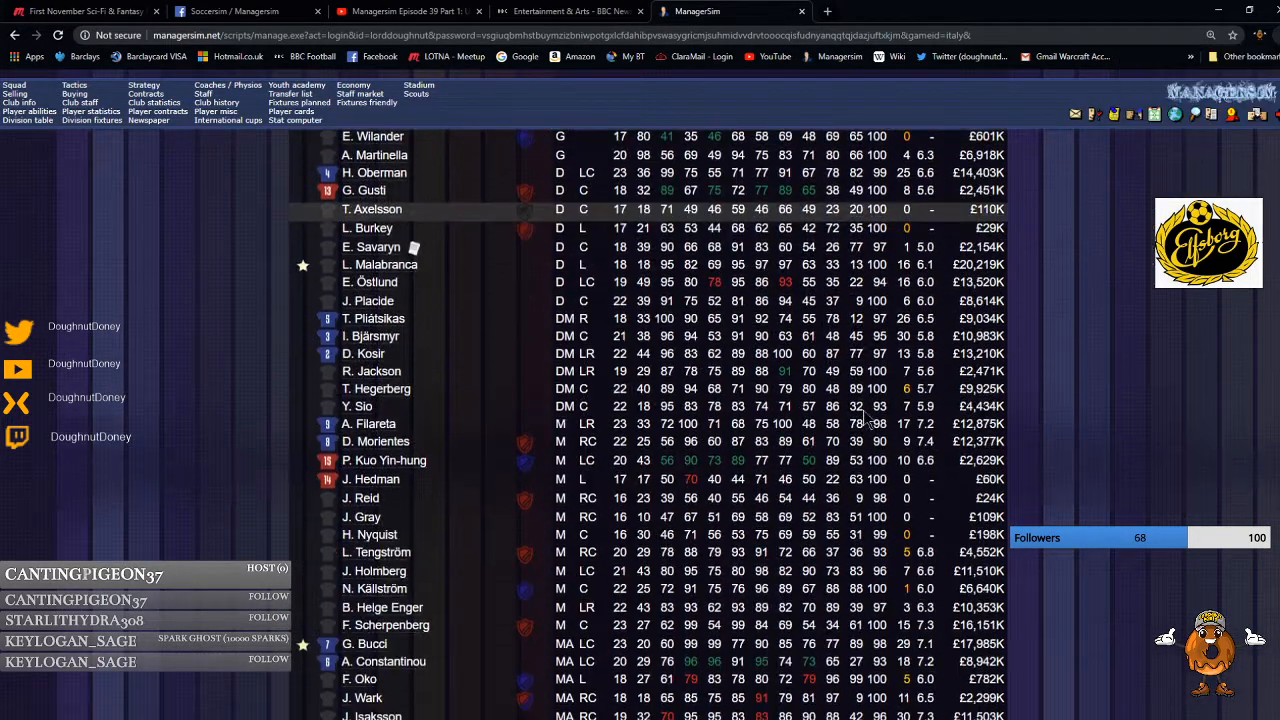
scroll("down", 3)
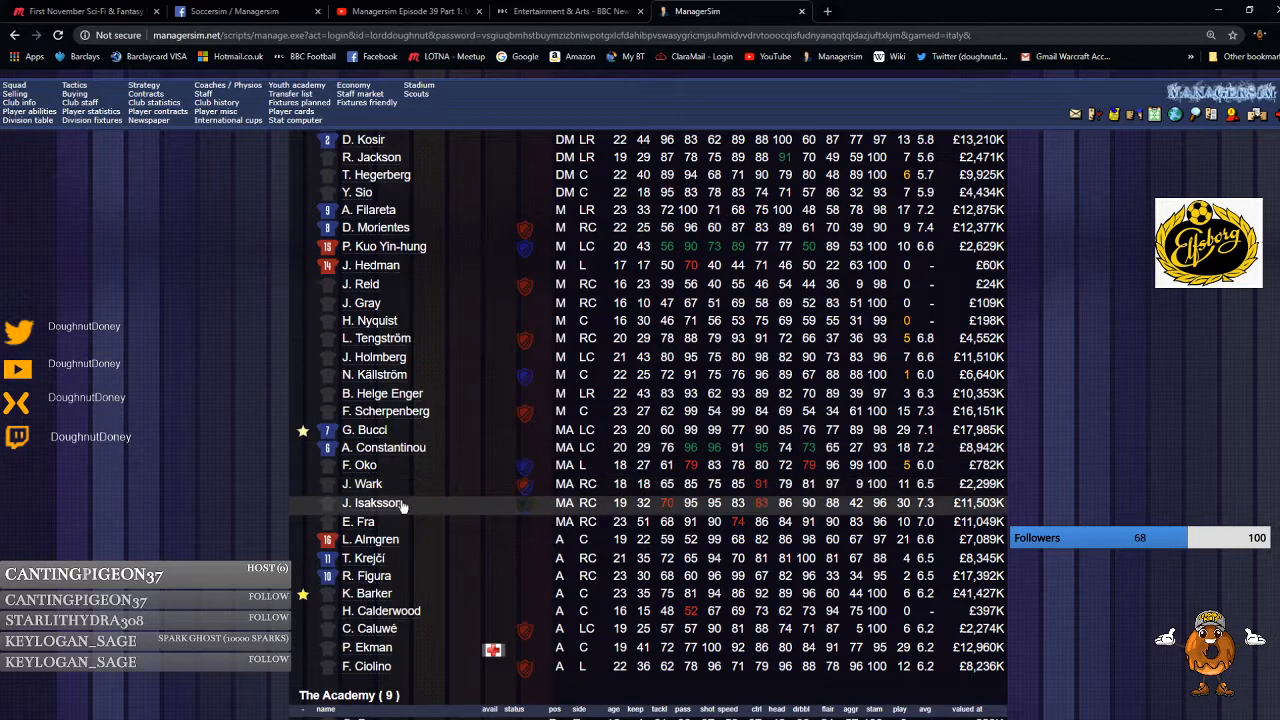
left_click(372, 502)
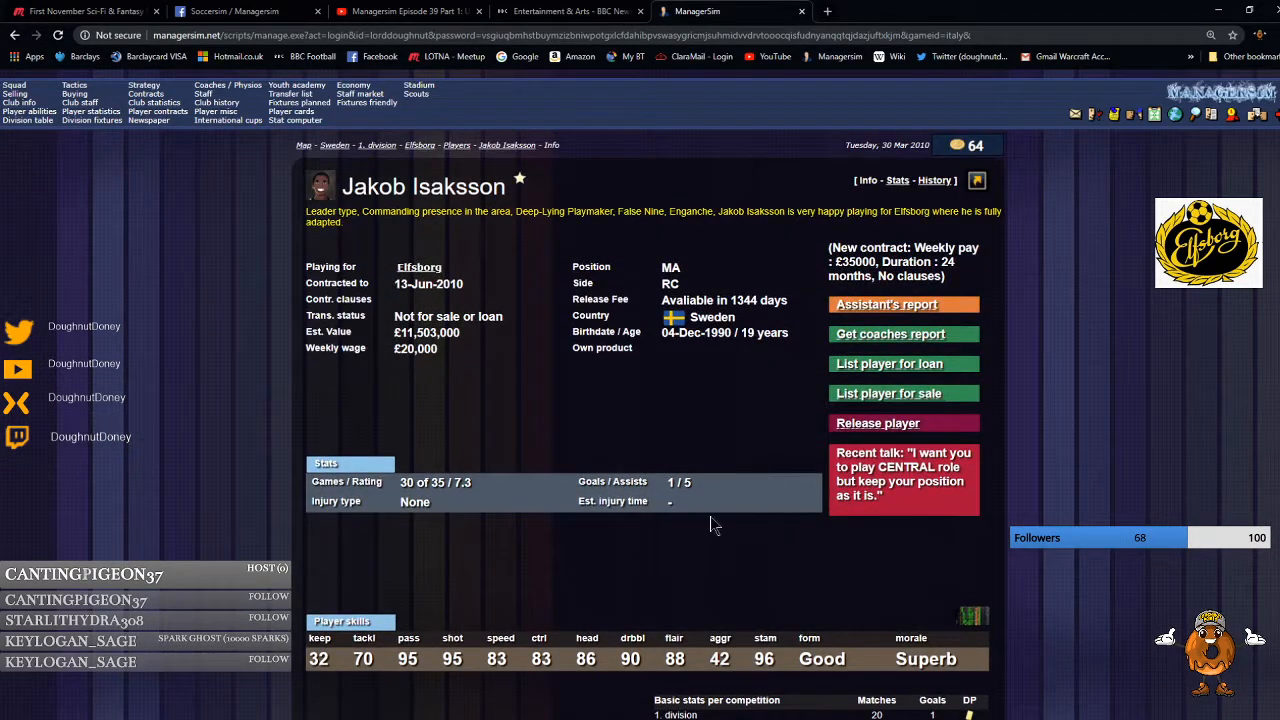
mouse_move(370, 388)
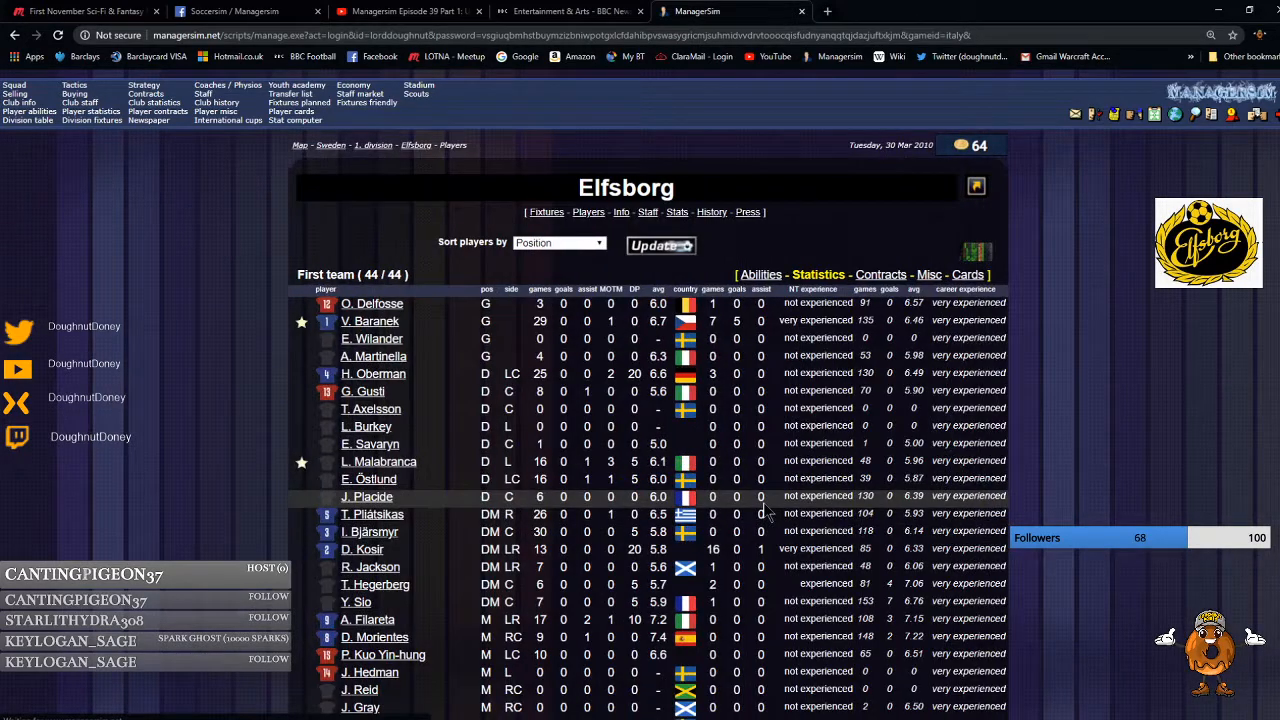
Look through the squad's season statistics, then return the list to player abilities.
scroll("down", 3)
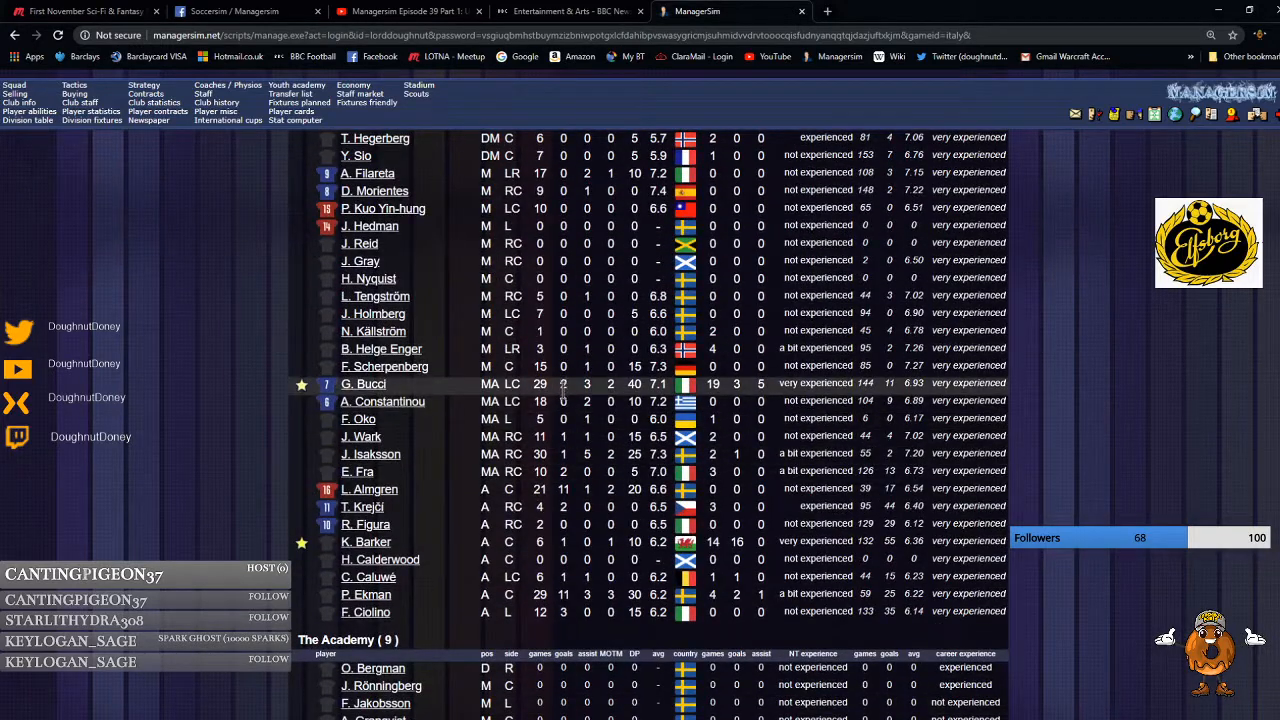
mouse_move(404, 468)
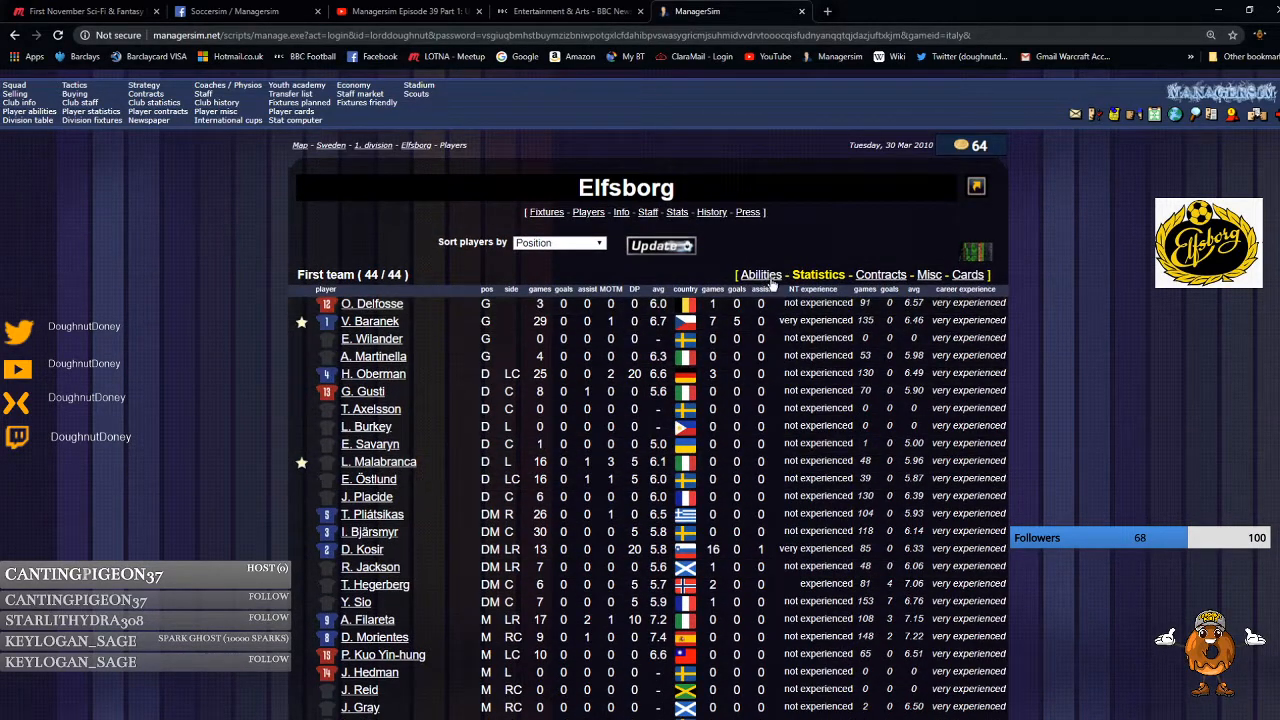
left_click(764, 274)
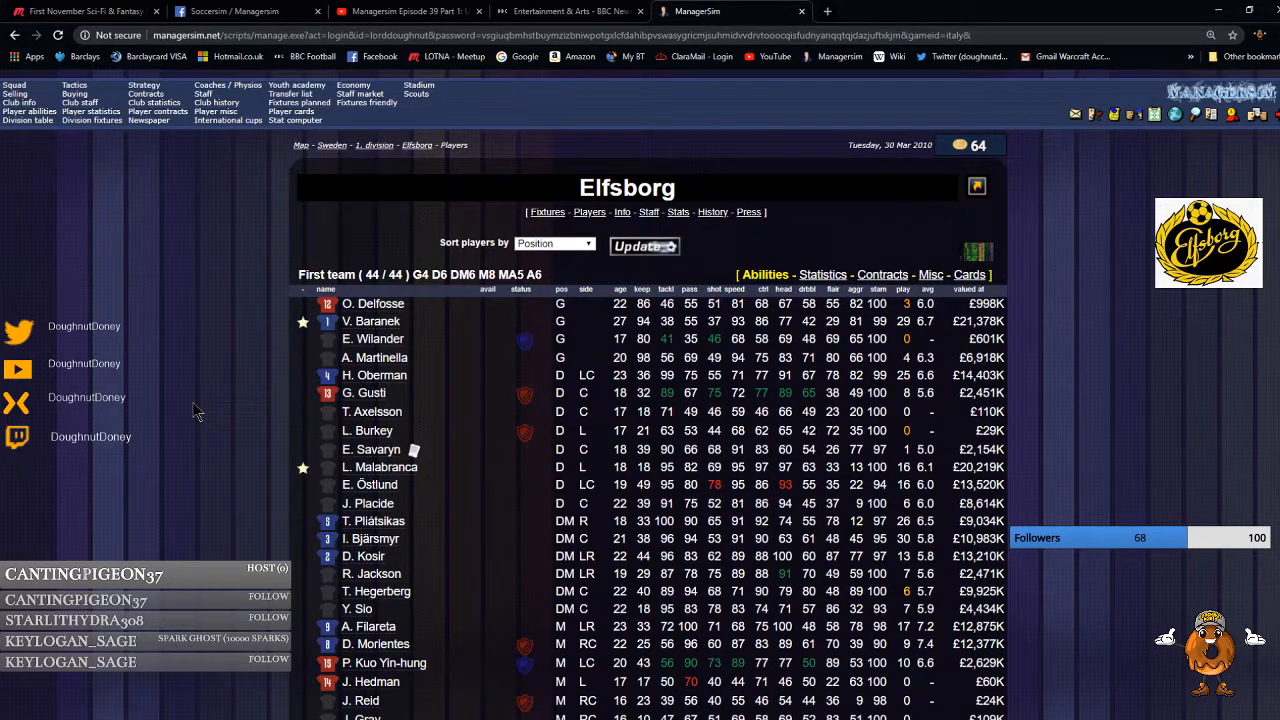
mouse_move(176, 458)
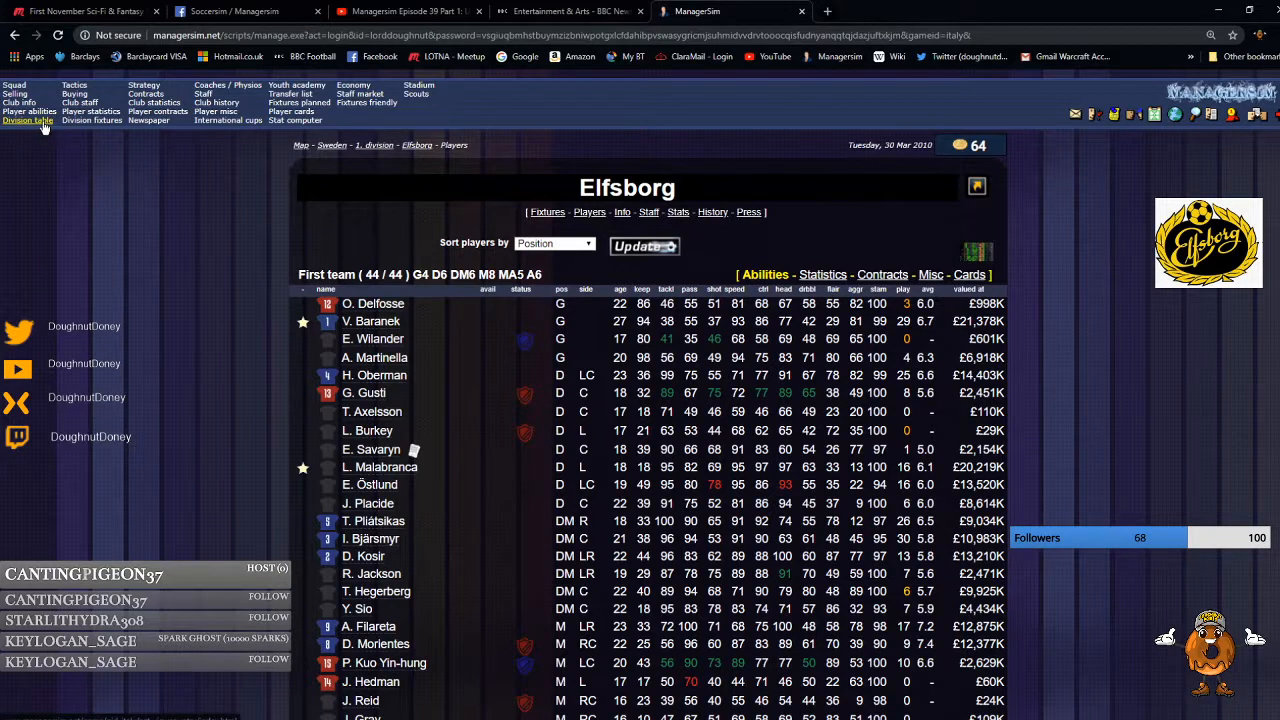
From the 1st division table's top-scorer list, bring up Göteborg's Dime Selakovic profile.
left_click(24, 128)
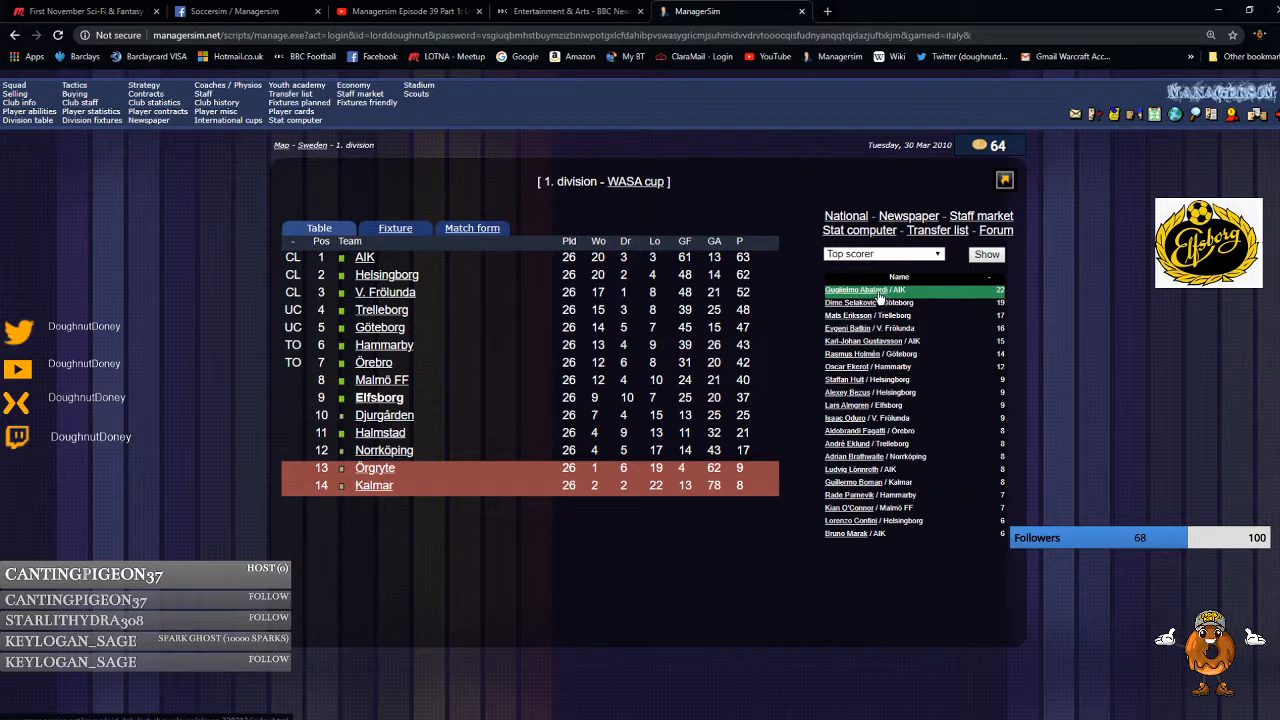
left_click(856, 290)
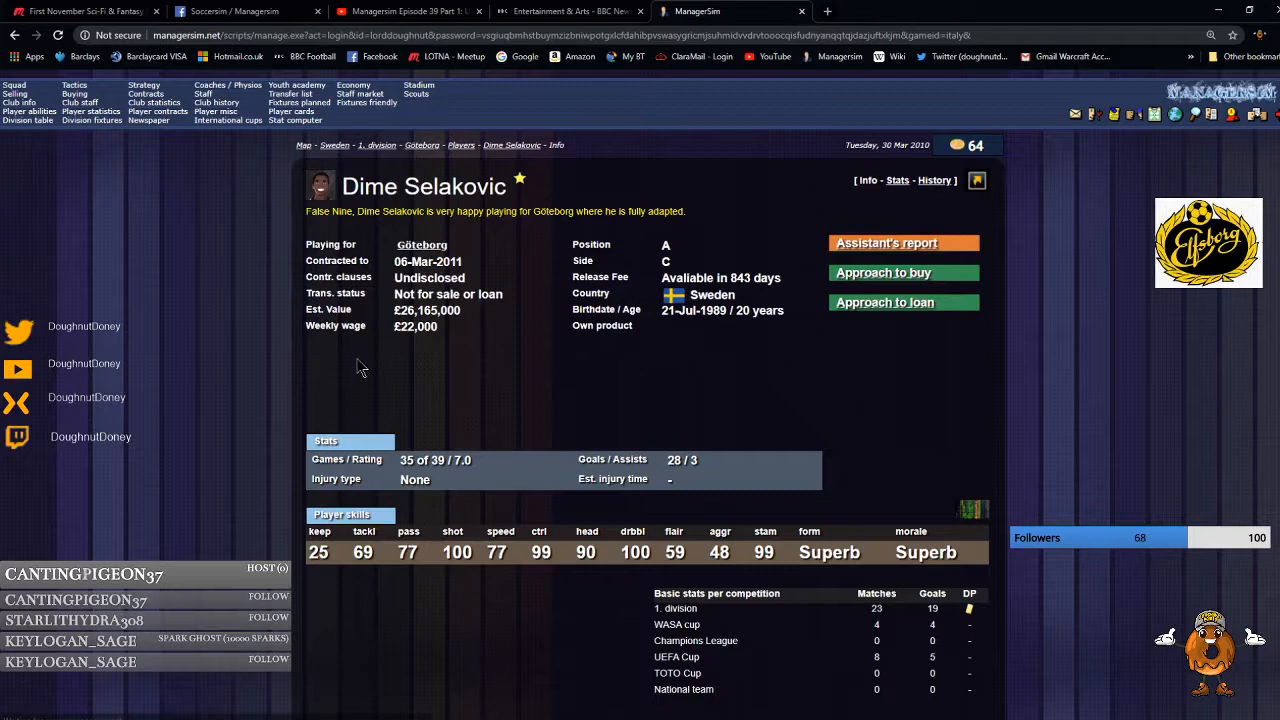
mouse_move(448, 564)
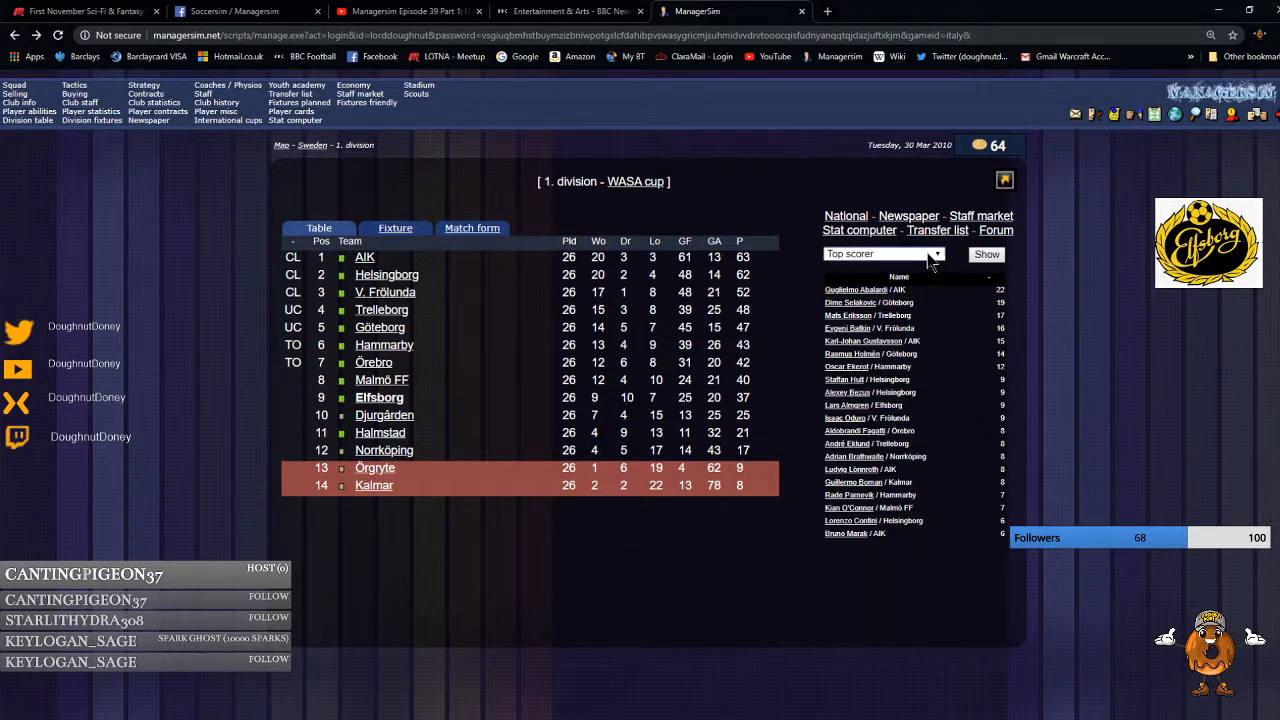
Show the division's top-assists leaderboard and view Alf Wiland's and Nabil Touma's profiles.
left_click(884, 252)
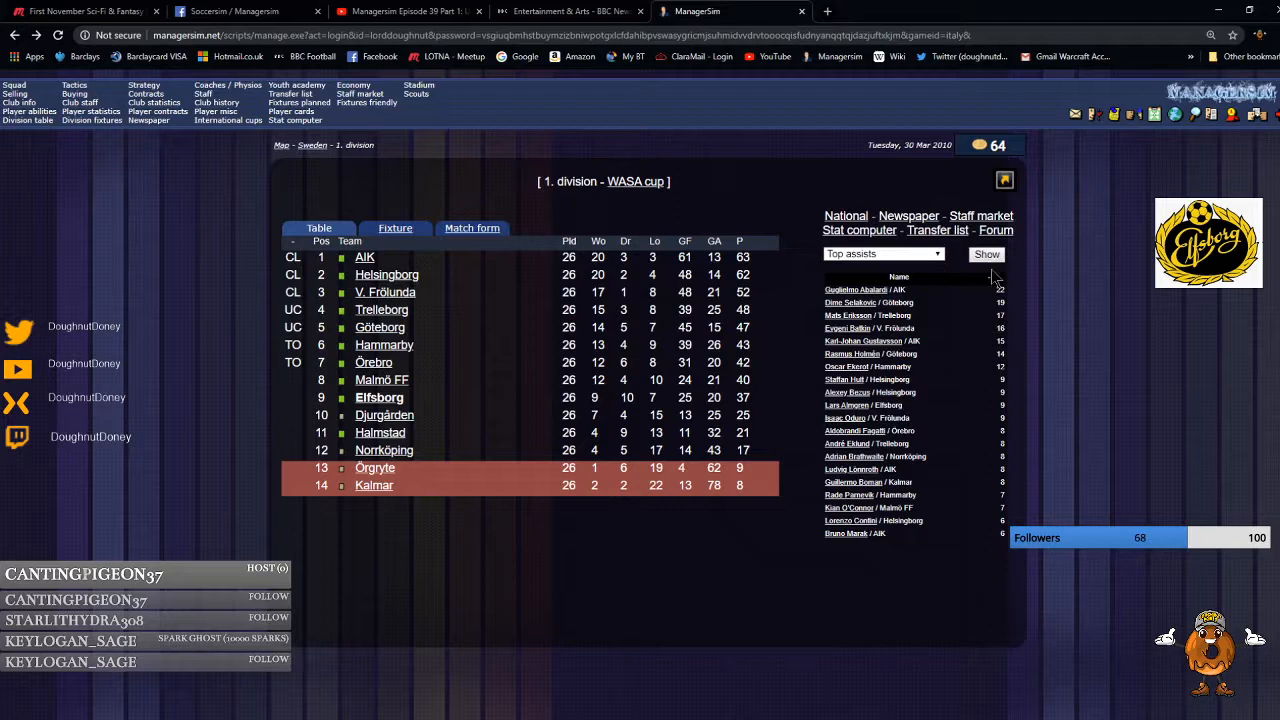
left_click(986, 254)
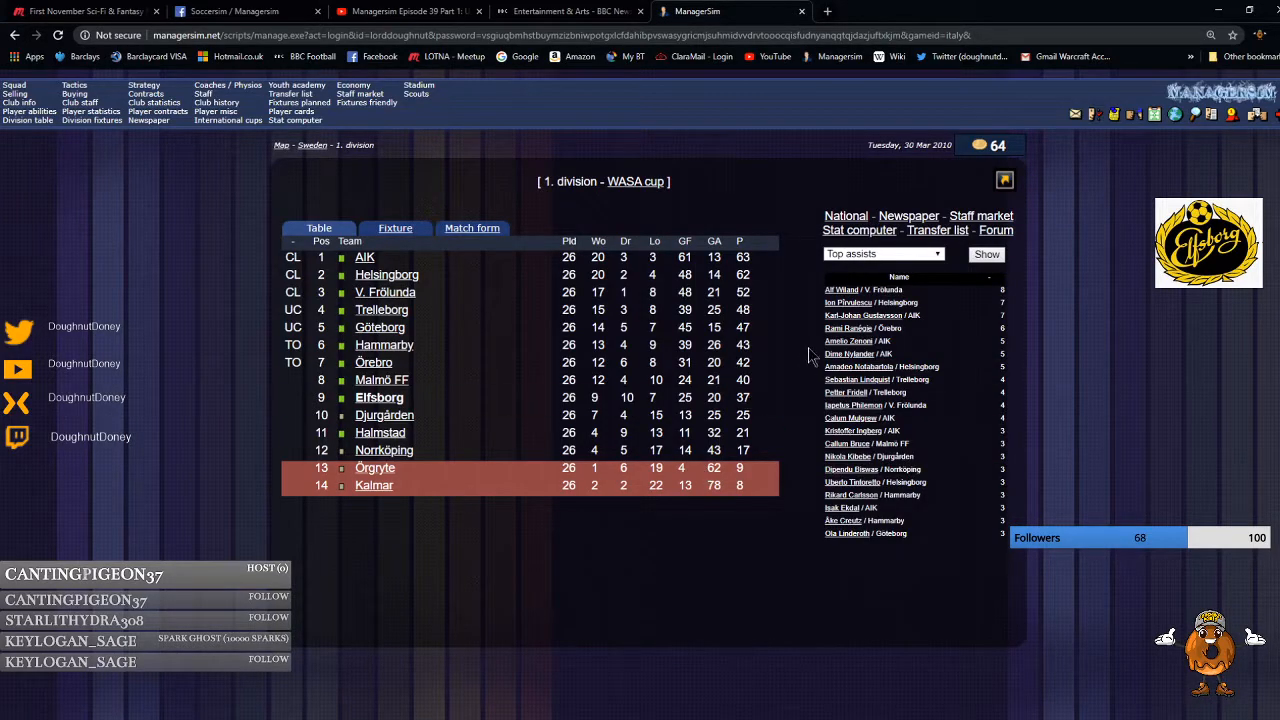
left_click(840, 290)
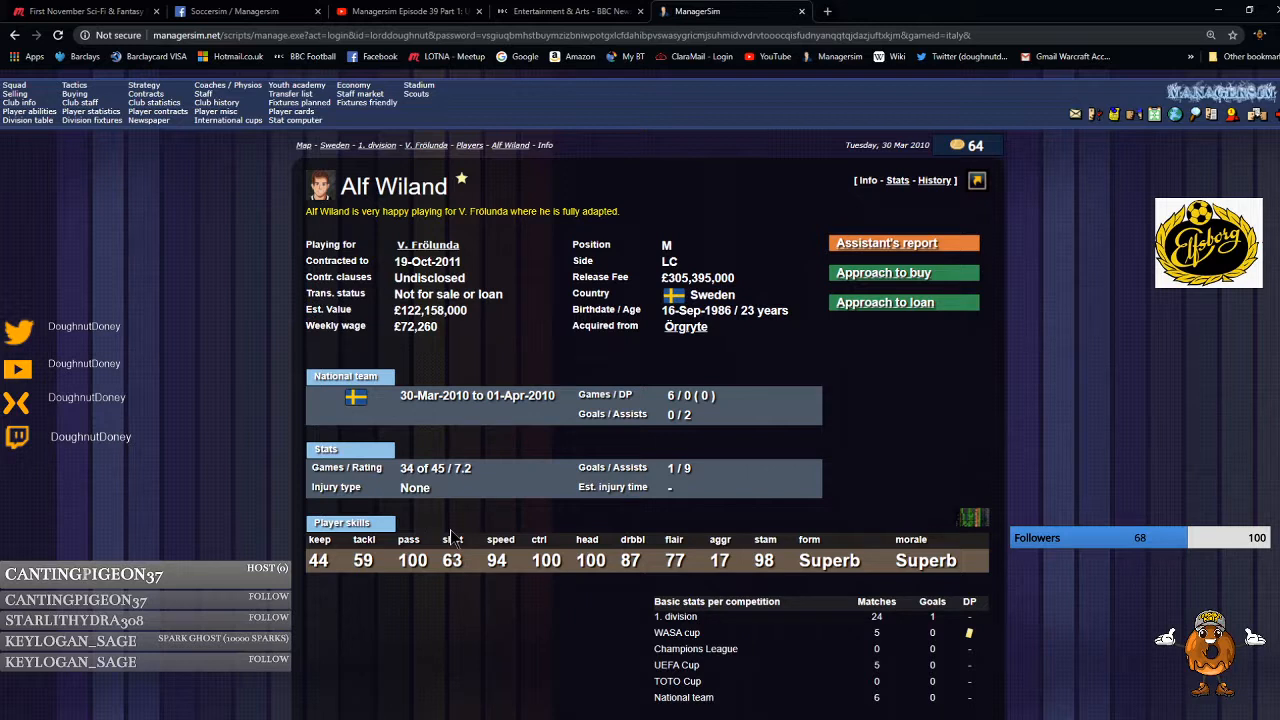
mouse_move(504, 362)
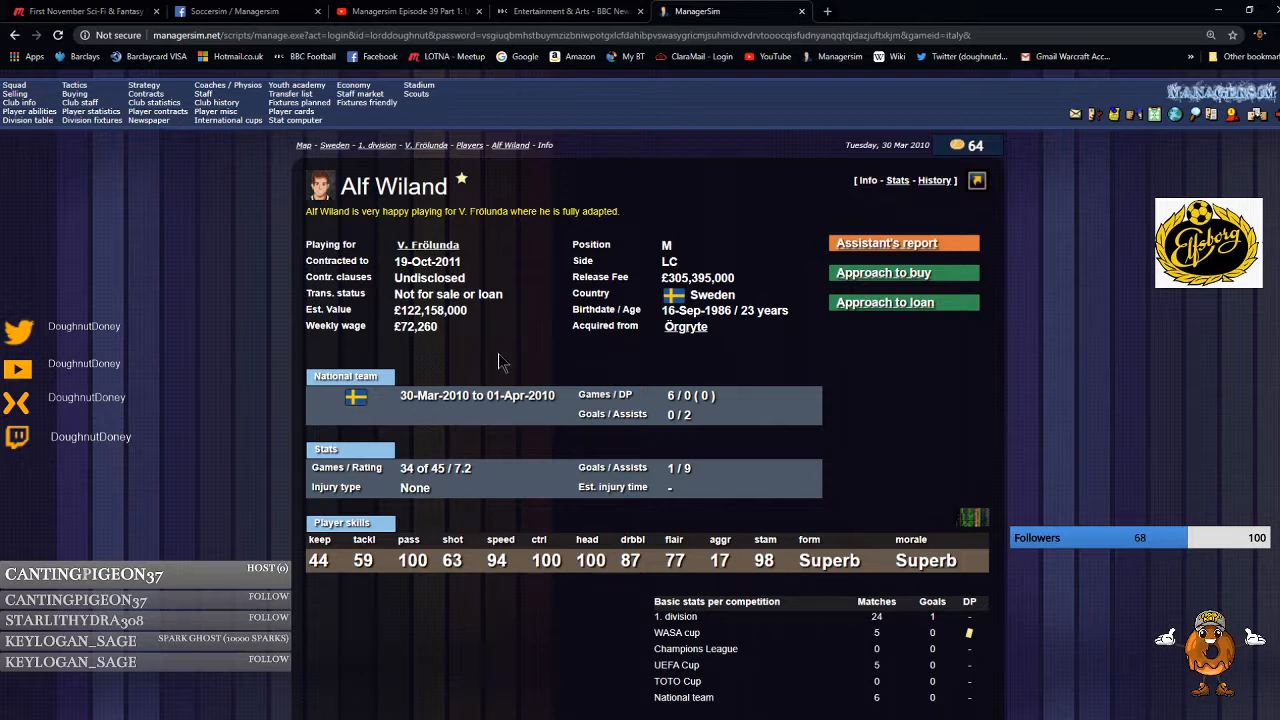
mouse_move(950, 222)
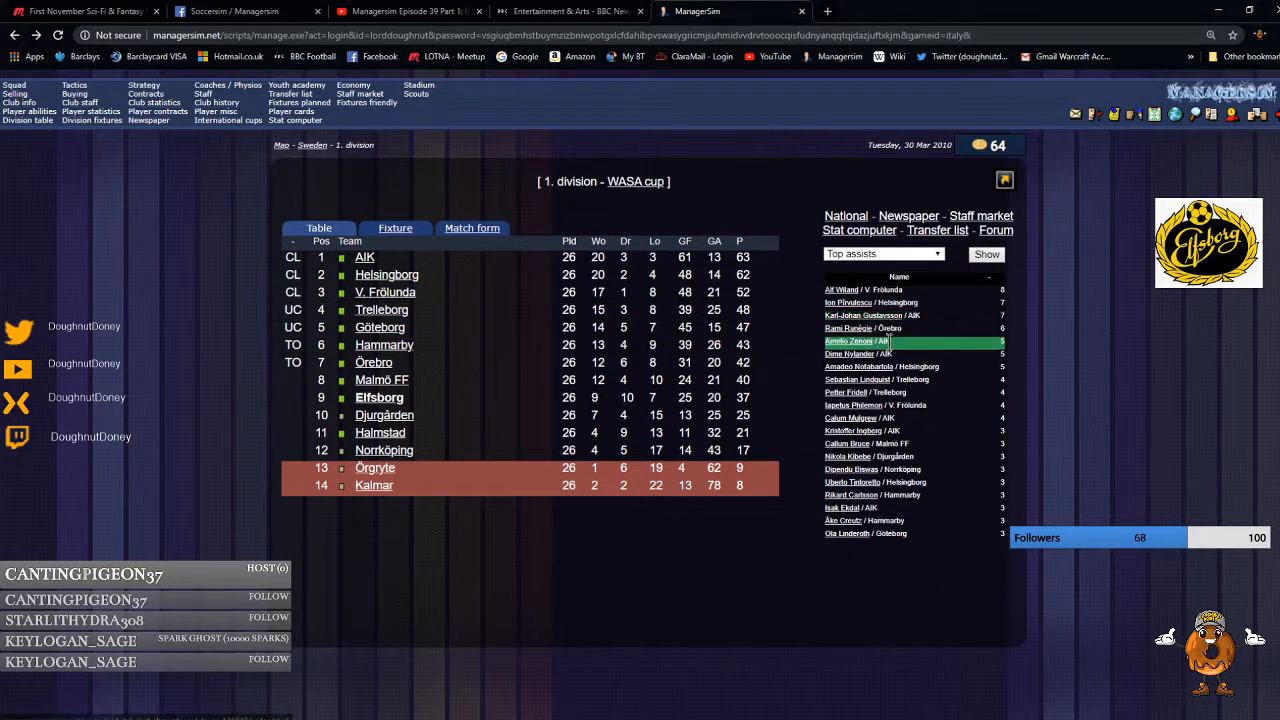
mouse_move(910, 620)
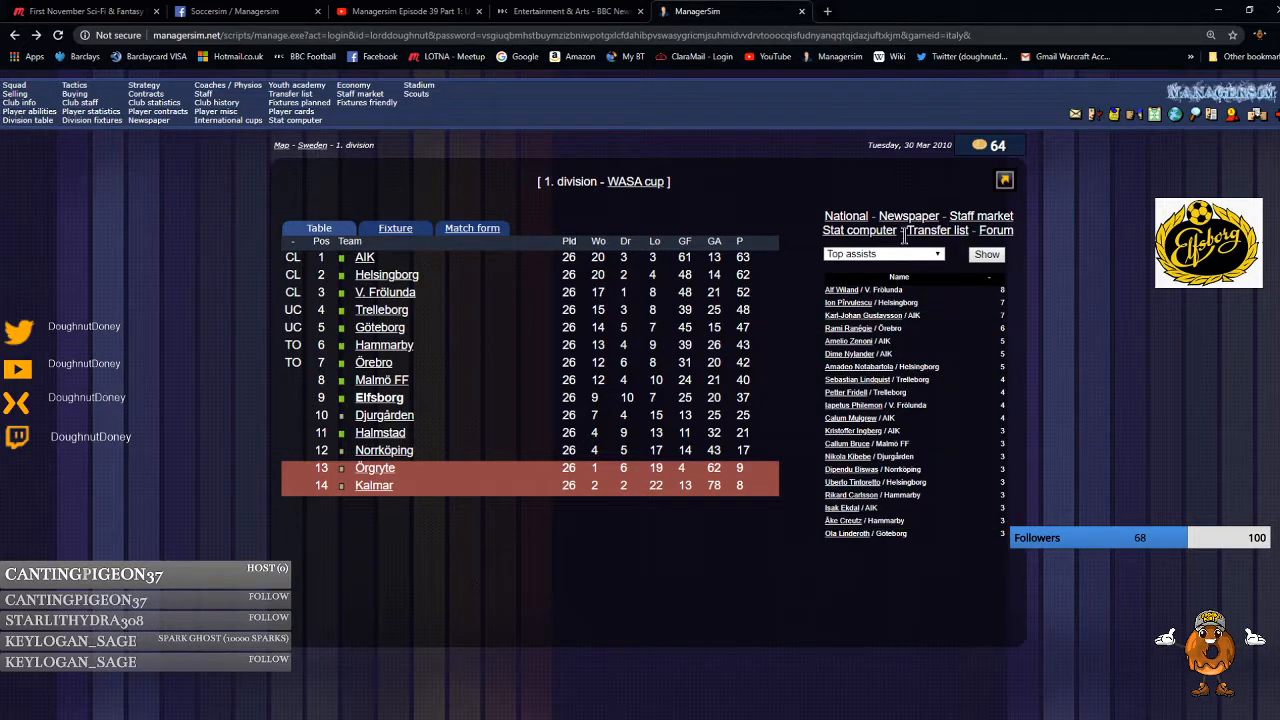
left_click(884, 252)
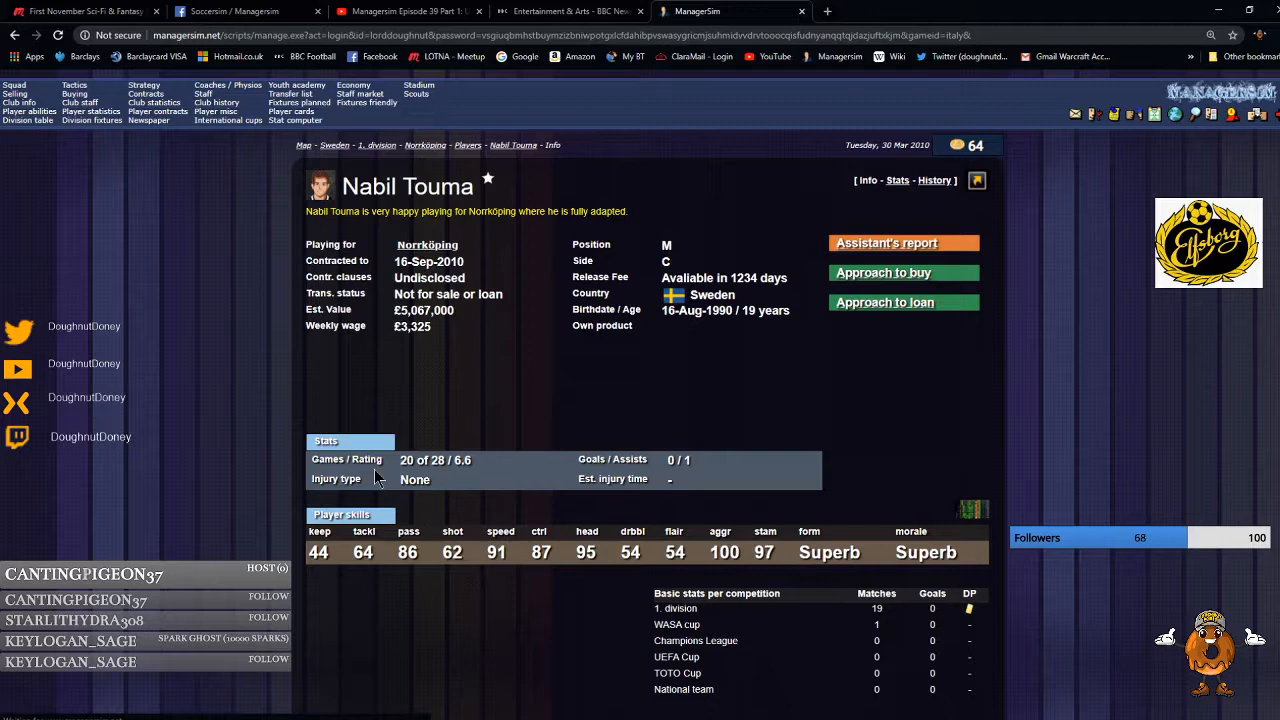
mouse_move(192, 370)
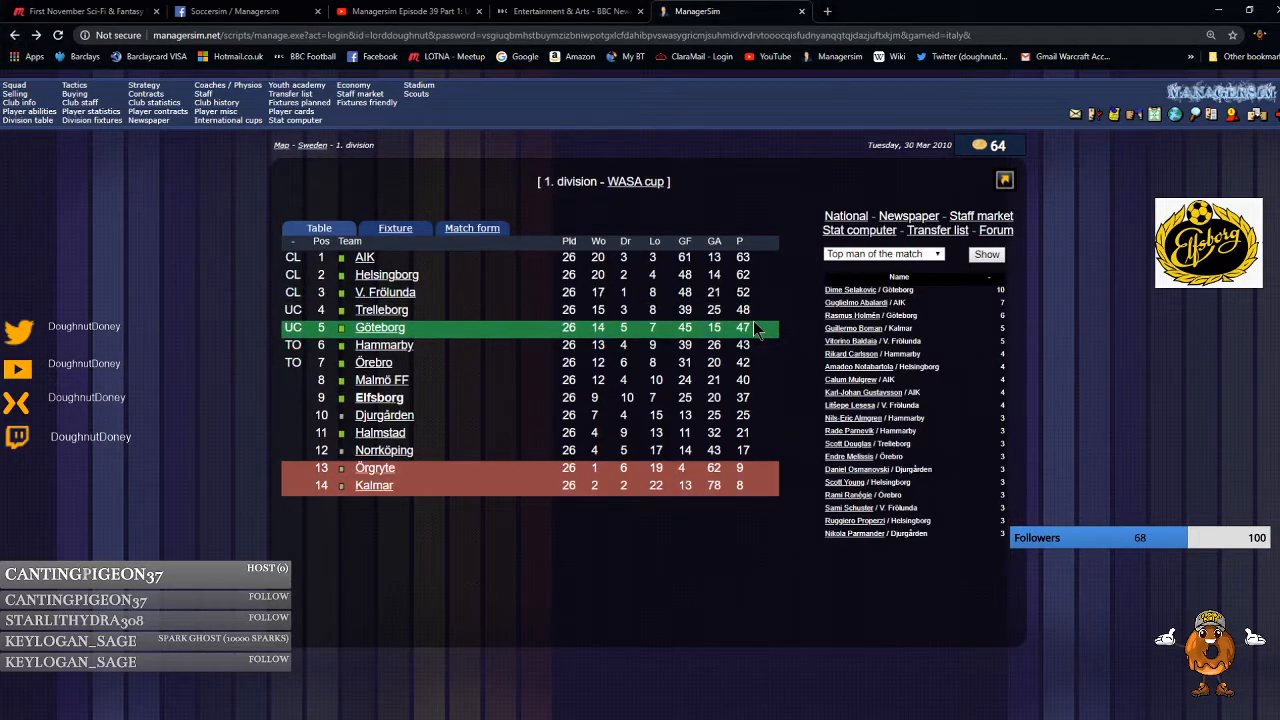
Rank division players by best overall rating and view leader Nestor Kerzhakov's Helsingborg profile.
left_click(884, 252)
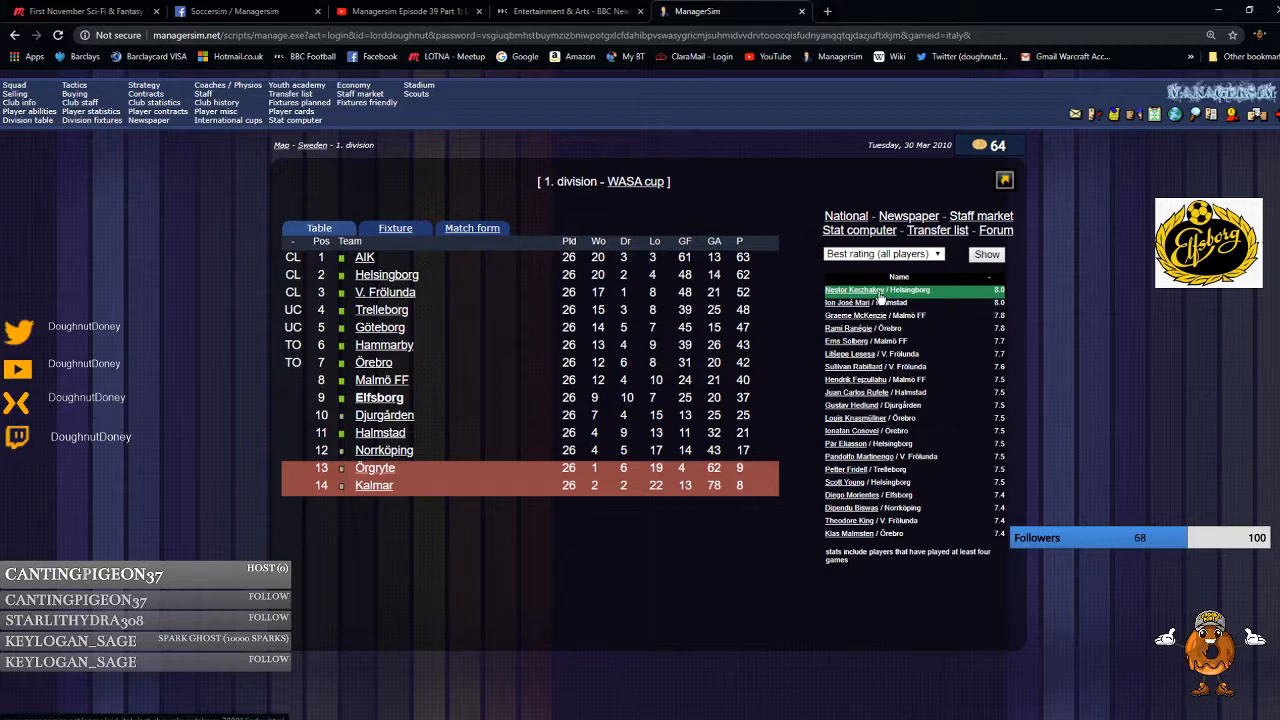
left_click(856, 290)
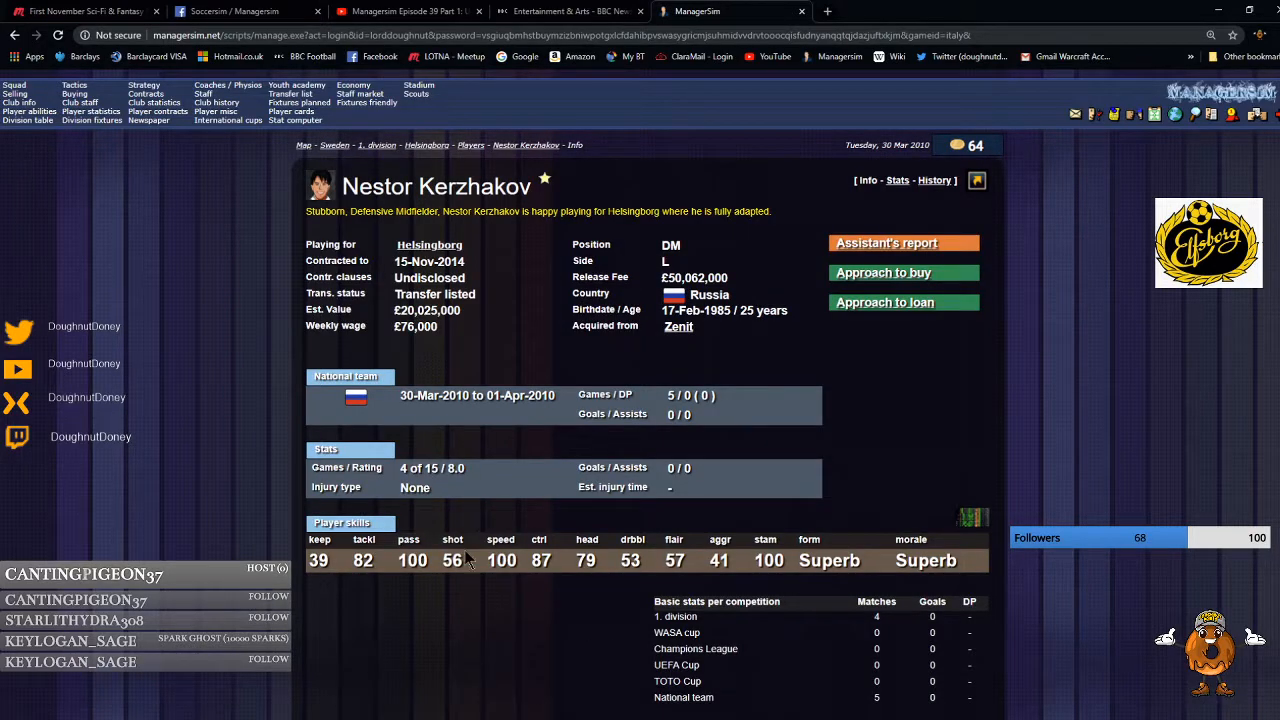
mouse_move(16, 36)
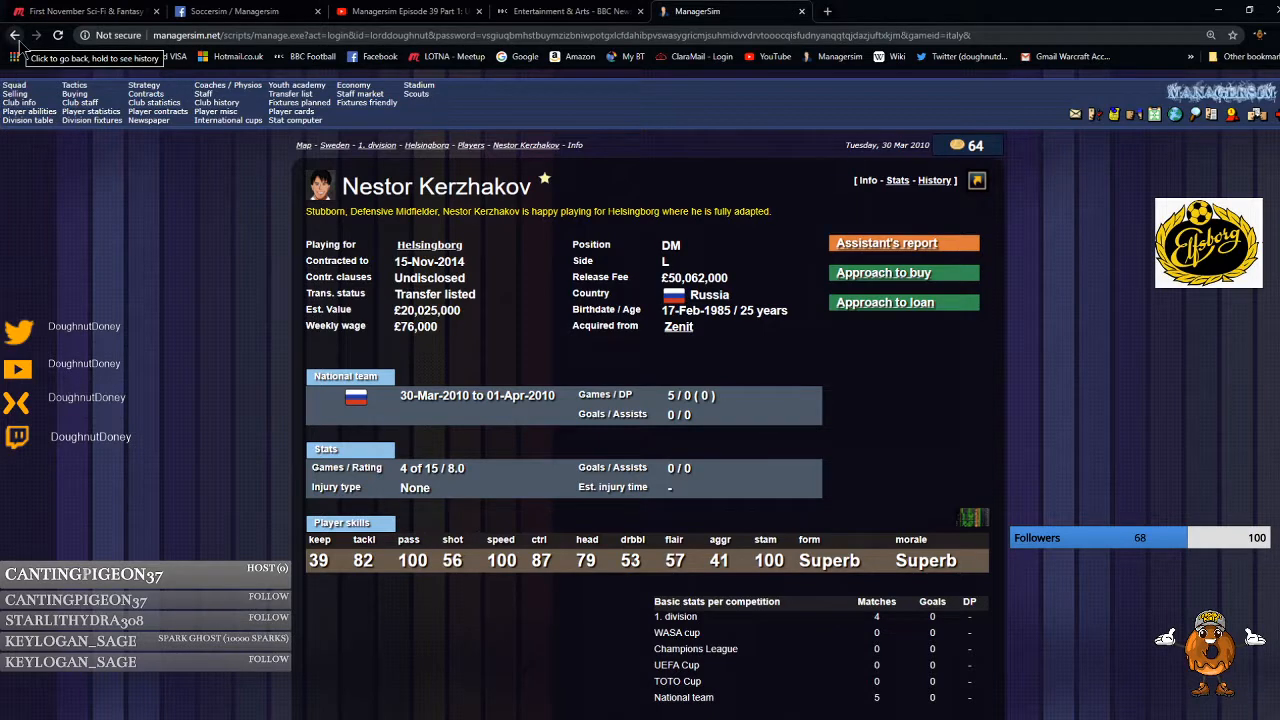
left_click(16, 36)
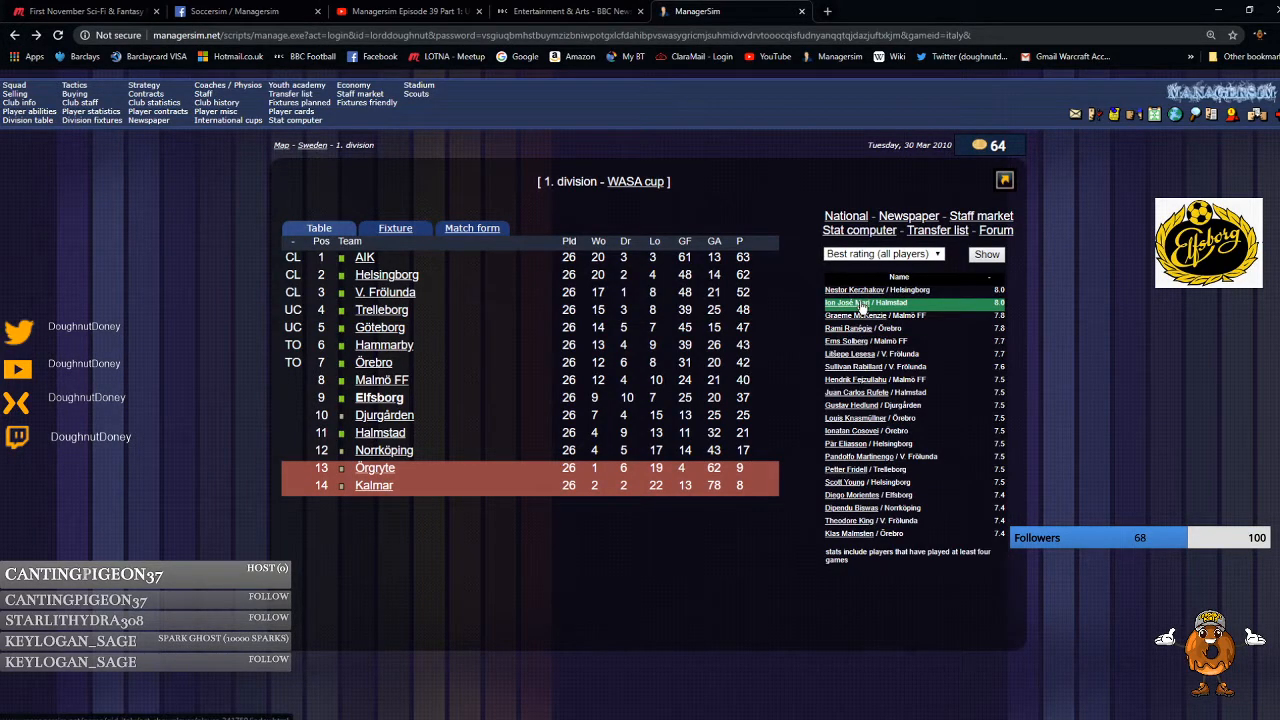
Browse further entries in the best-rating list, then bring up the ranking categories.
left_click(848, 304)
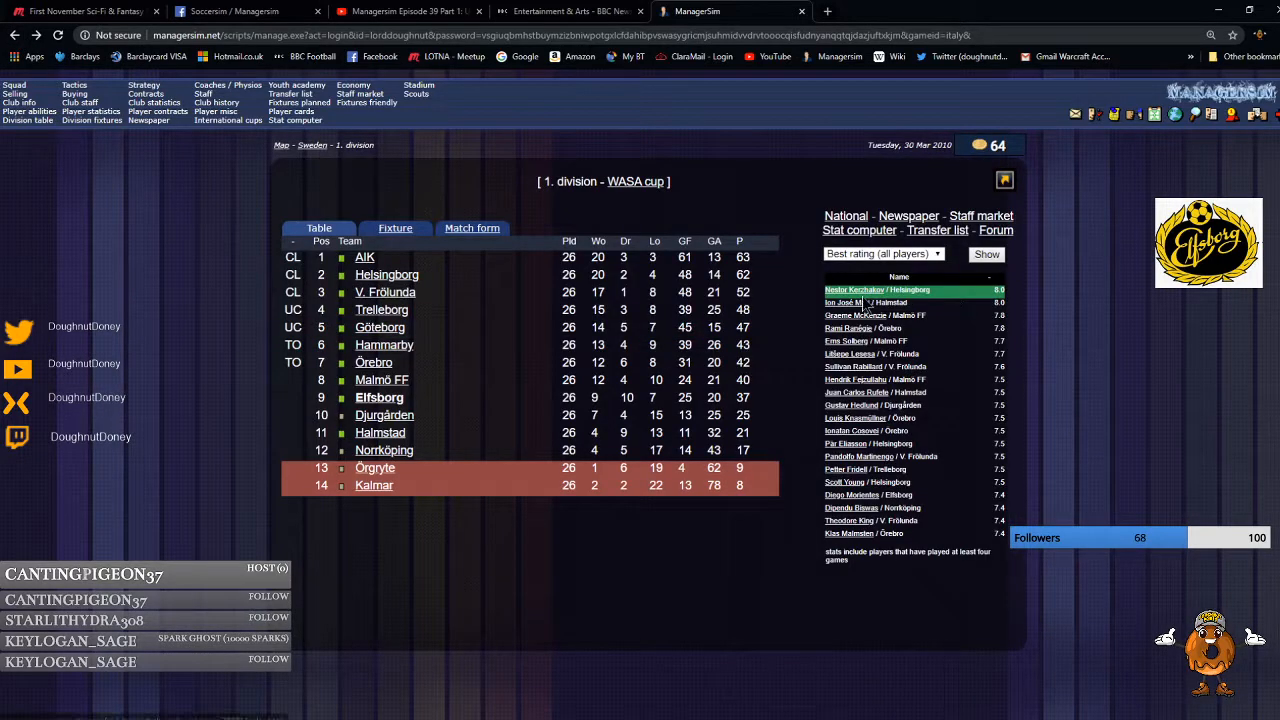
left_click(856, 316)
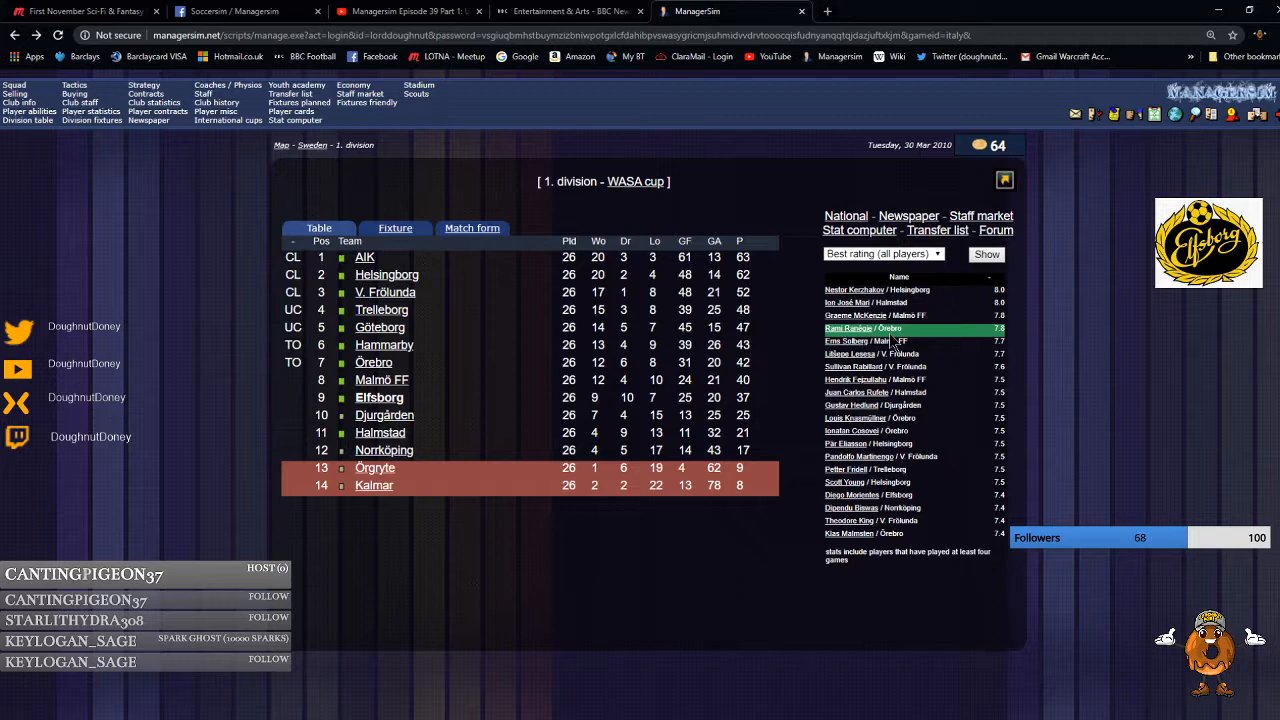
left_click(848, 328)
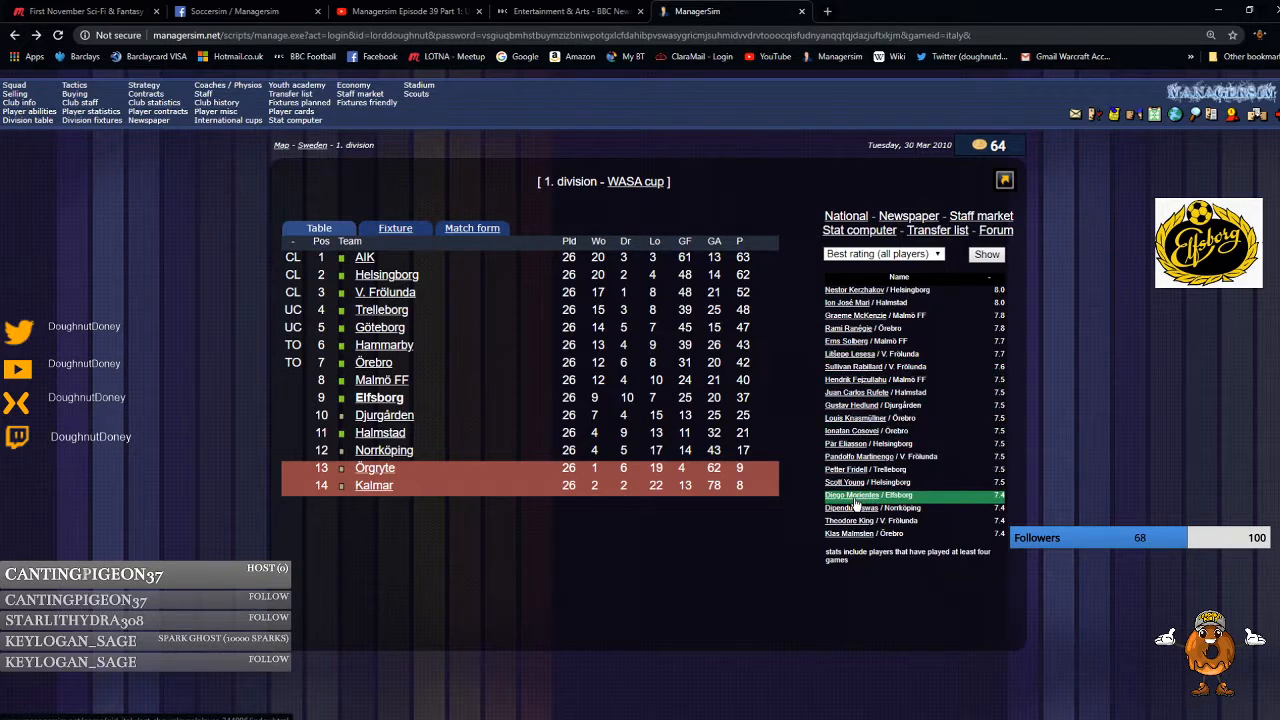
left_click(852, 496)
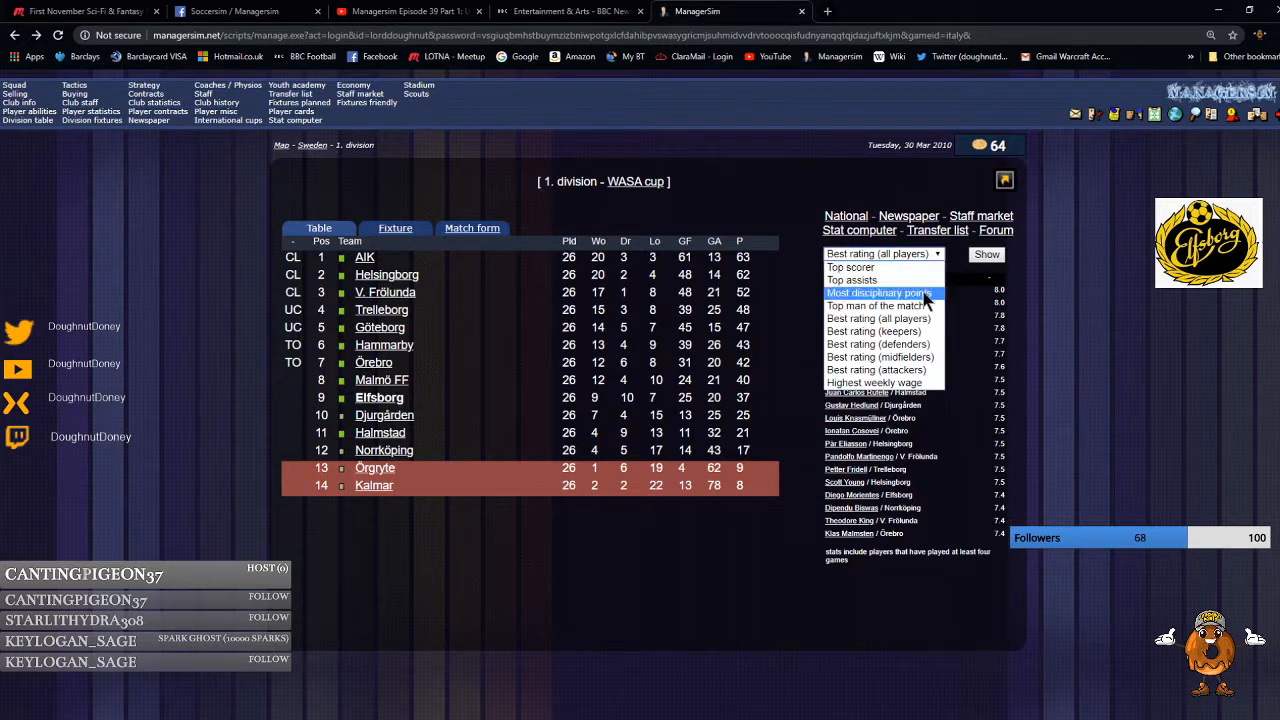
mouse_move(880, 344)
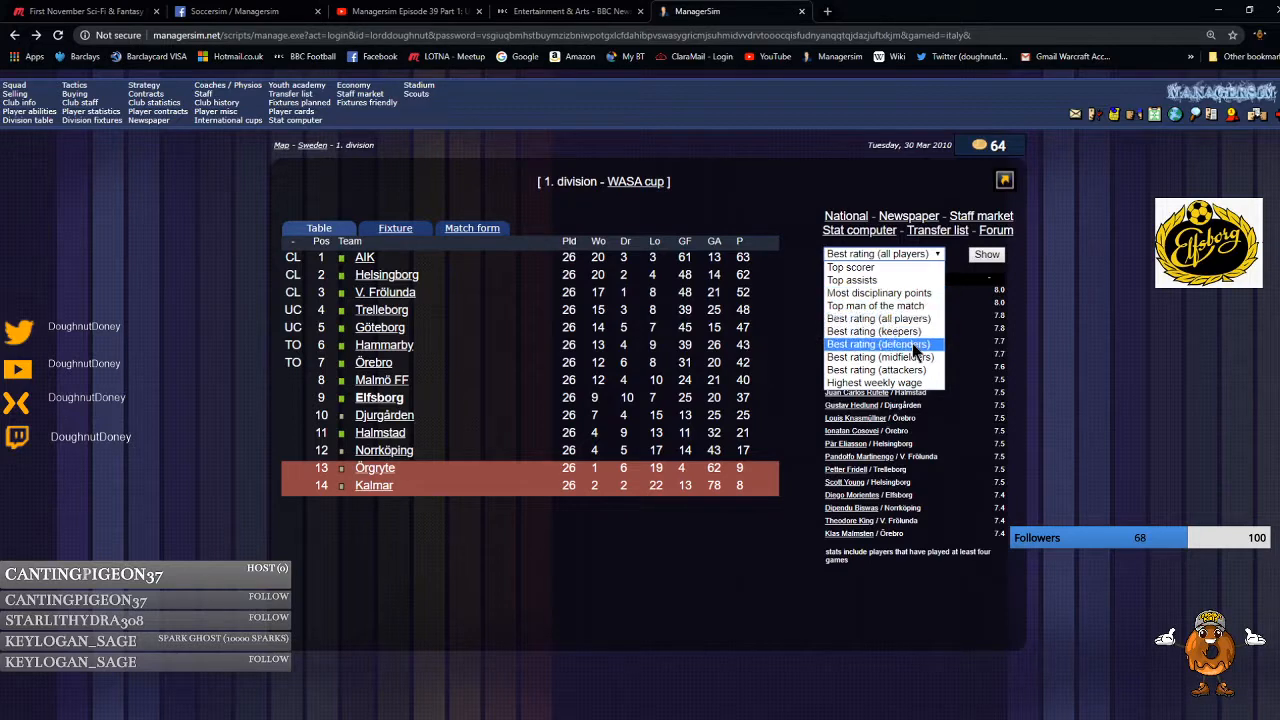
Show the best-rated goalkeepers and defenders, viewing Johannes Silverholt's and Erns Solberg's profiles.
left_click(872, 332)
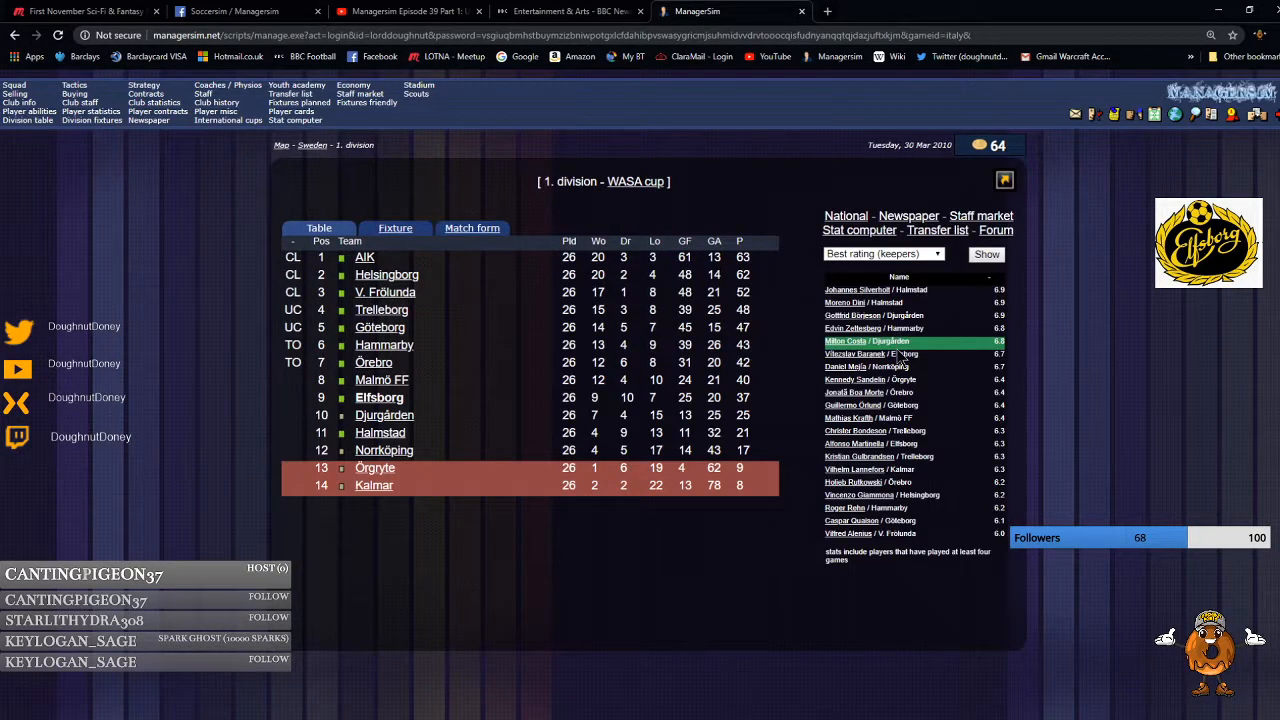
left_click(856, 290)
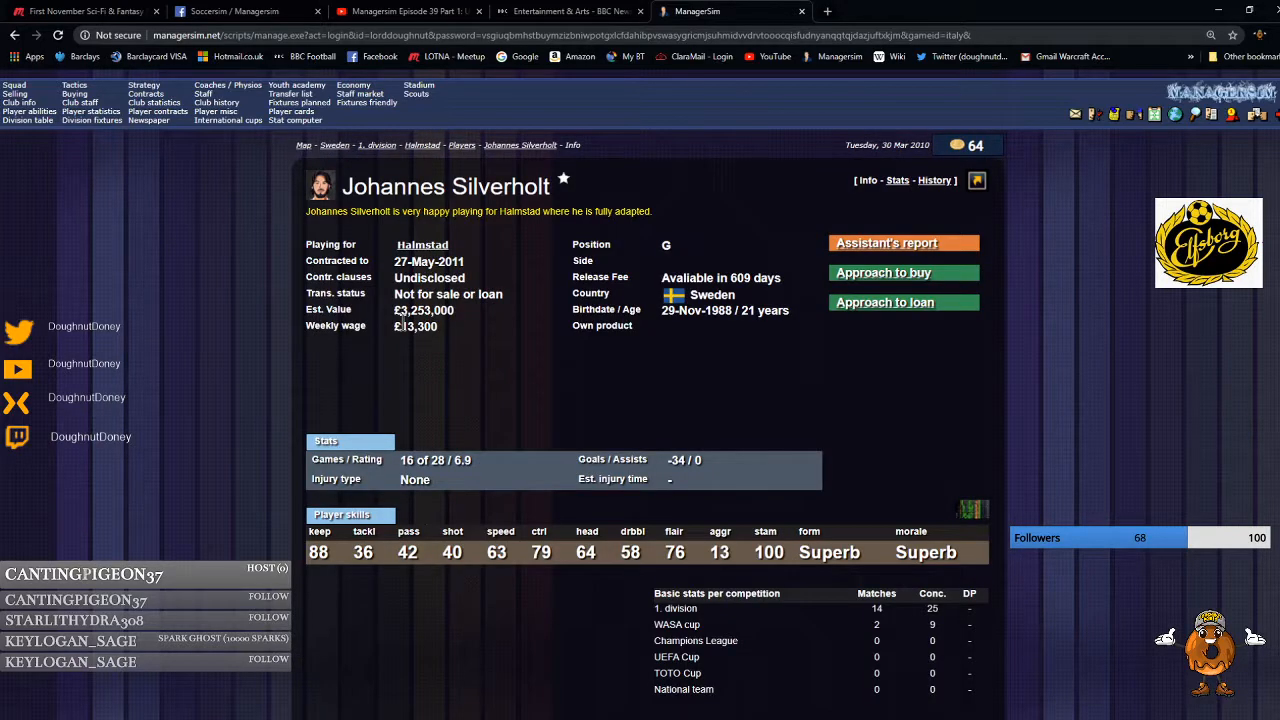
mouse_move(360, 324)
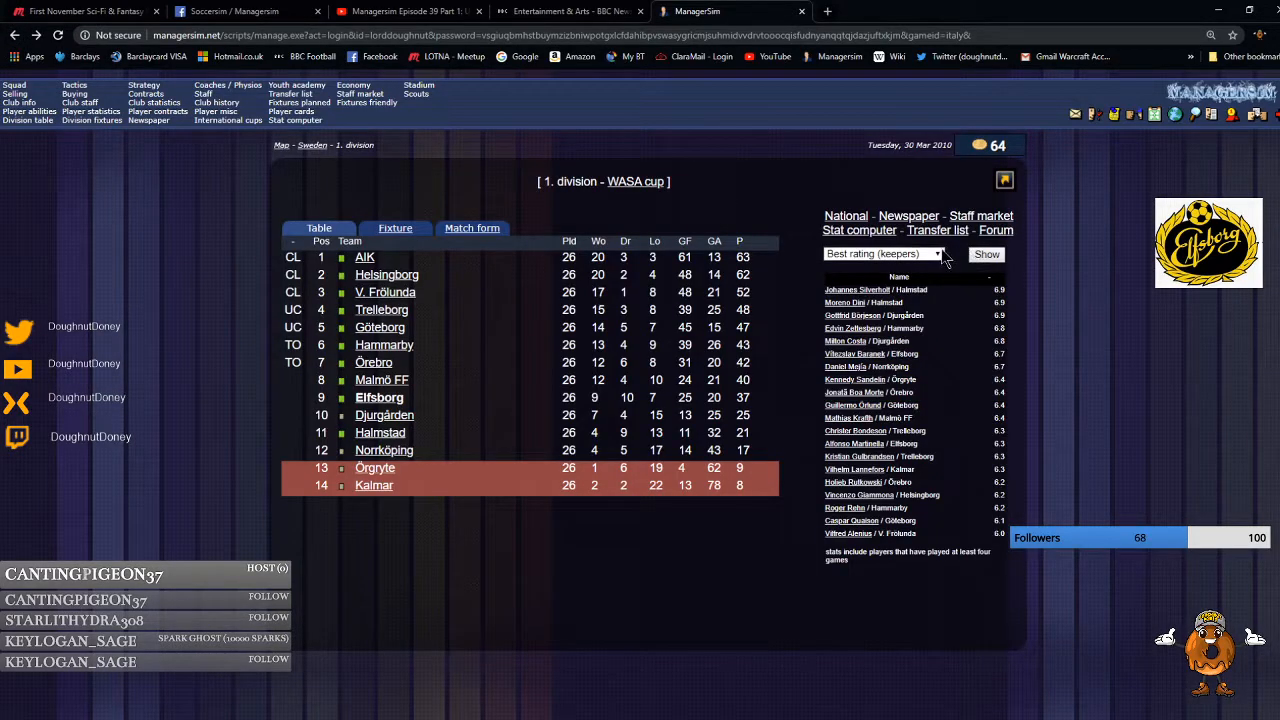
left_click(884, 252)
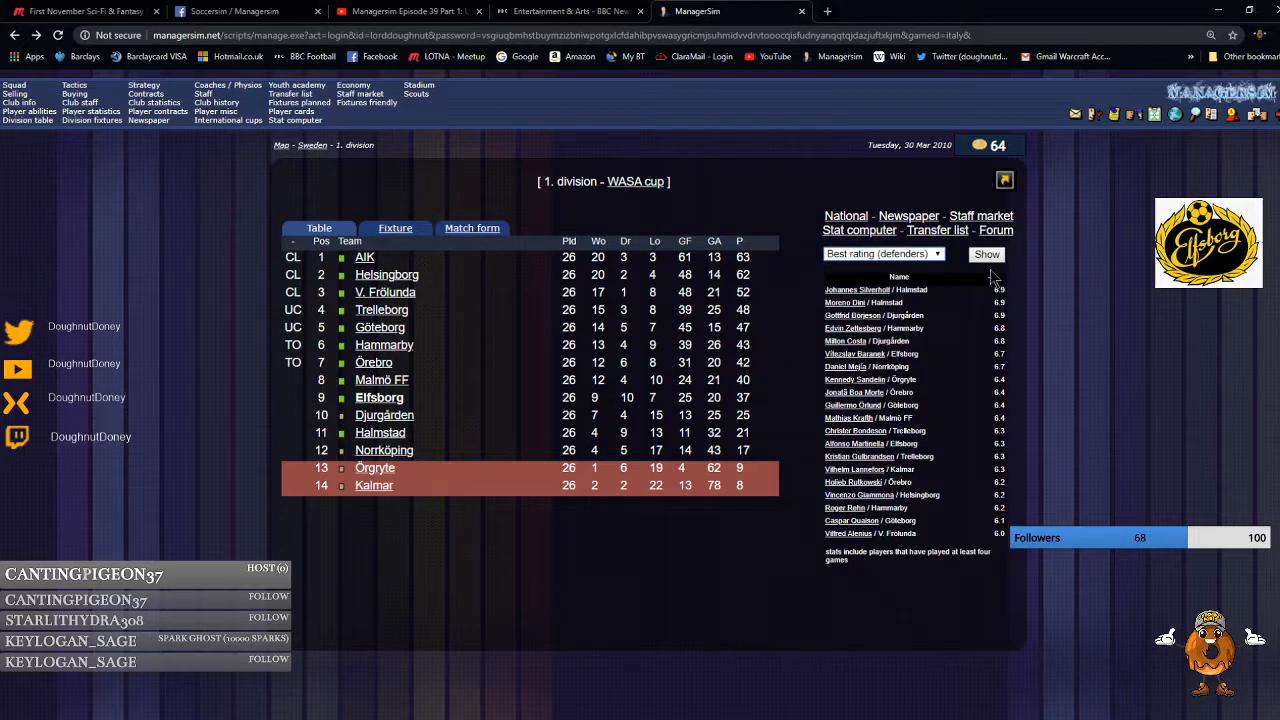
left_click(986, 254)
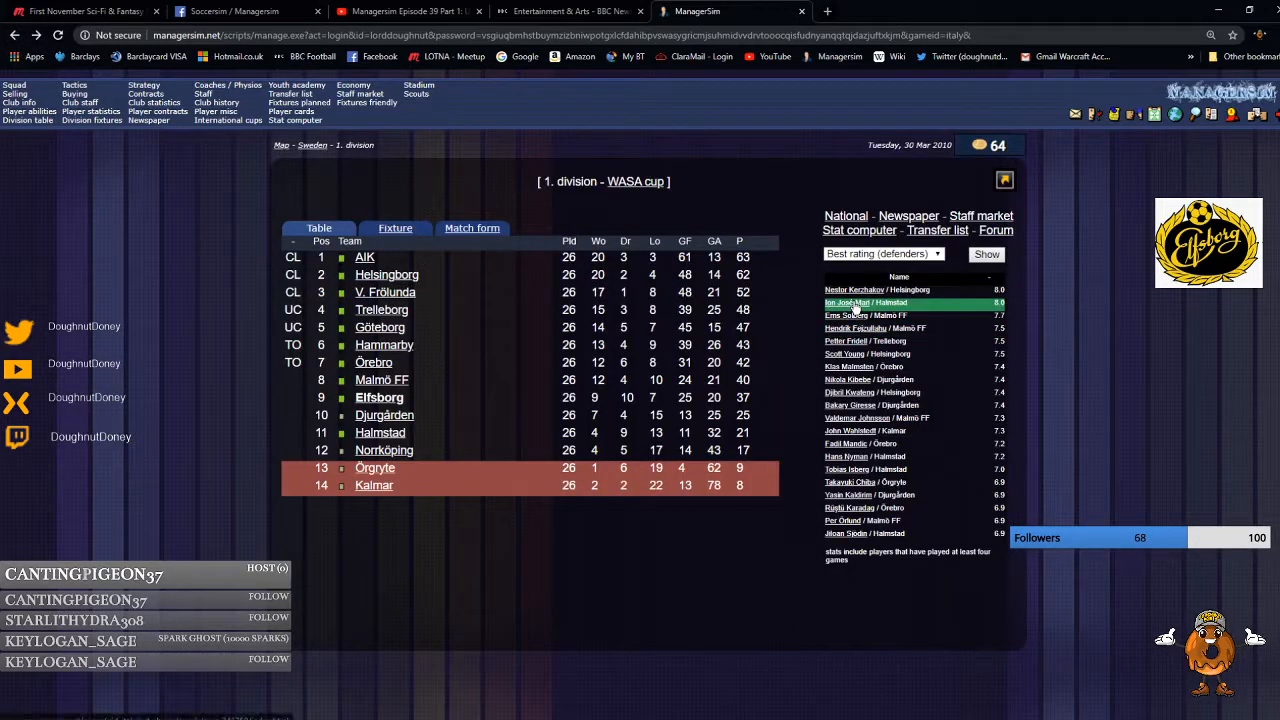
mouse_move(864, 316)
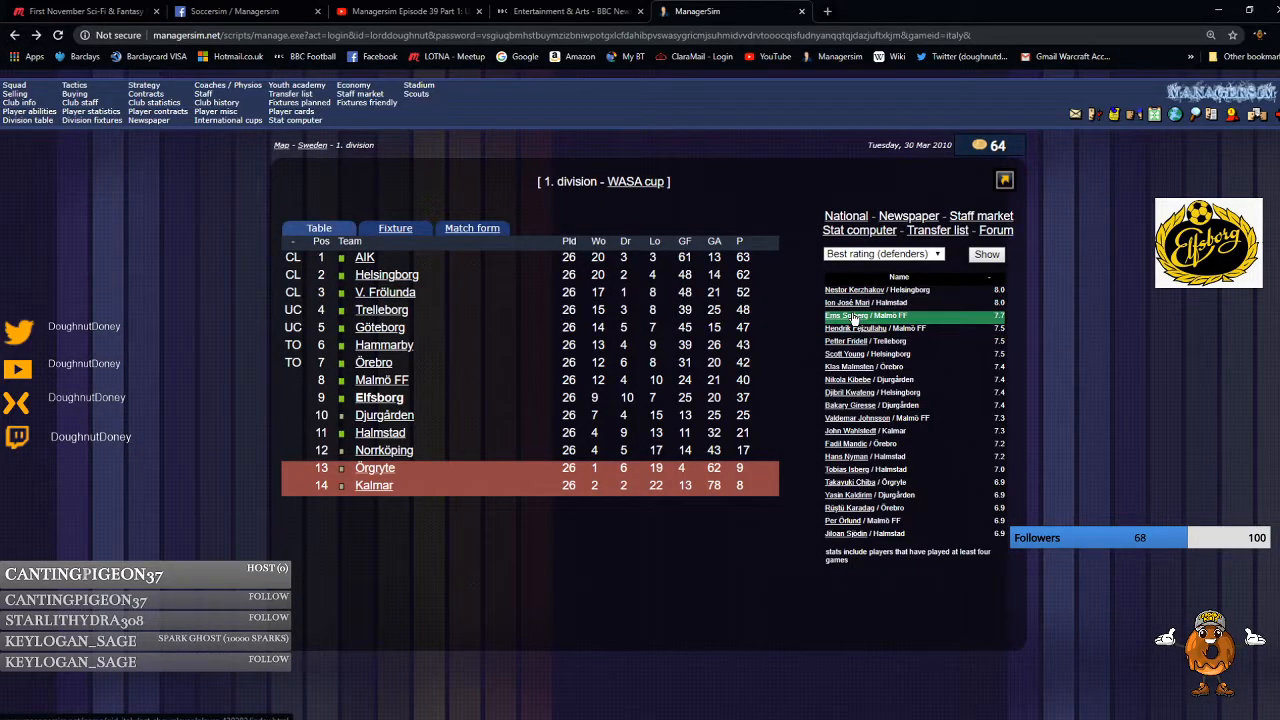
left_click(848, 316)
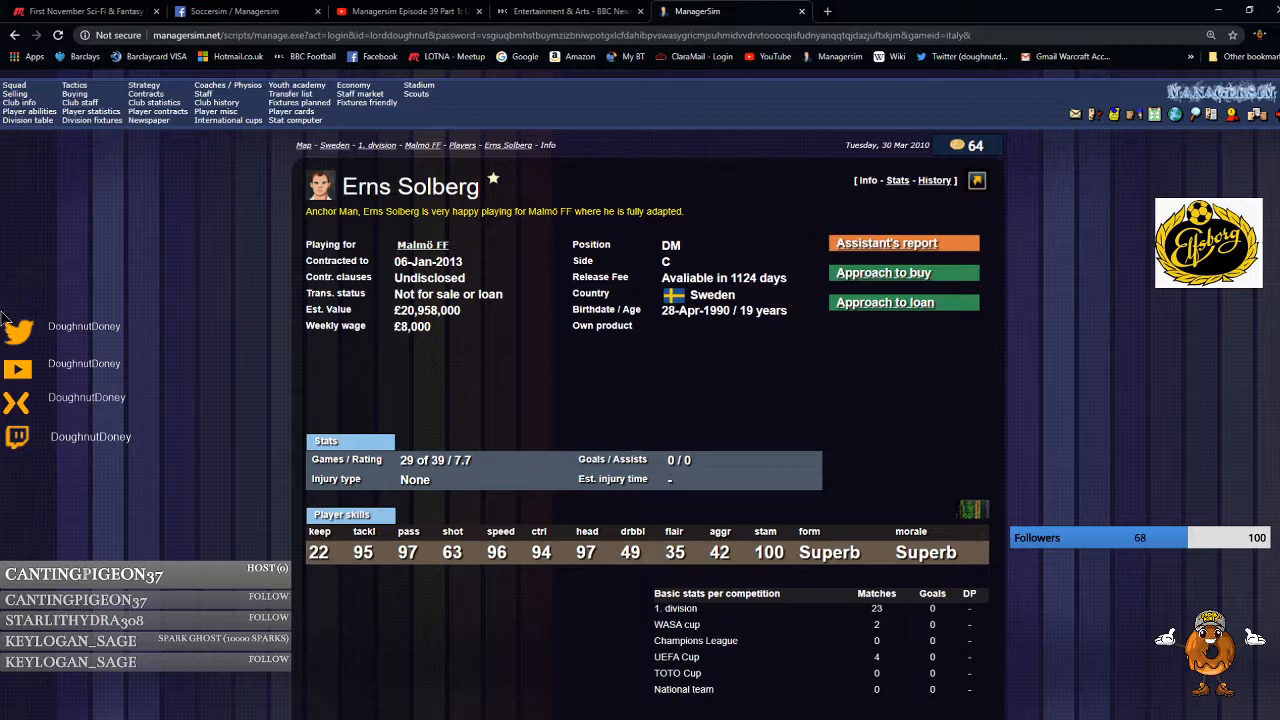
mouse_move(14, 36)
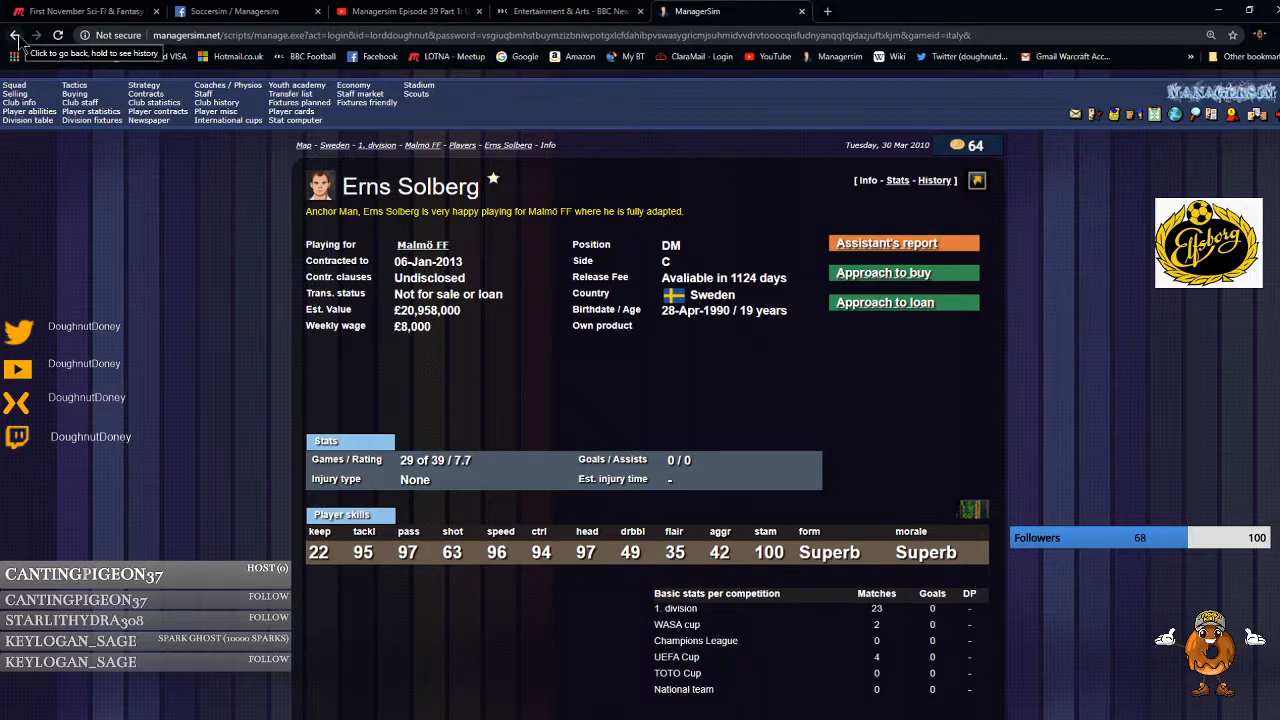
left_click(14, 36)
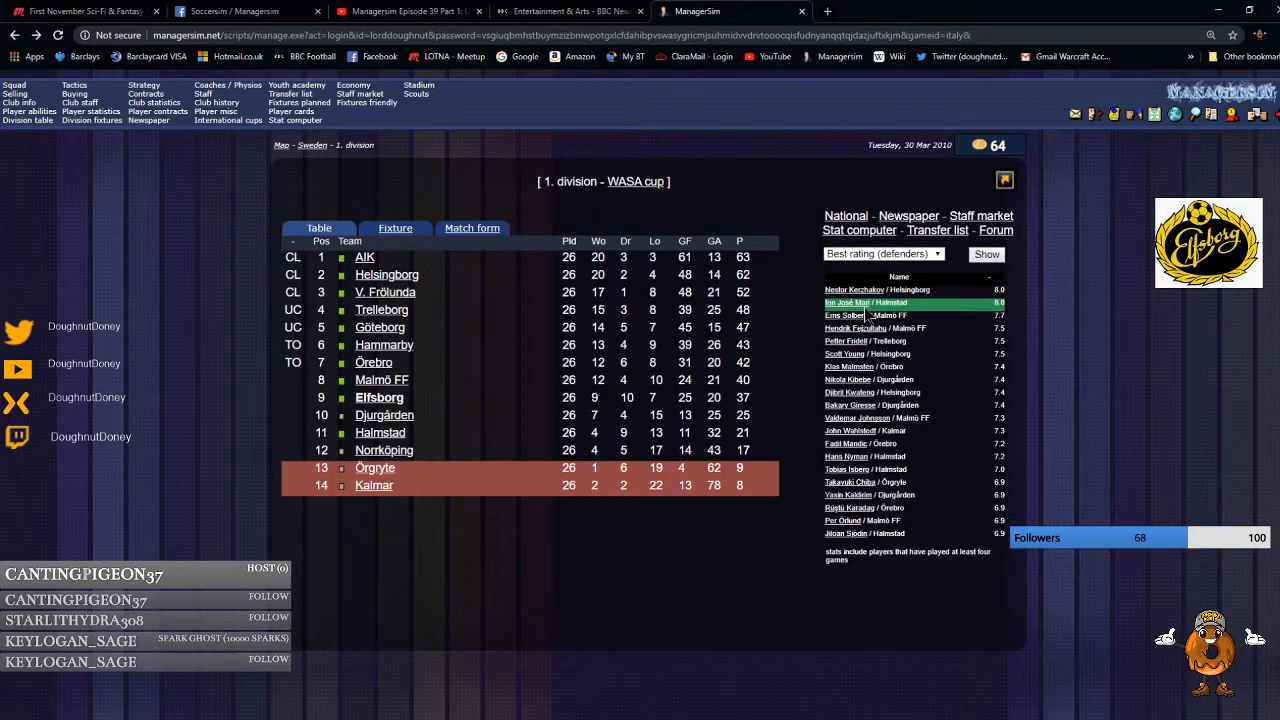
Show the best-rated midfielders, then the best-rated attackers led by Malmö FF's Graeme McKenzie.
left_click(848, 302)
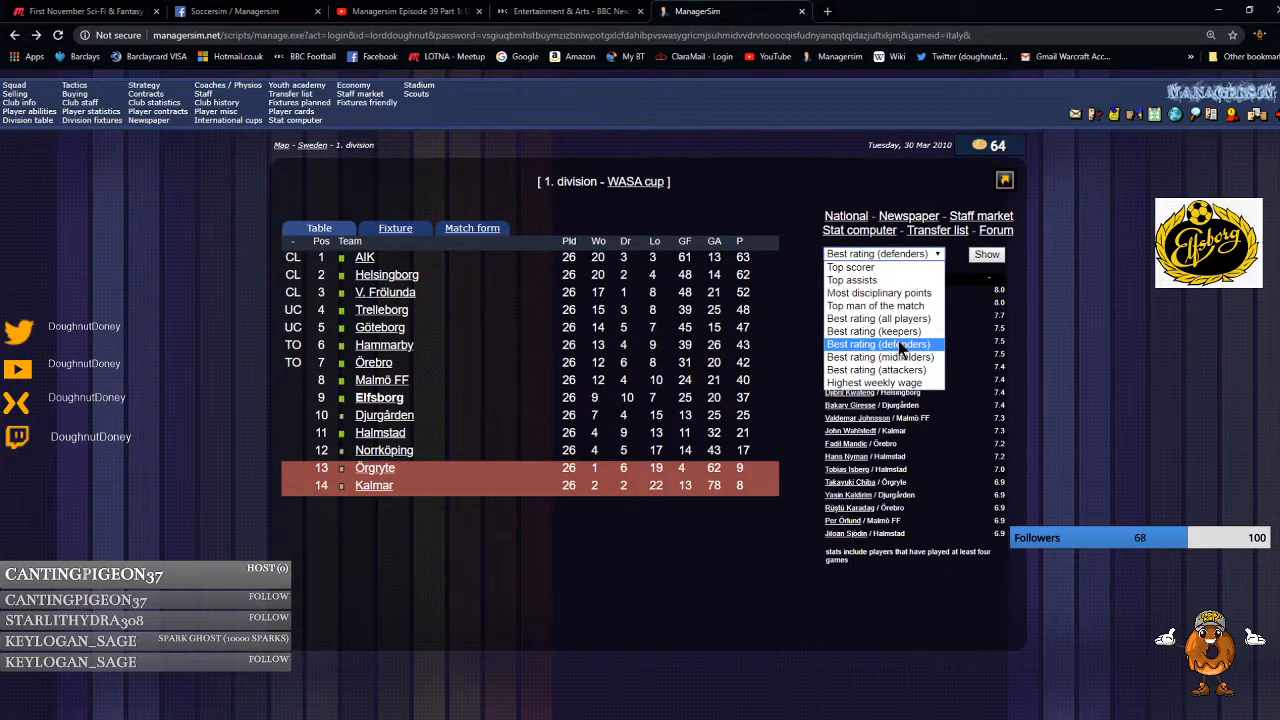
left_click(880, 356)
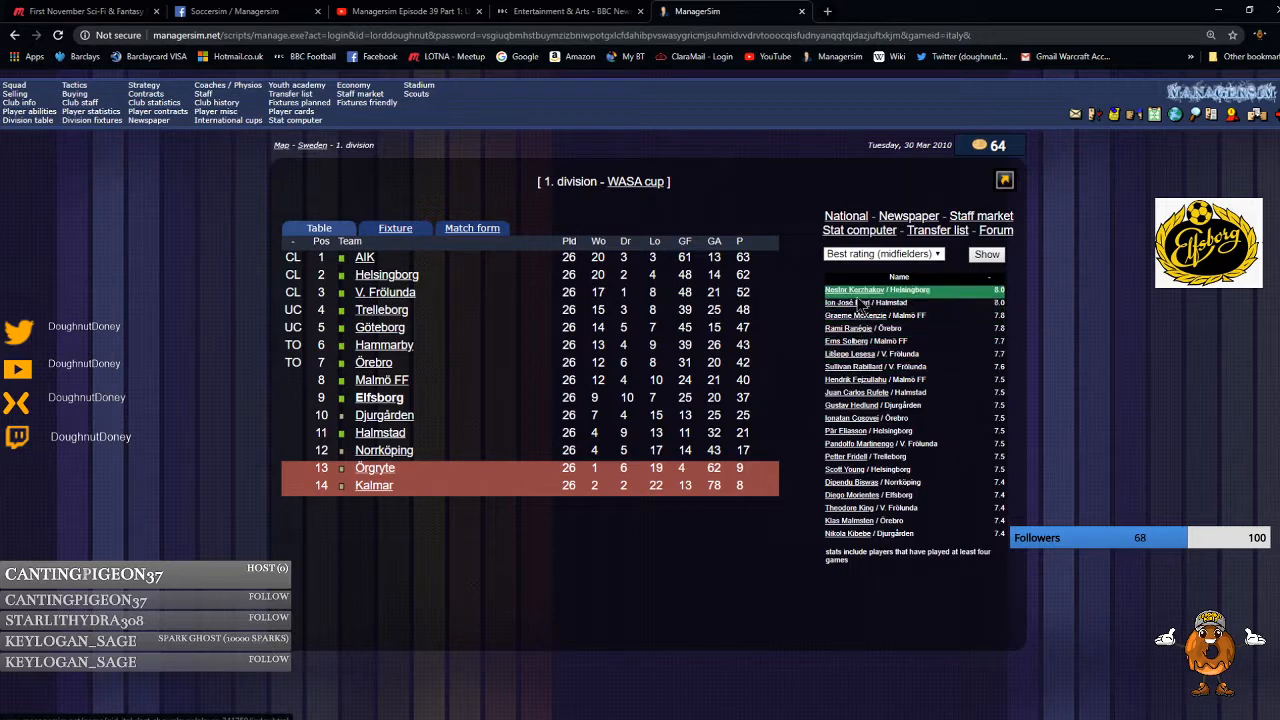
mouse_move(858, 316)
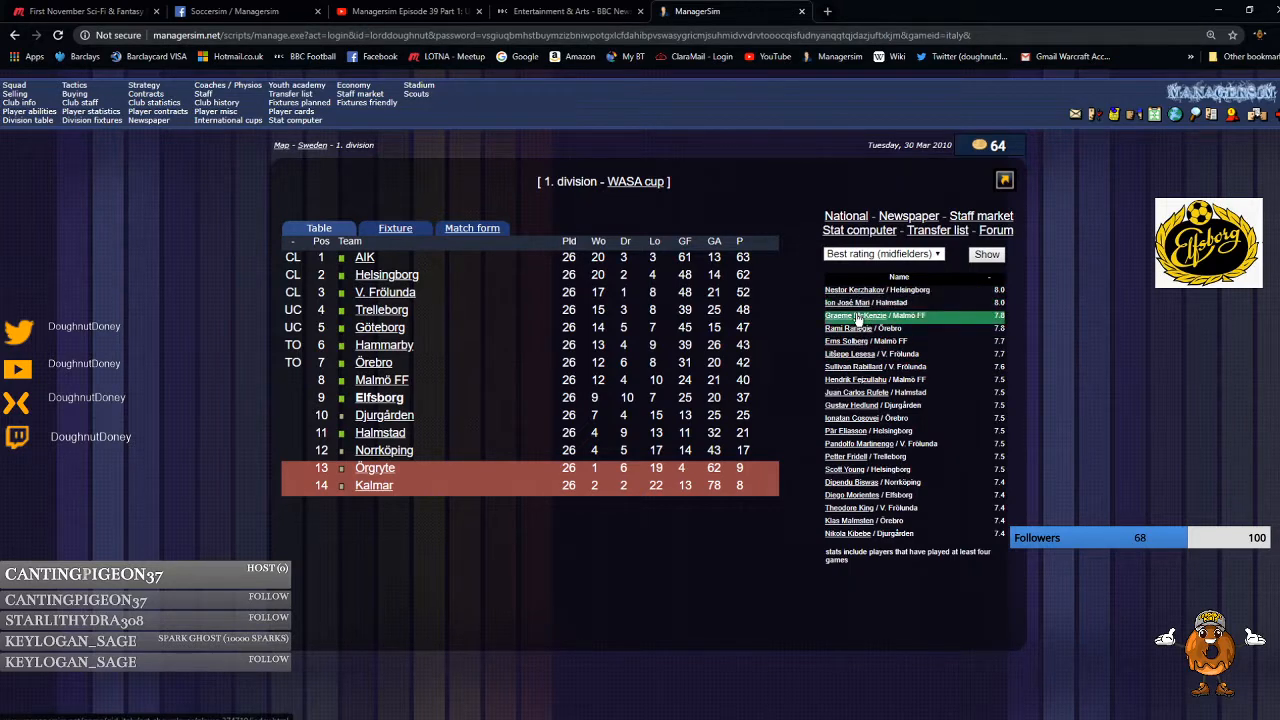
left_click(876, 316)
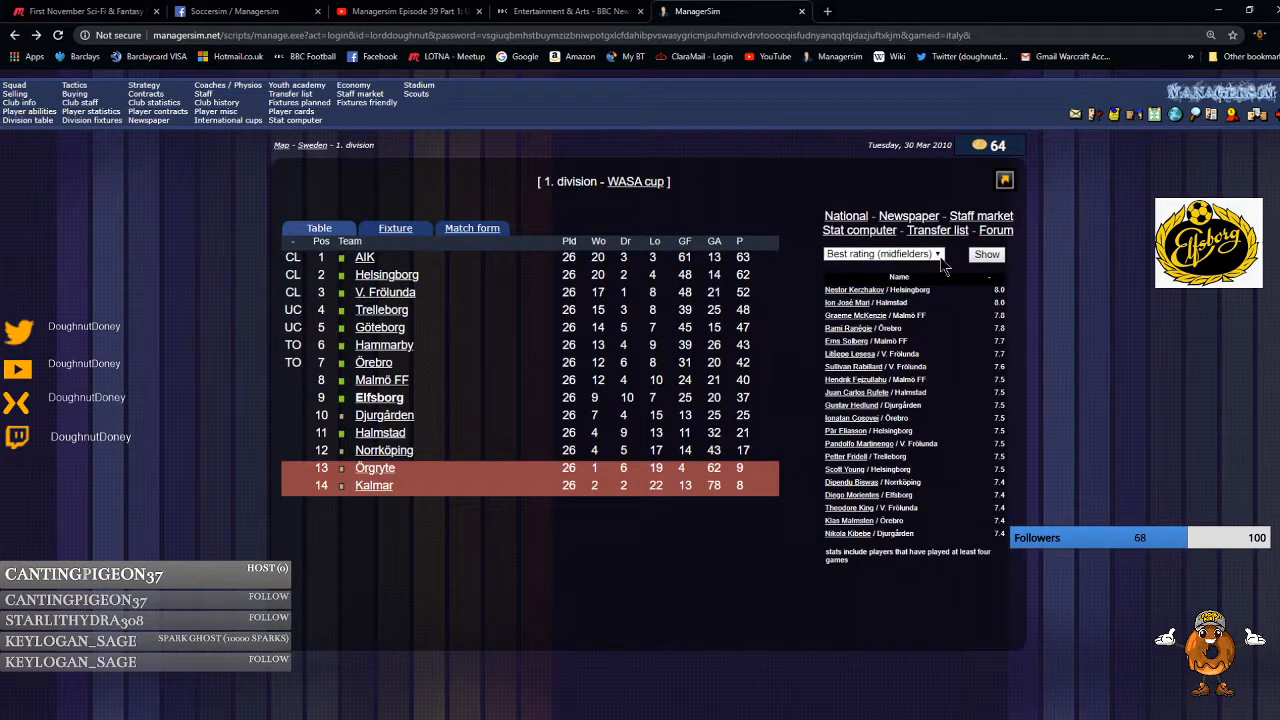
left_click(884, 252)
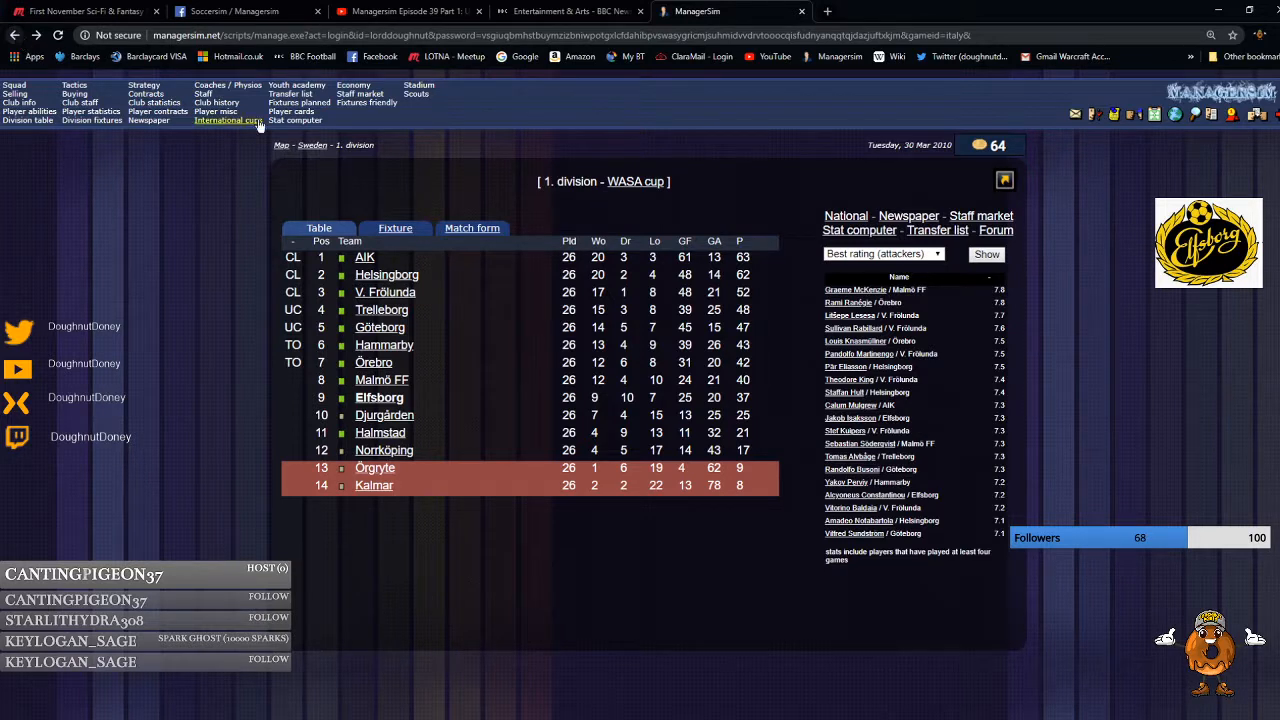
left_click(884, 252)
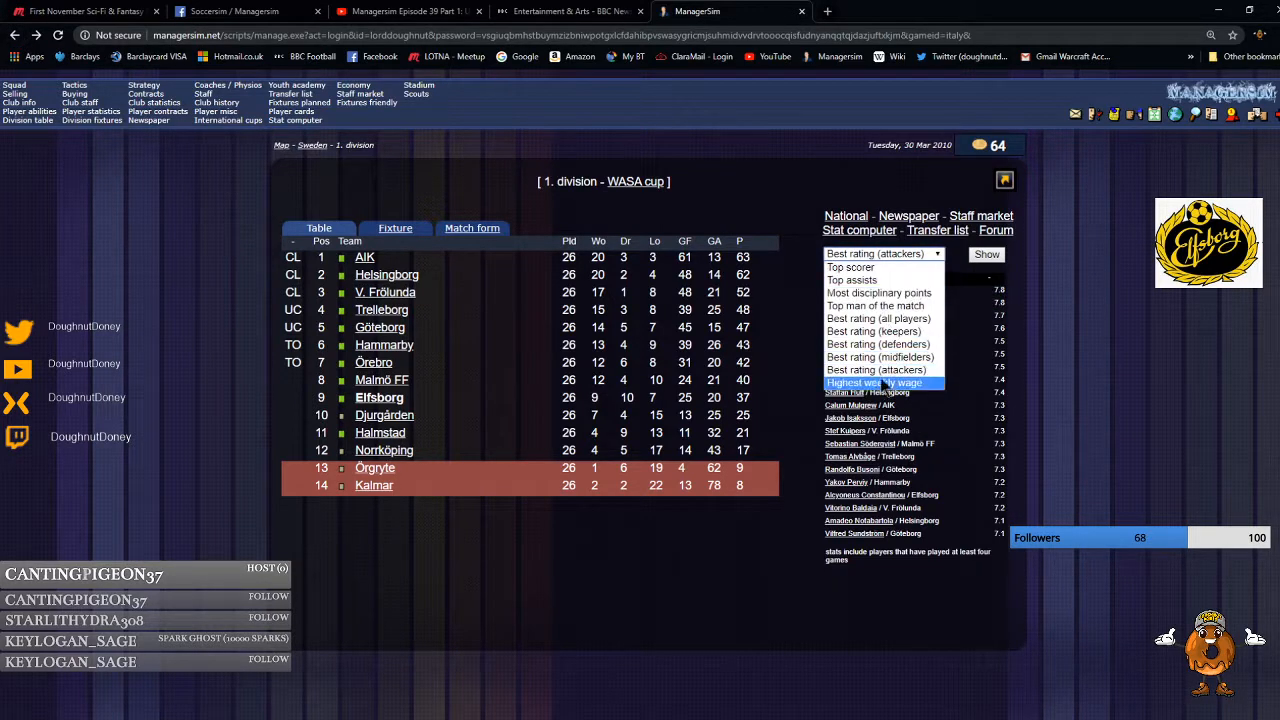
left_click(880, 382)
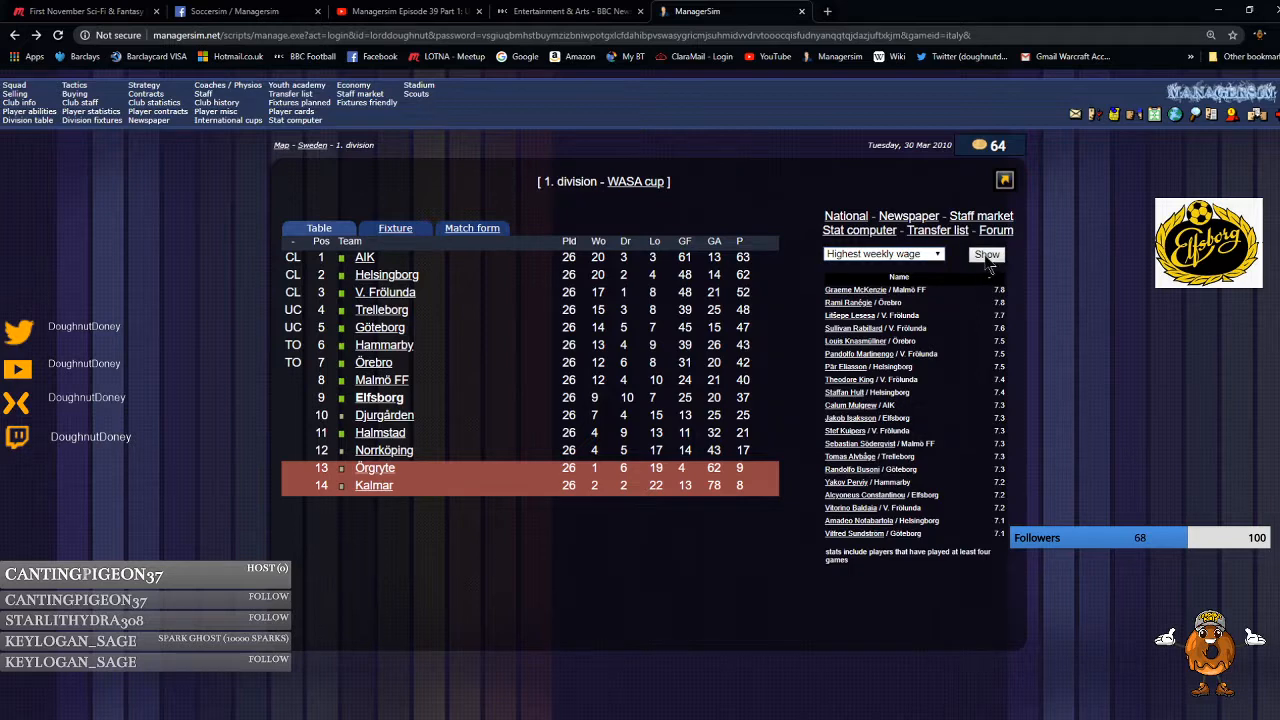
left_click(984, 254)
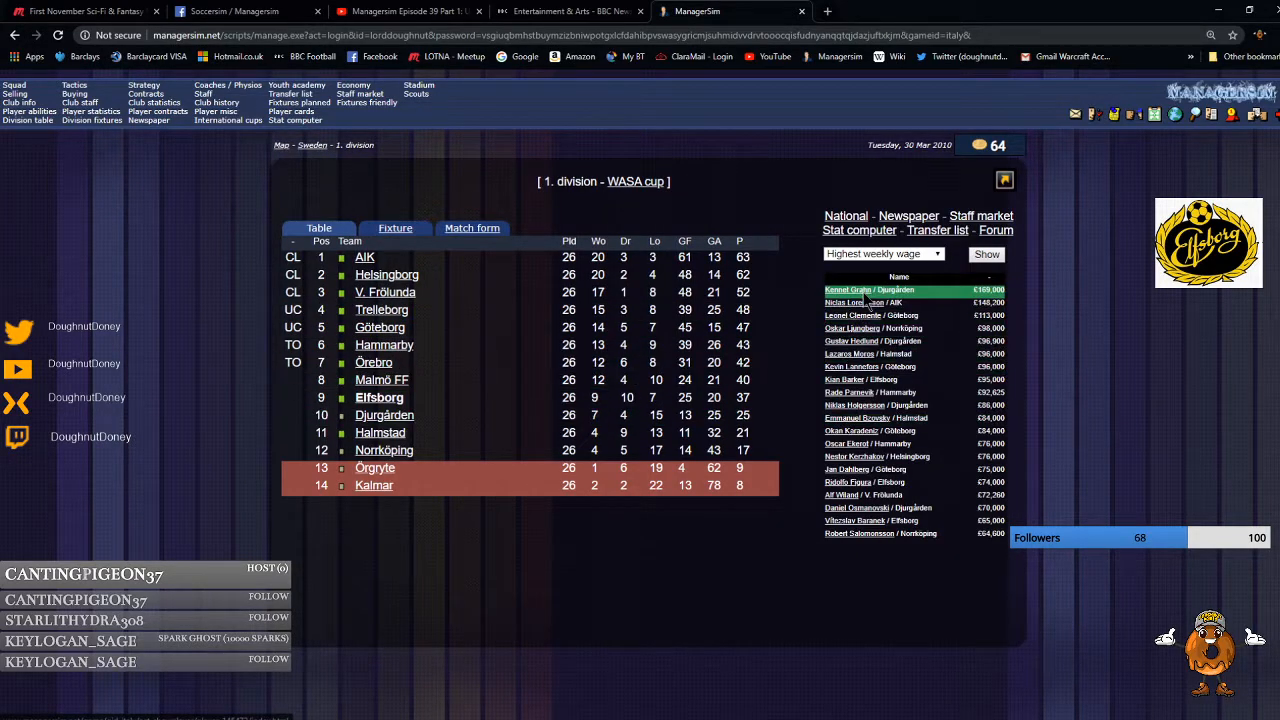
left_click(872, 290)
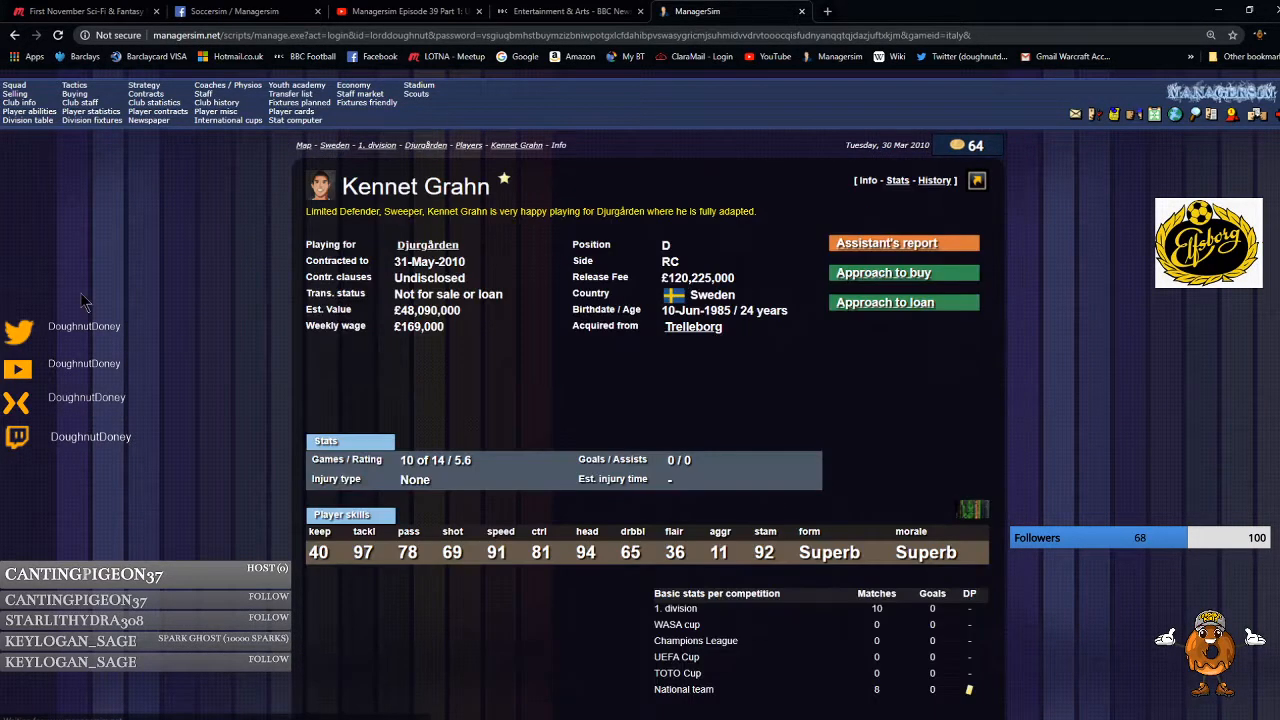
mouse_move(16, 36)
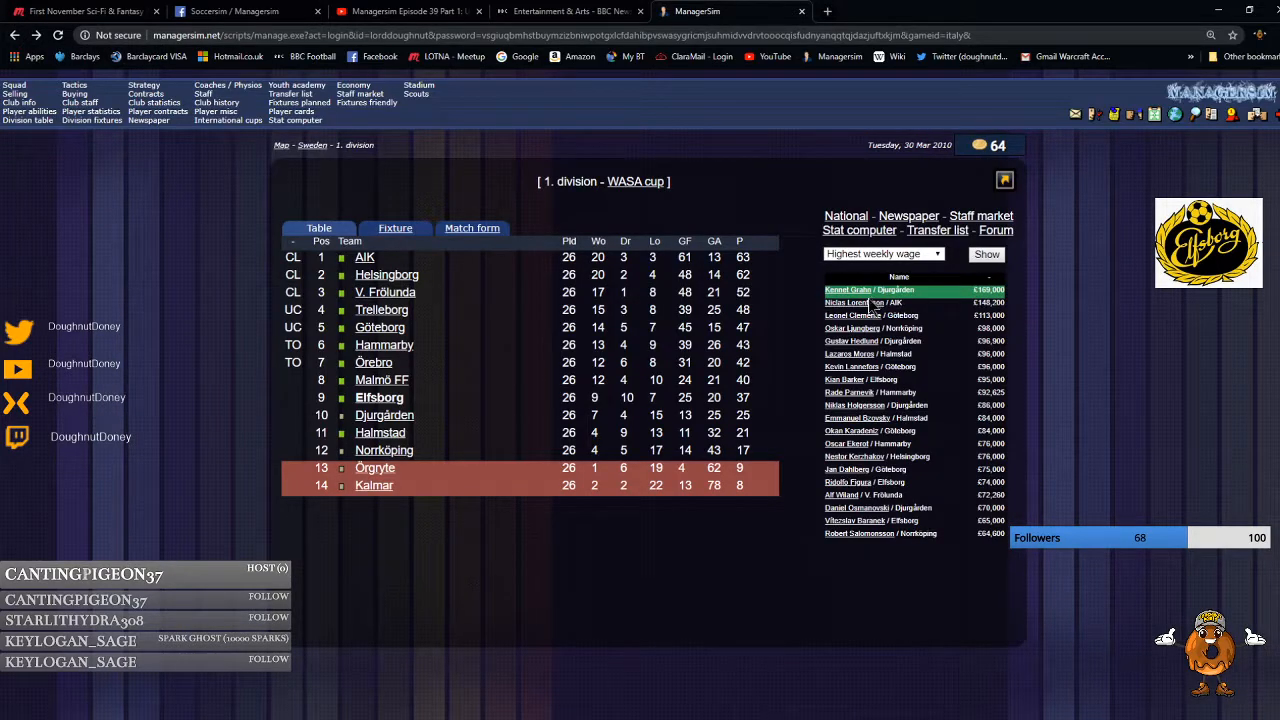
left_click(846, 302)
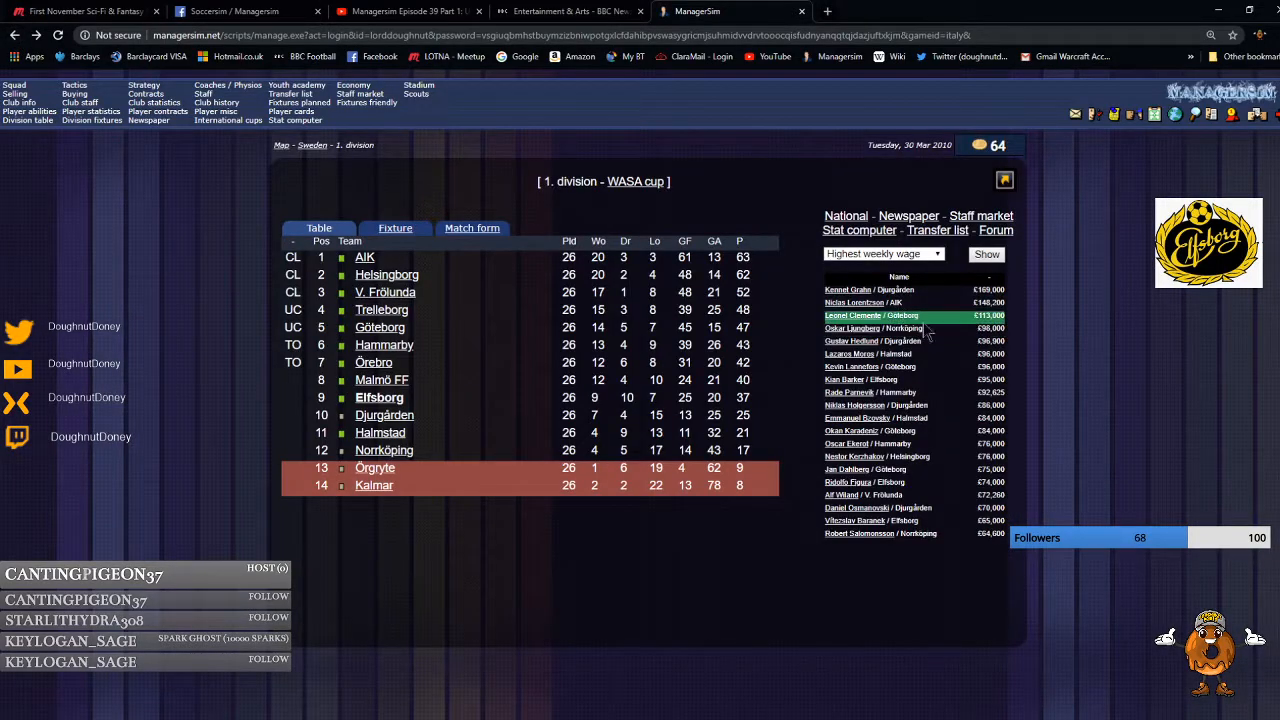
left_click(852, 316)
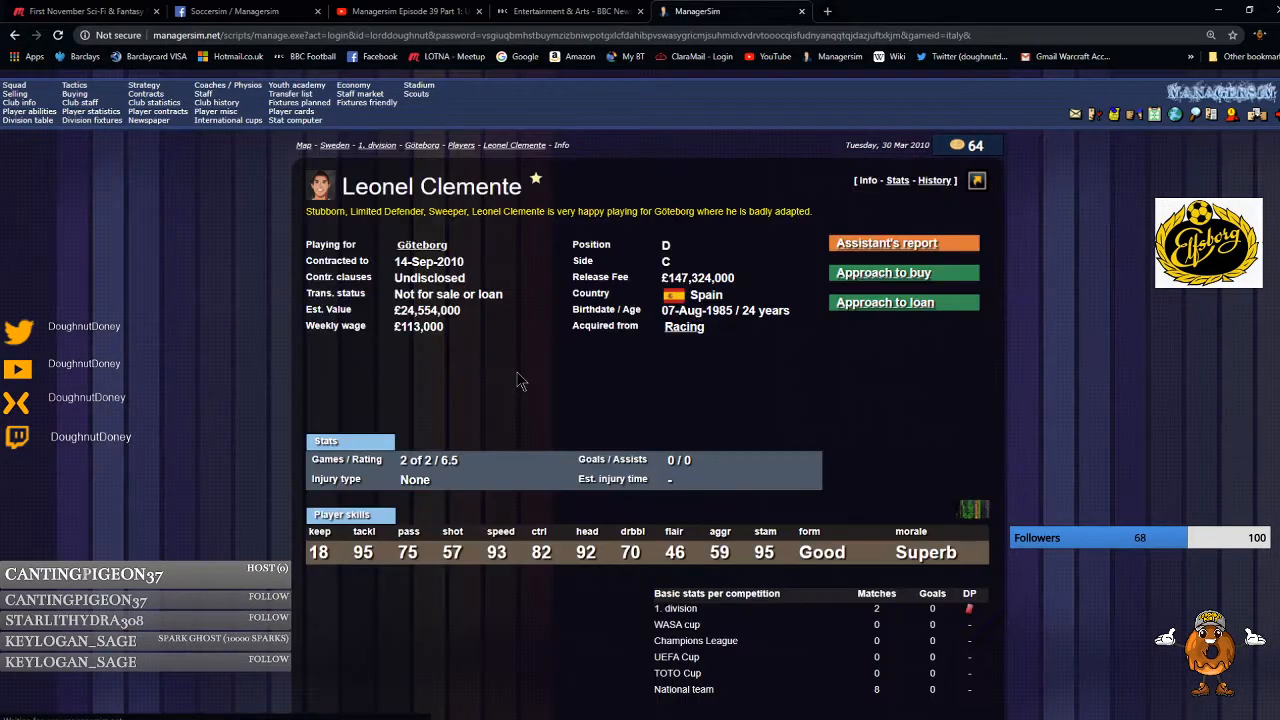
mouse_move(8, 264)
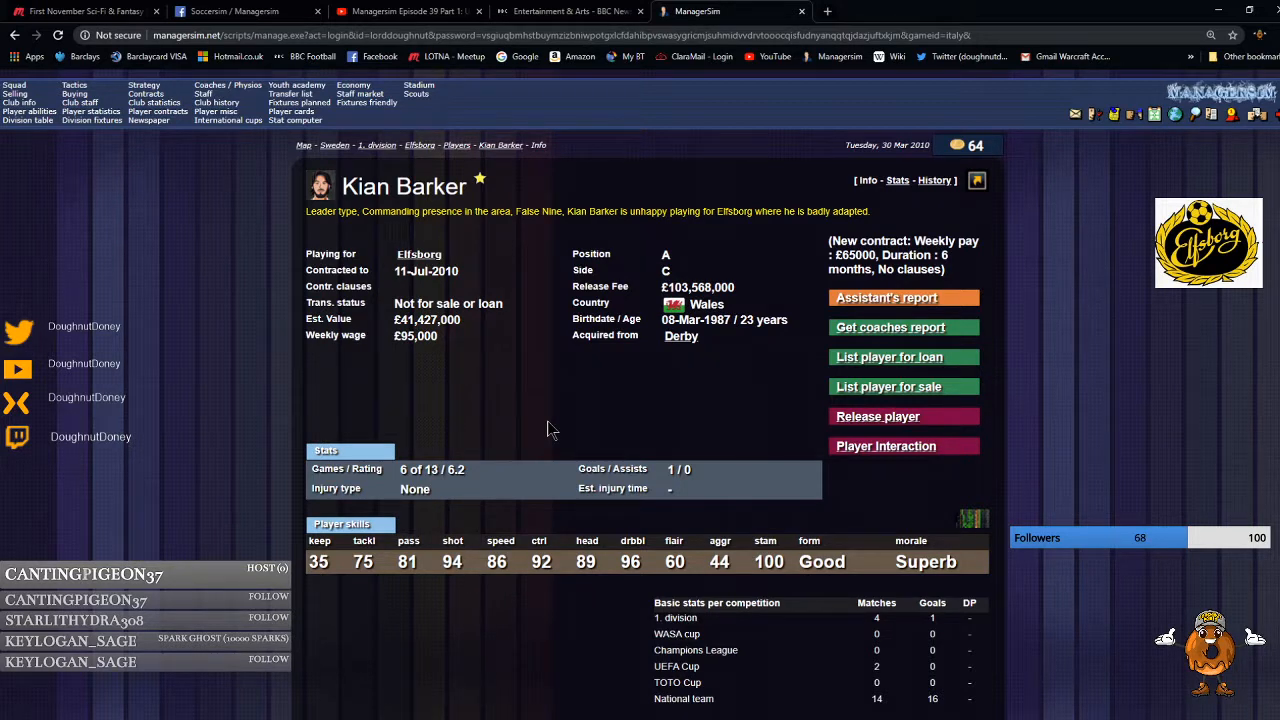
mouse_move(164, 424)
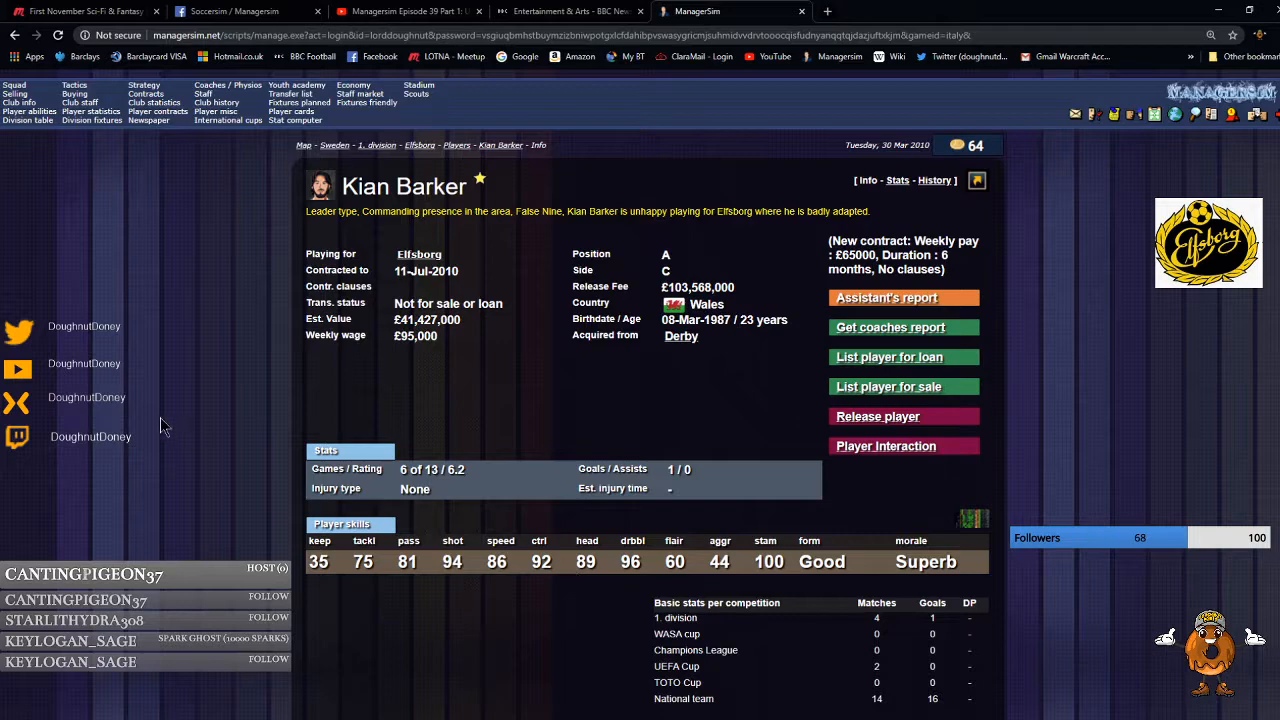
Look through Elfsborg's squad list and return to the 1st division table.
left_click(456, 144)
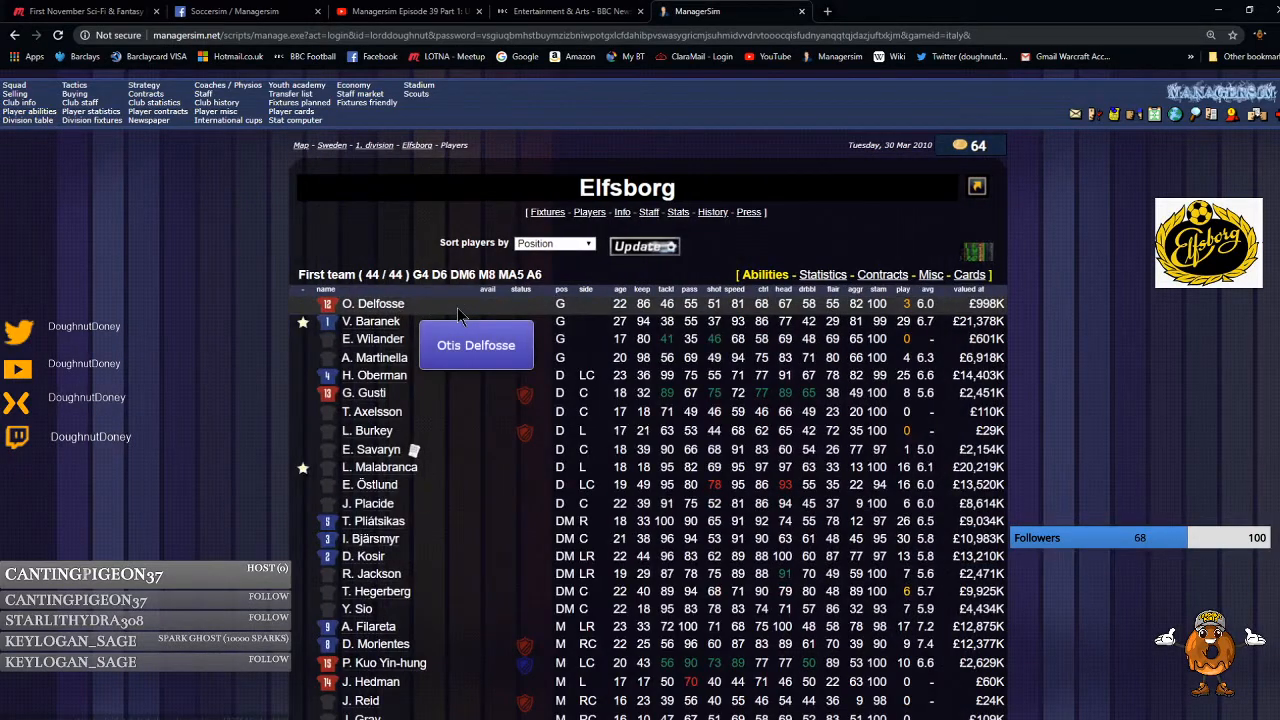
scroll("down", 3)
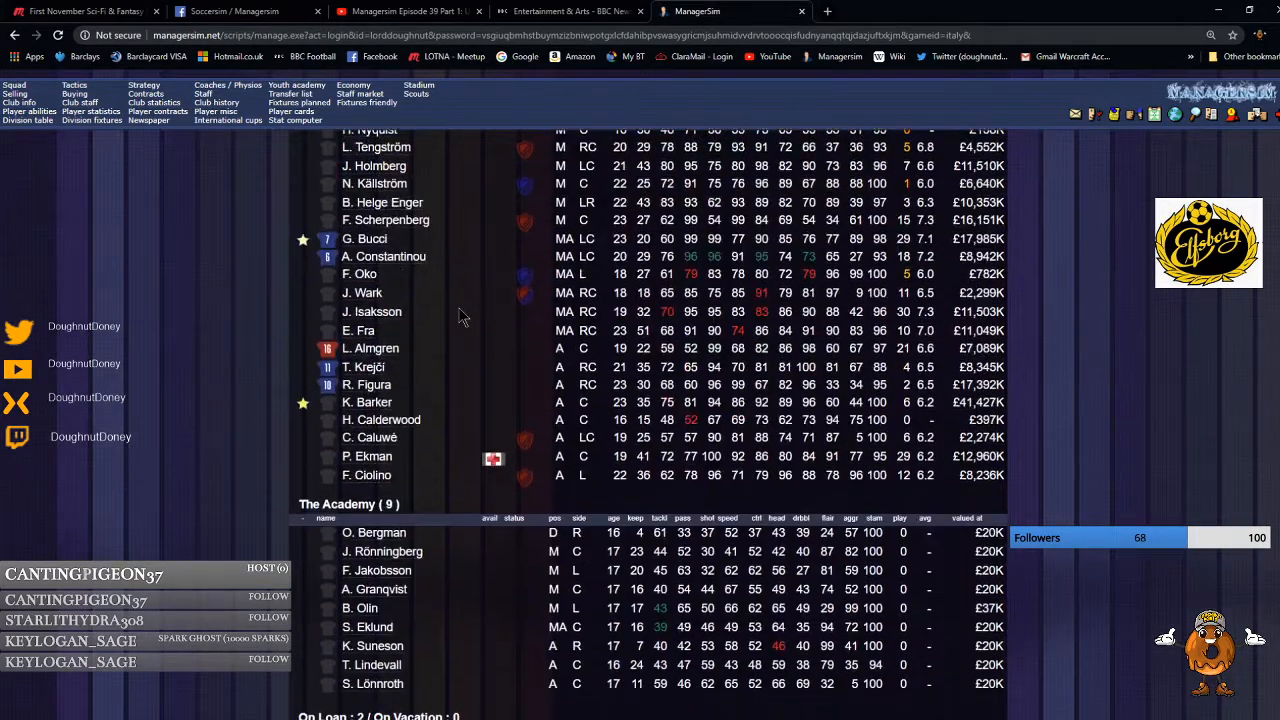
mouse_move(364, 368)
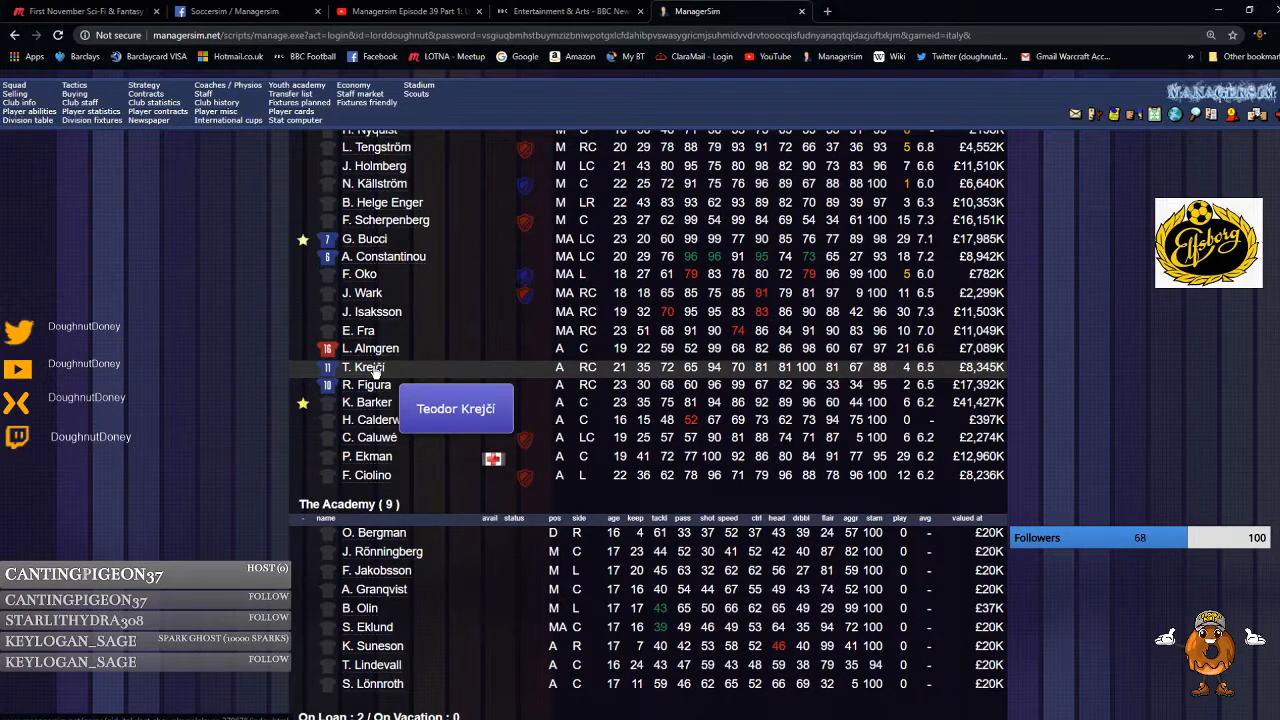
mouse_move(376, 384)
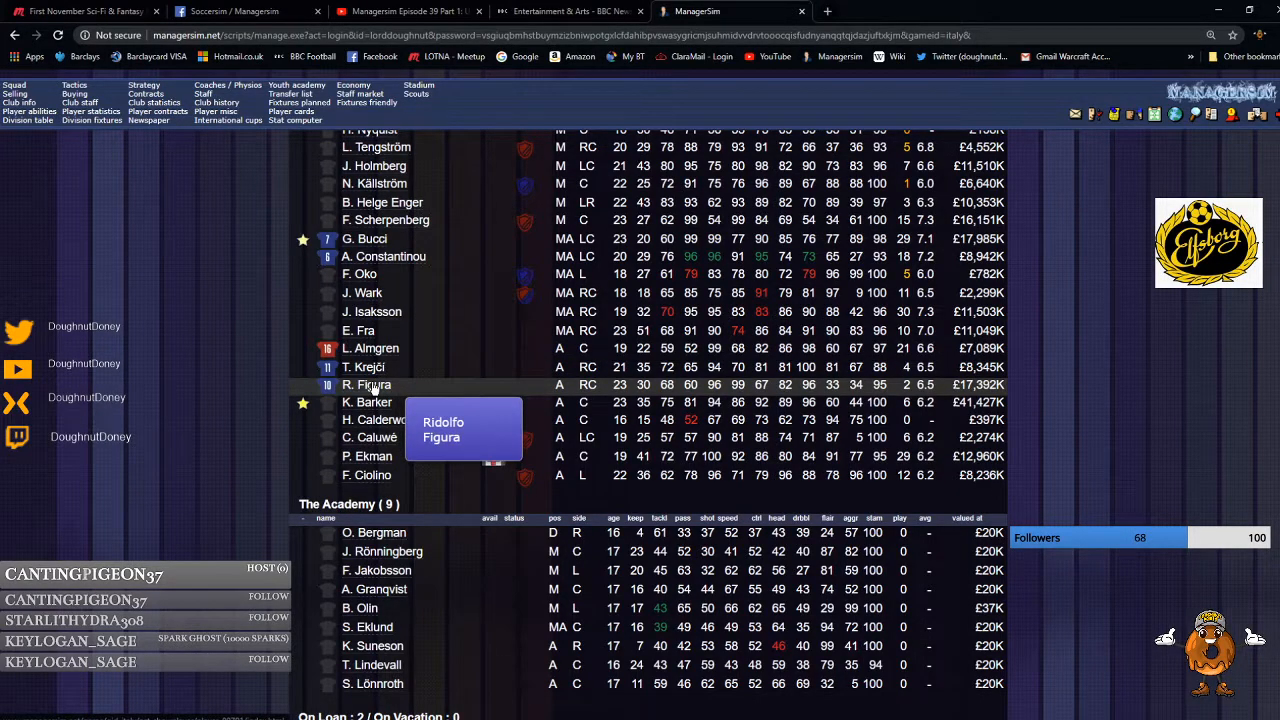
left_click(368, 384)
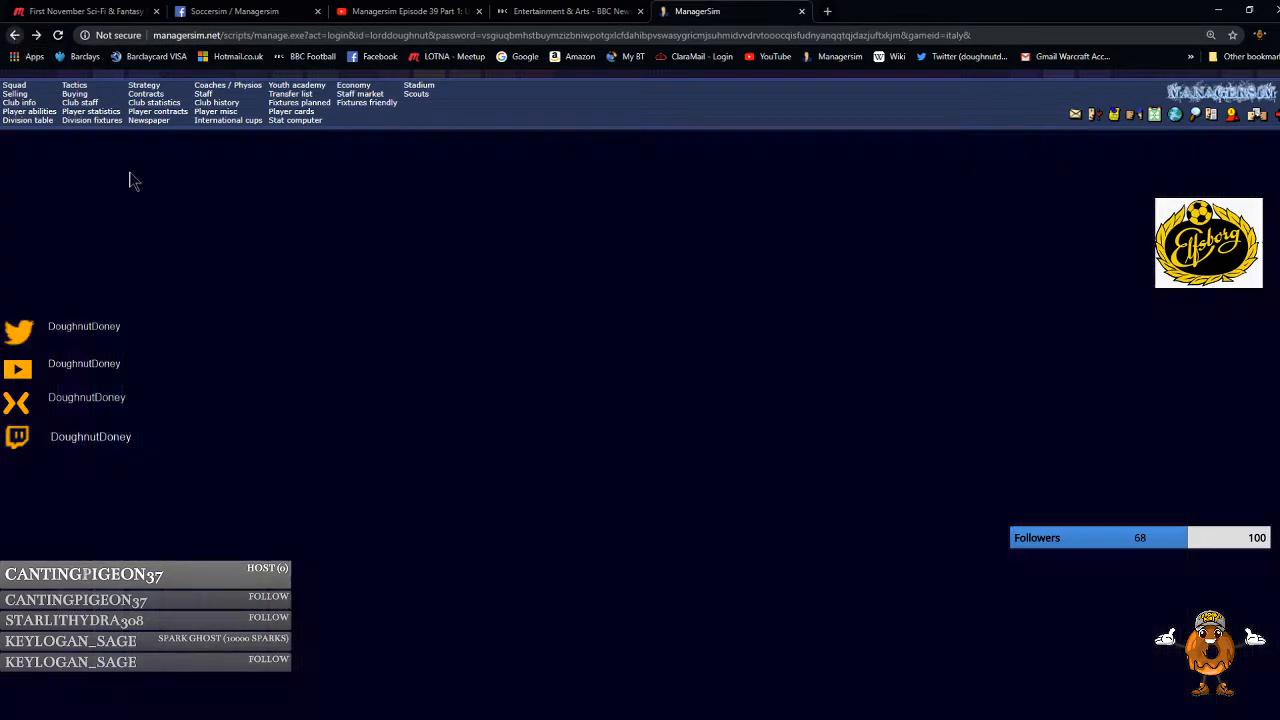
left_click(14, 84)
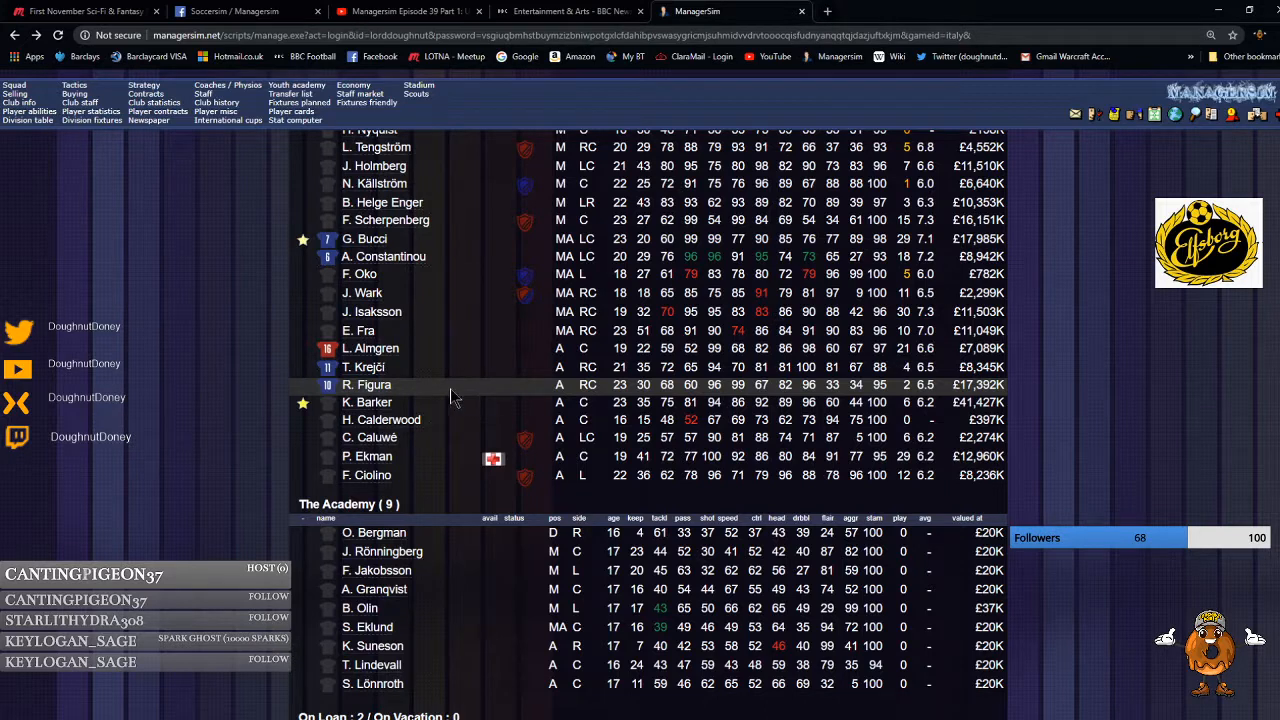
left_click(364, 368)
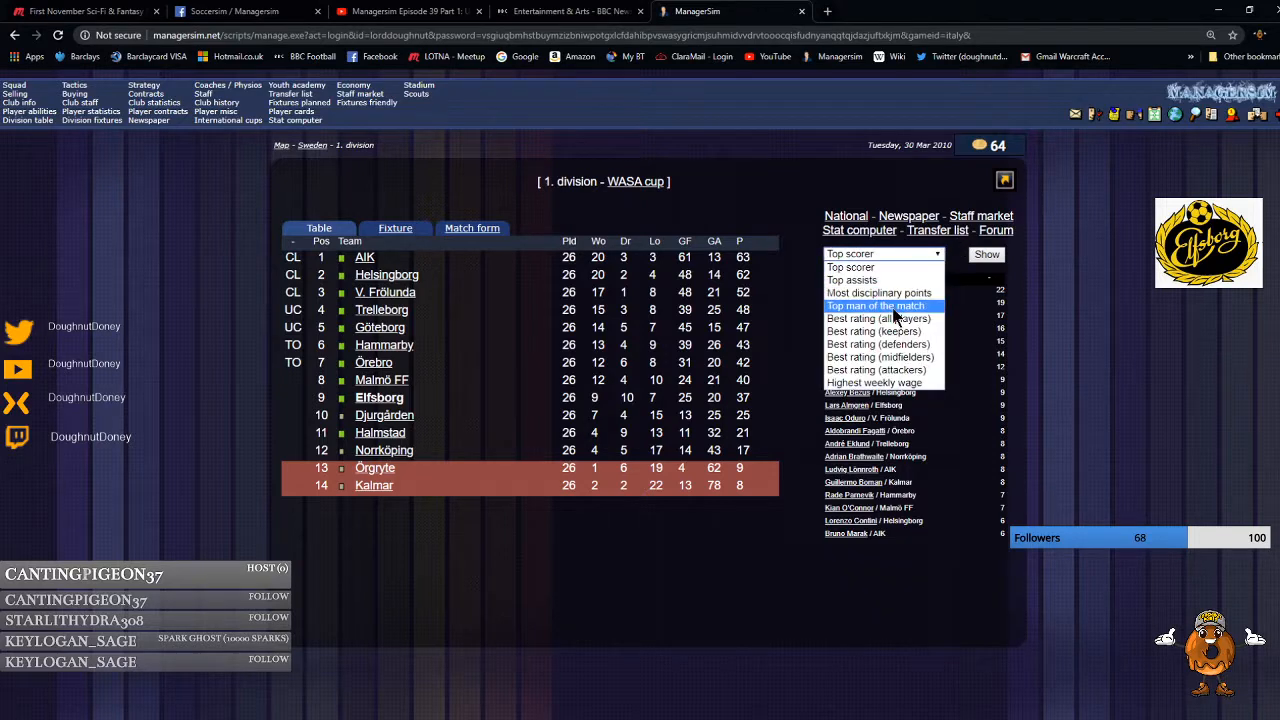
Show the division's best-rated players, then switch the ranking to top scorers.
left_click(878, 318)
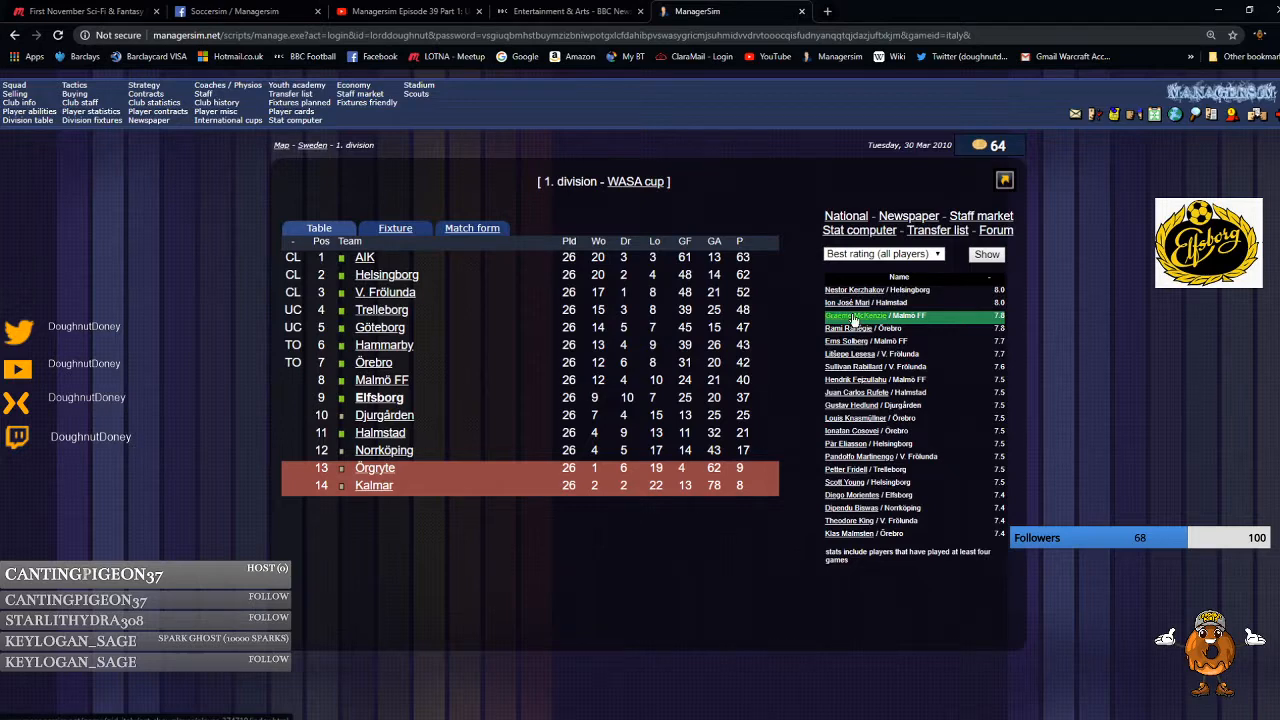
left_click(856, 316)
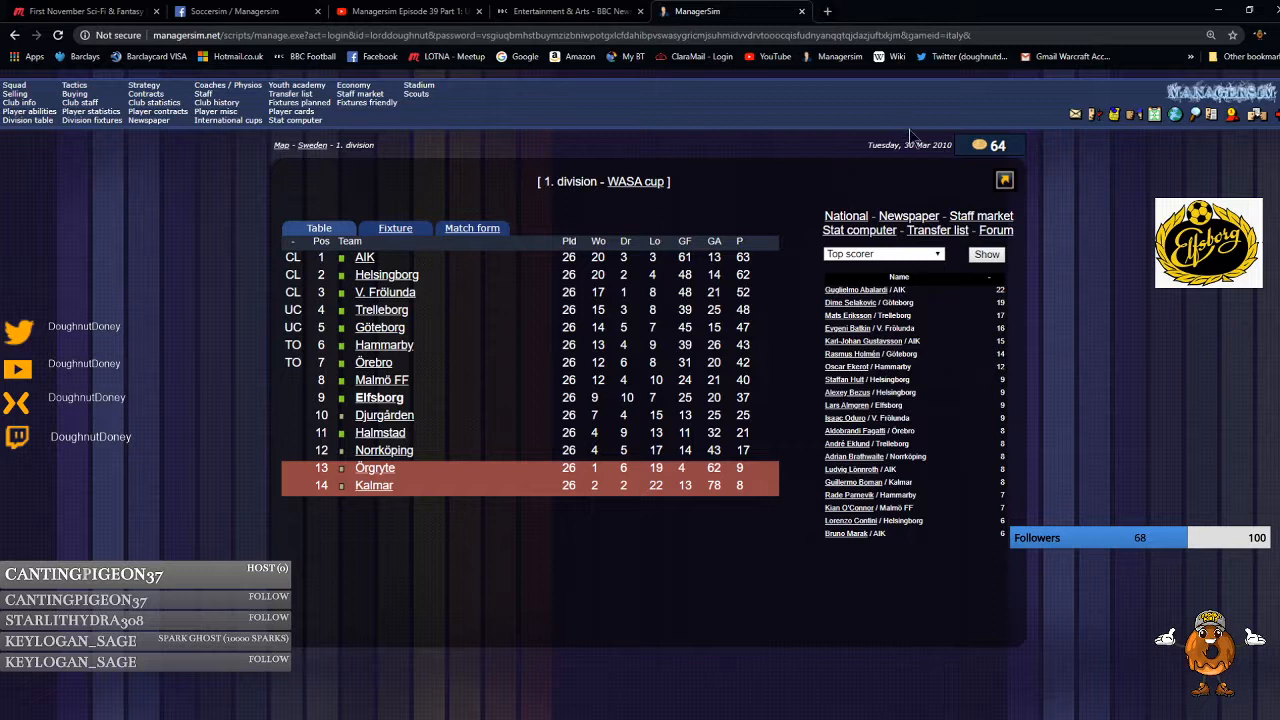
mouse_move(716, 536)
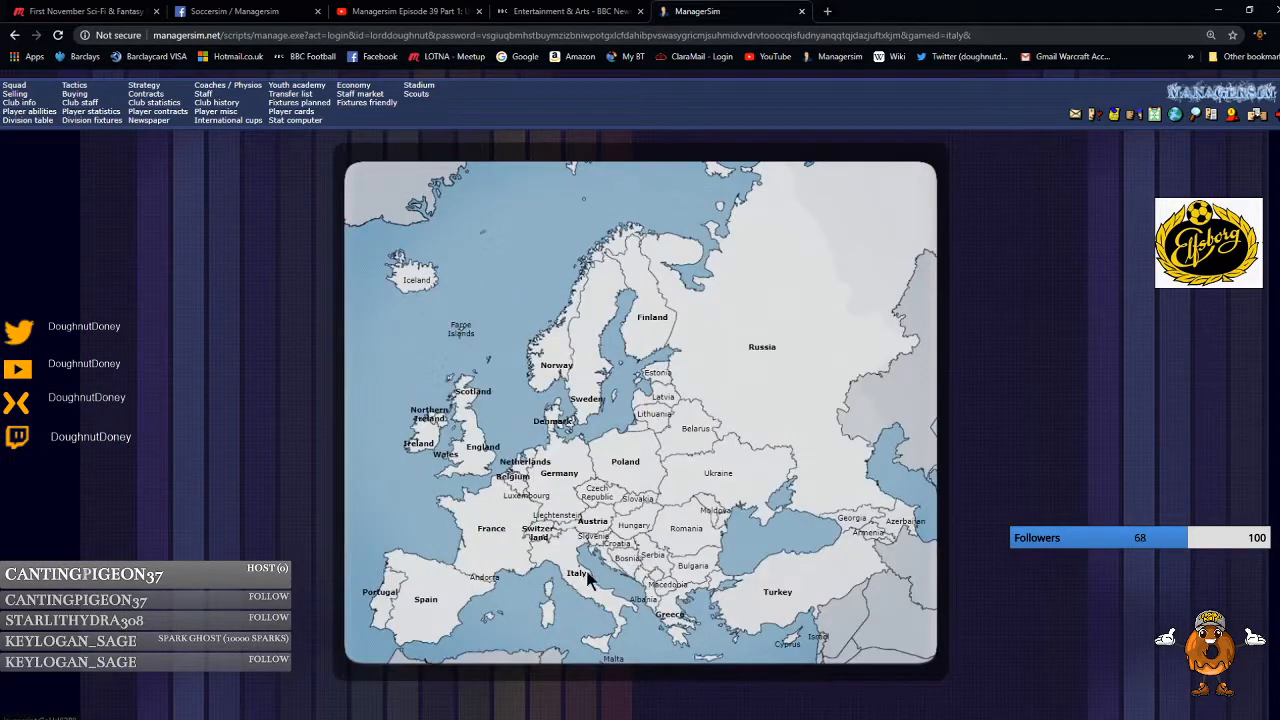
View Italy's Serie A table, leader Milan's squad and its club overview page.
left_click(578, 572)
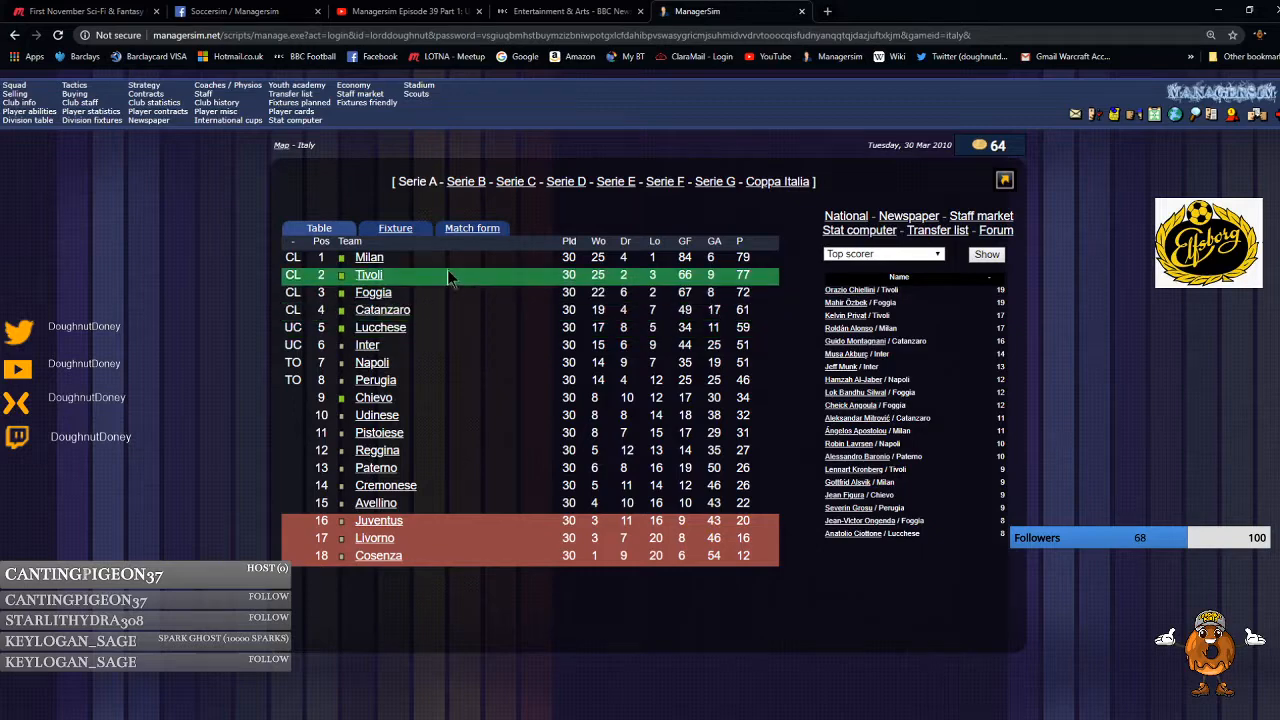
left_click(368, 256)
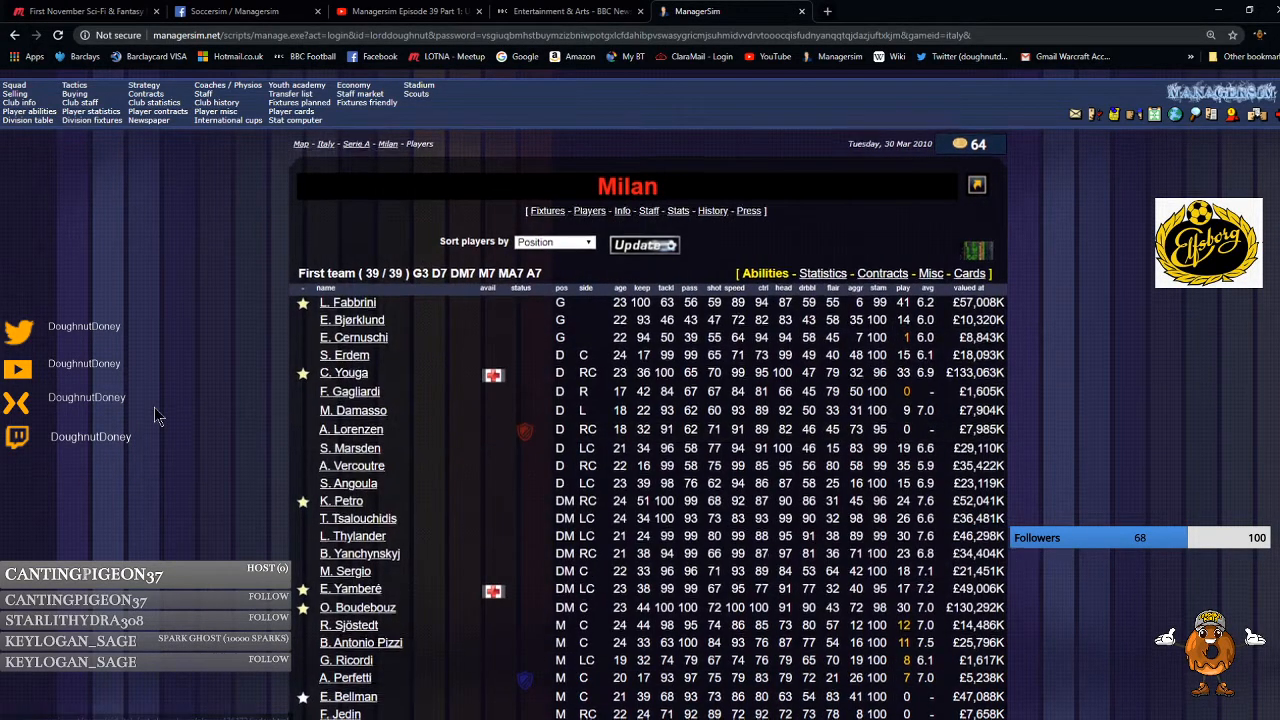
scroll("down", 3)
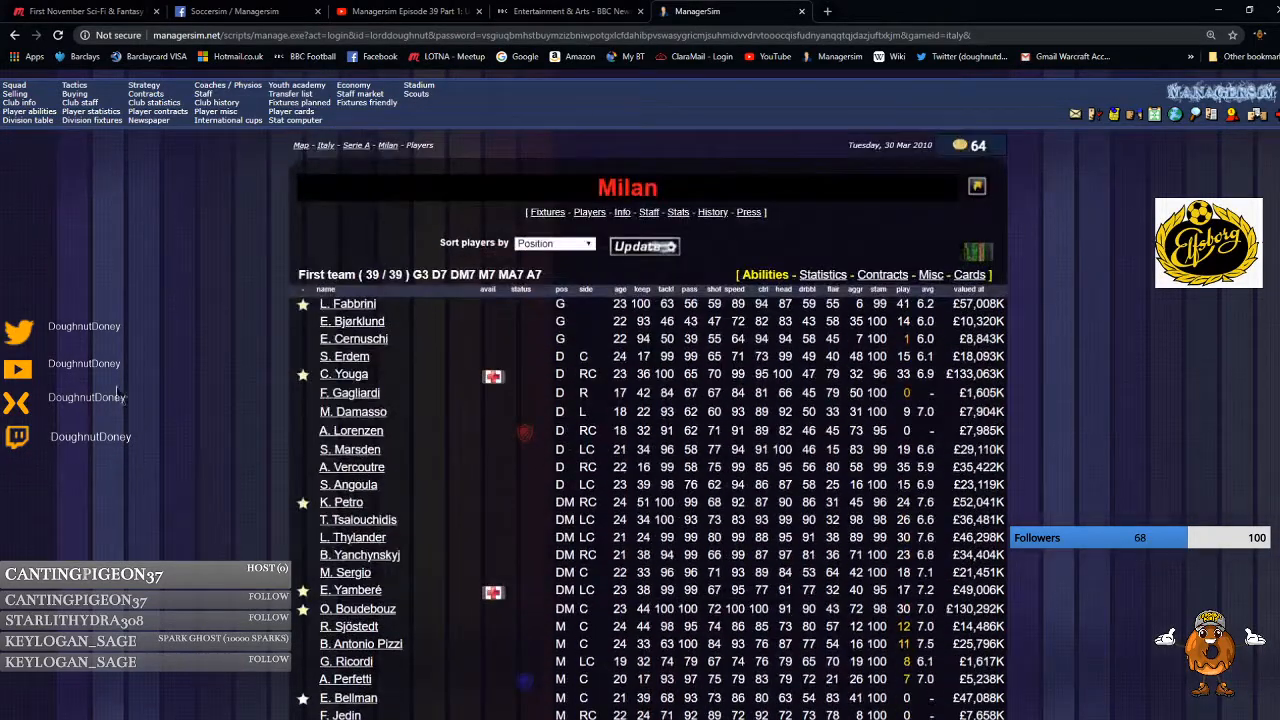
left_click(624, 206)
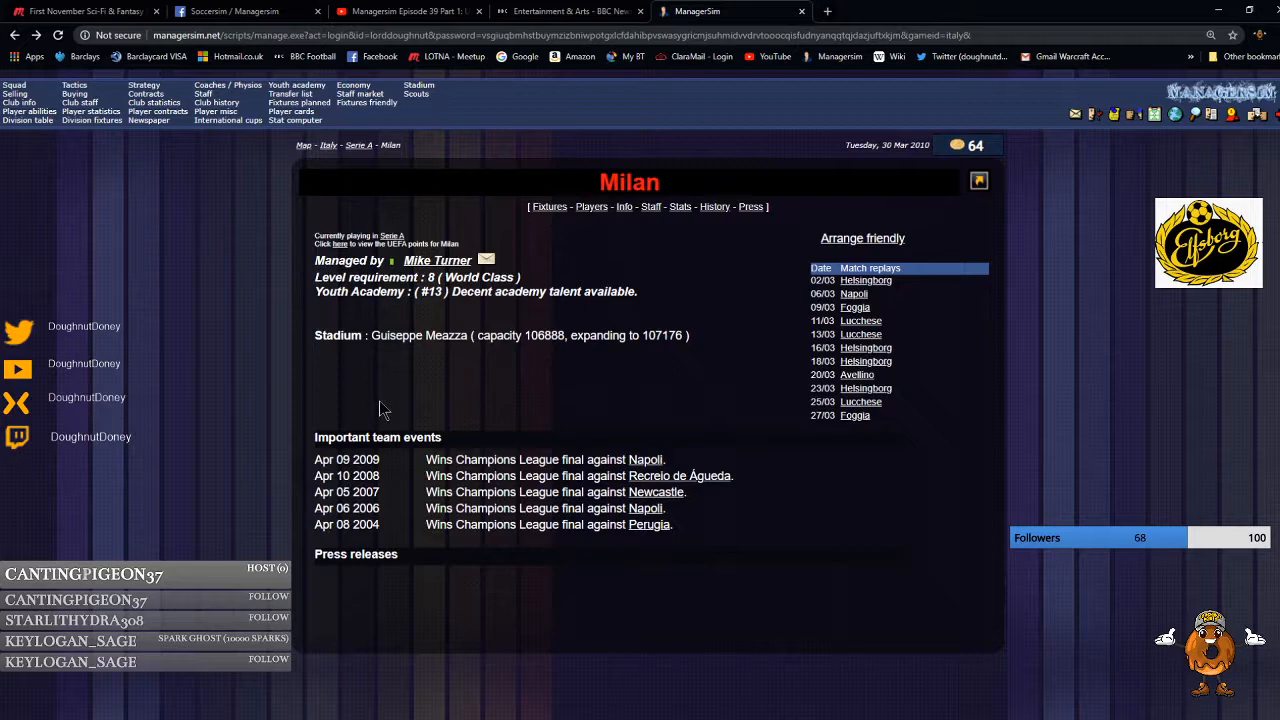
View second-placed Tivoli's club page and its player squad.
left_click(358, 144)
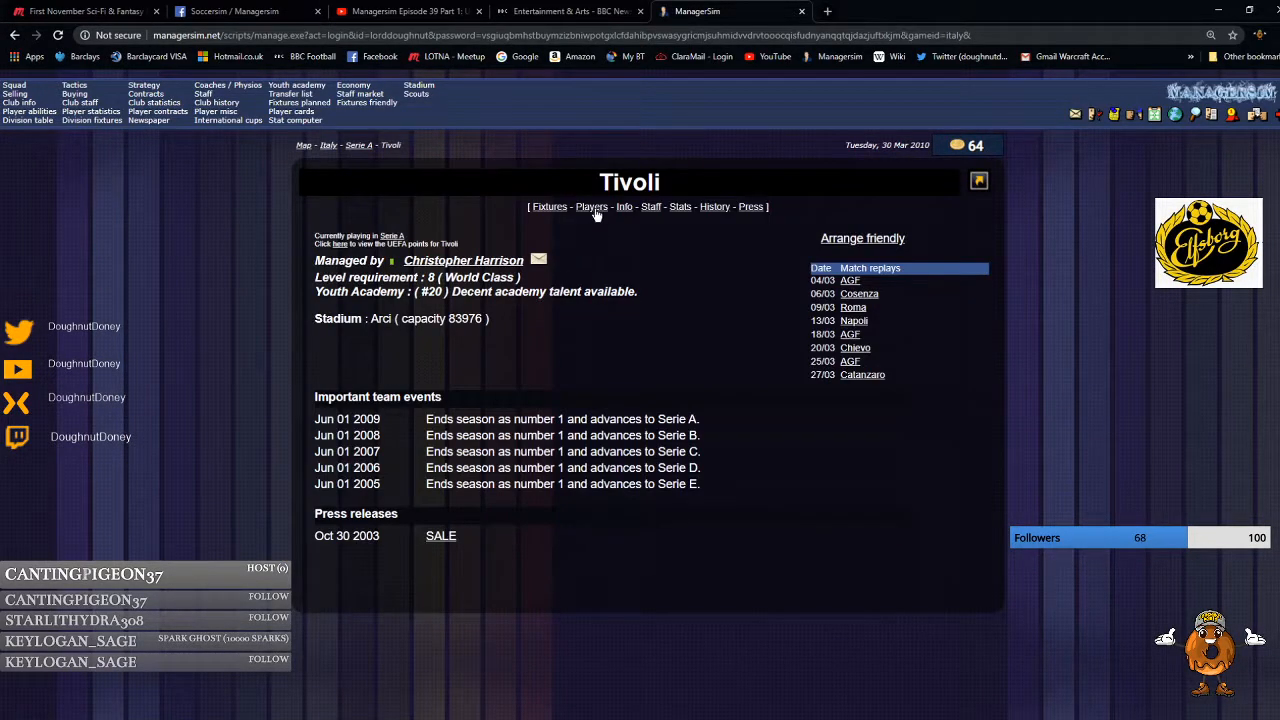
left_click(590, 206)
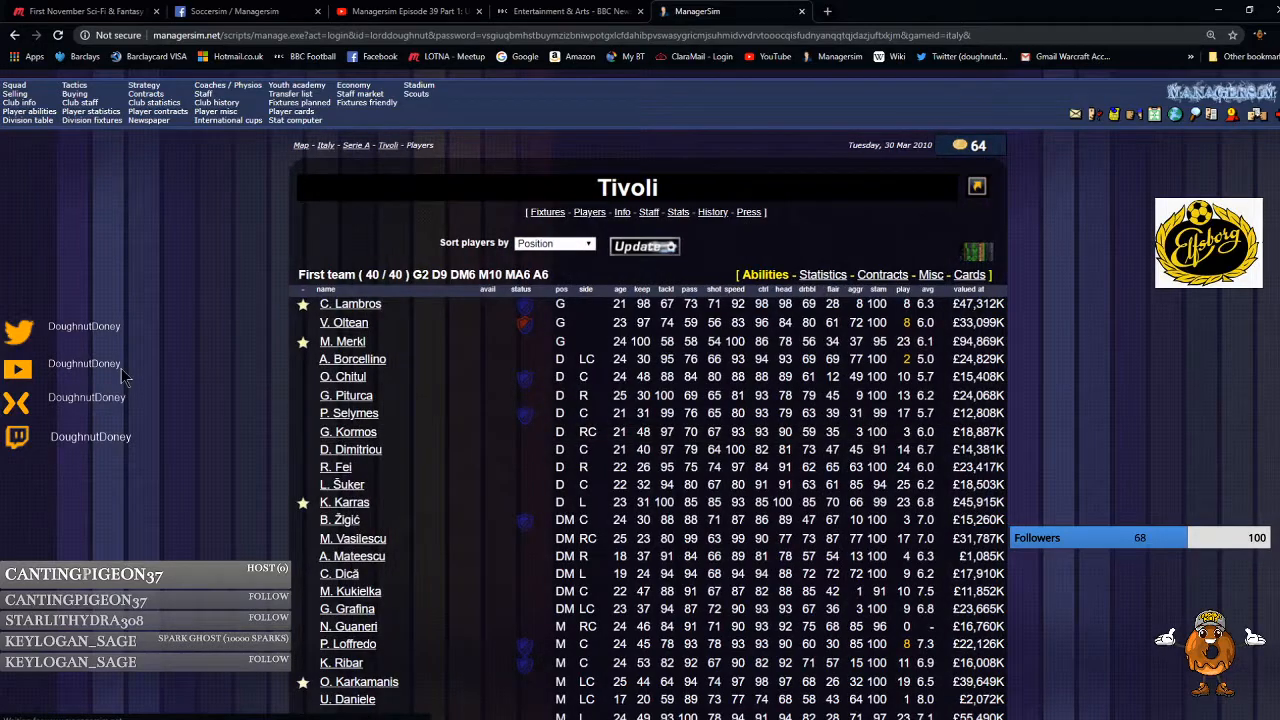
scroll("down", 3)
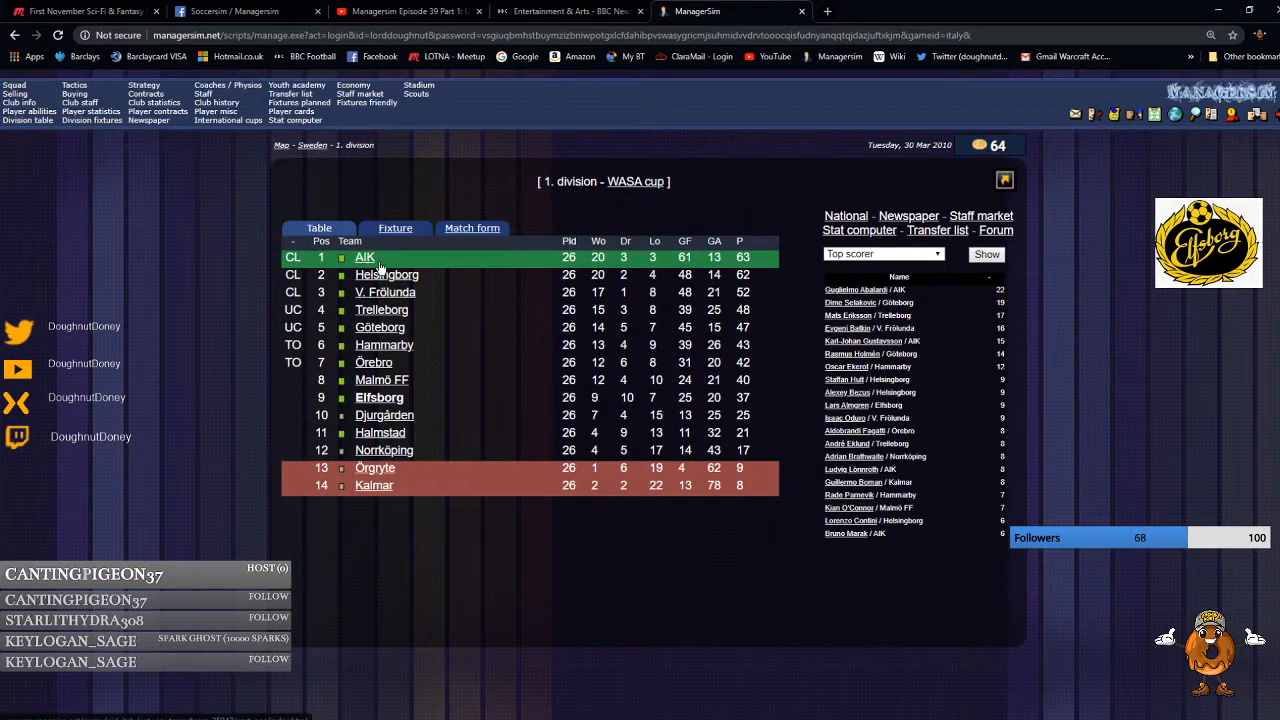
Review champions AIK's squad, then bring up the Champions League bracket.
left_click(364, 256)
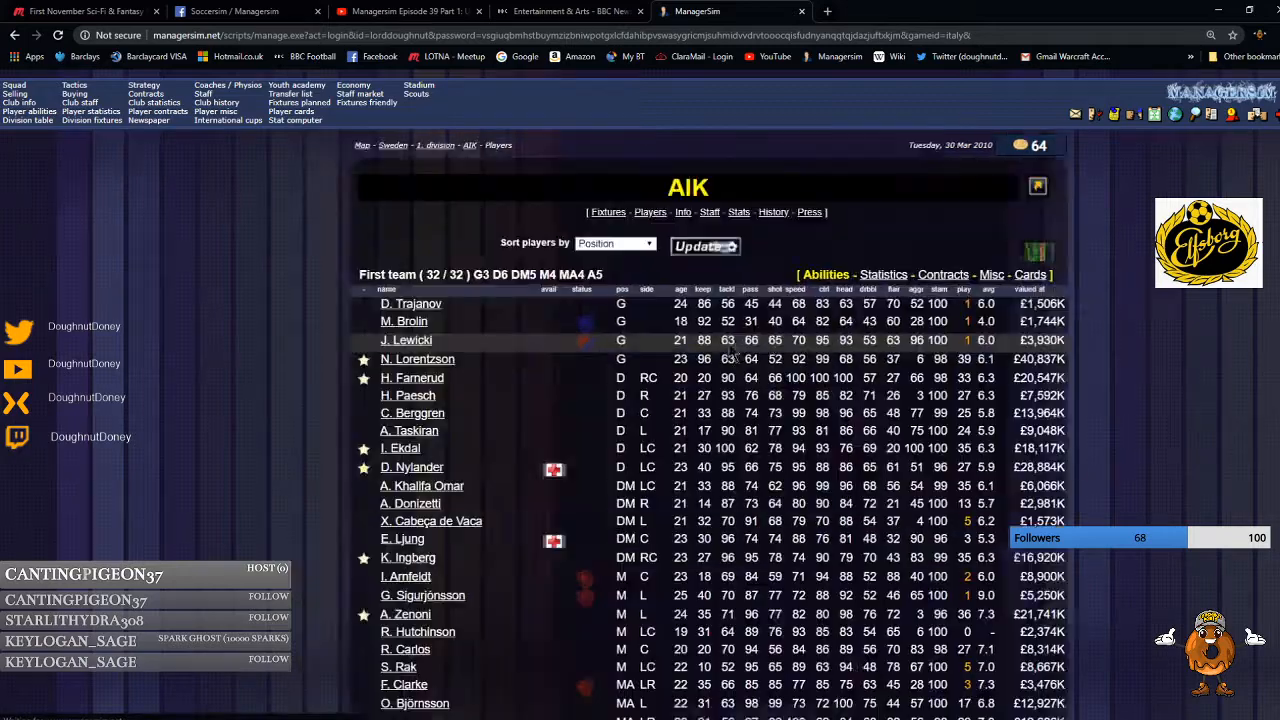
scroll("down", 3)
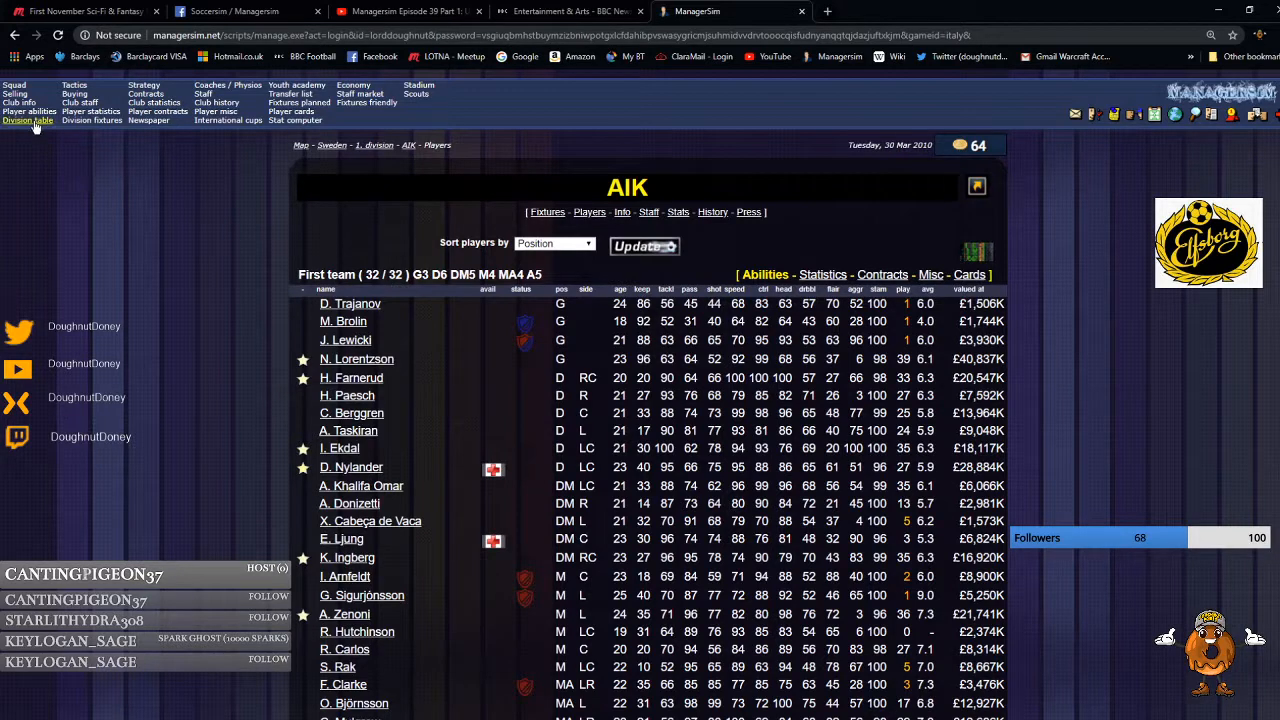
left_click(28, 122)
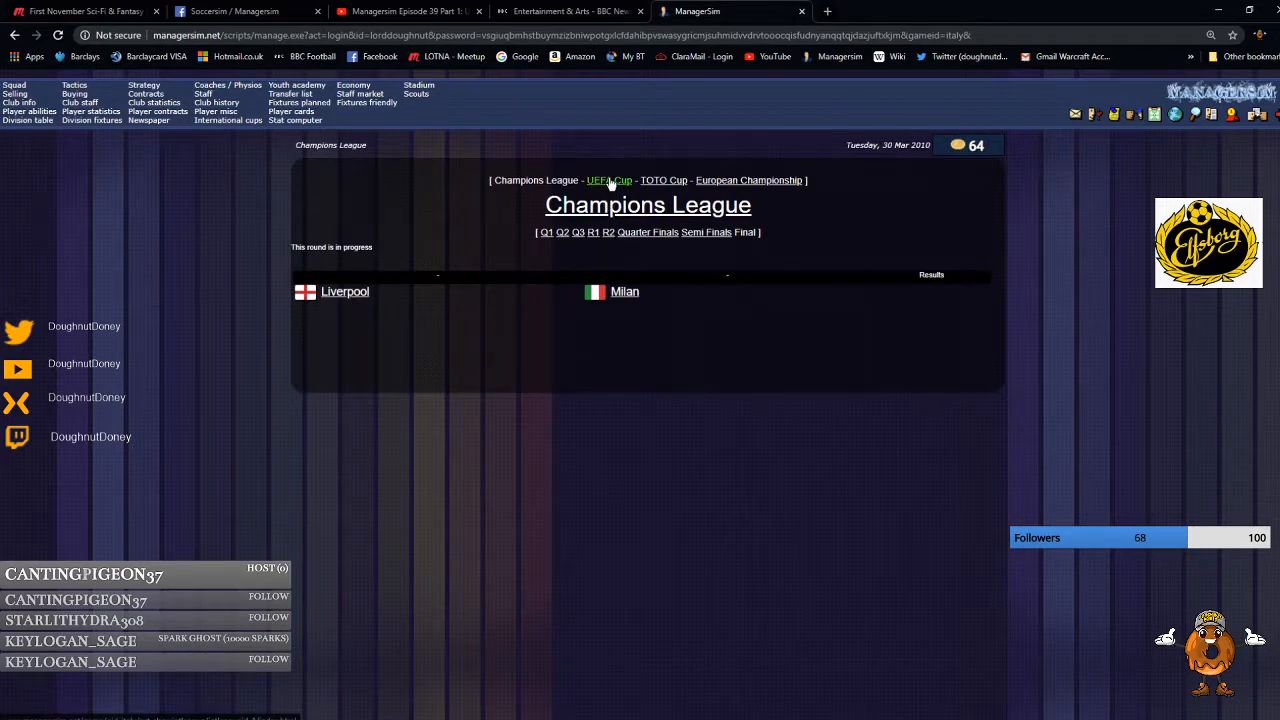
Switch to the UEFA Cup bracket showing the quarter-final results.
left_click(608, 180)
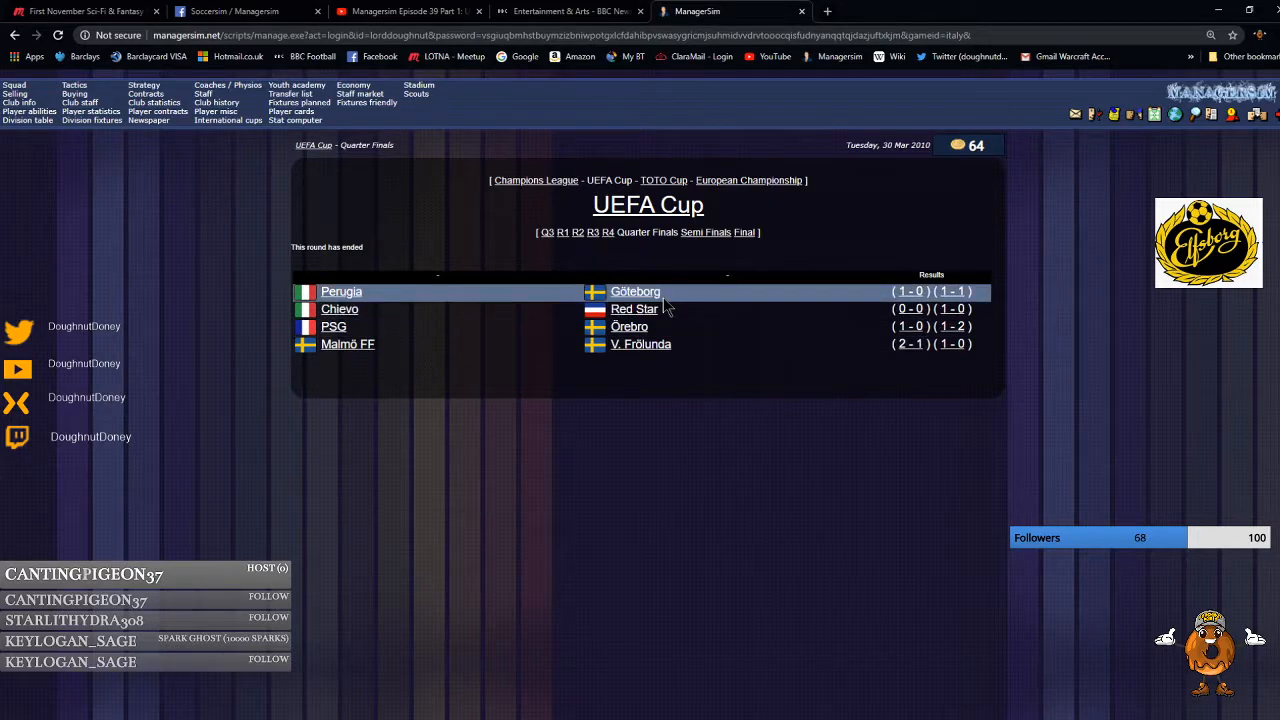
mouse_move(944, 292)
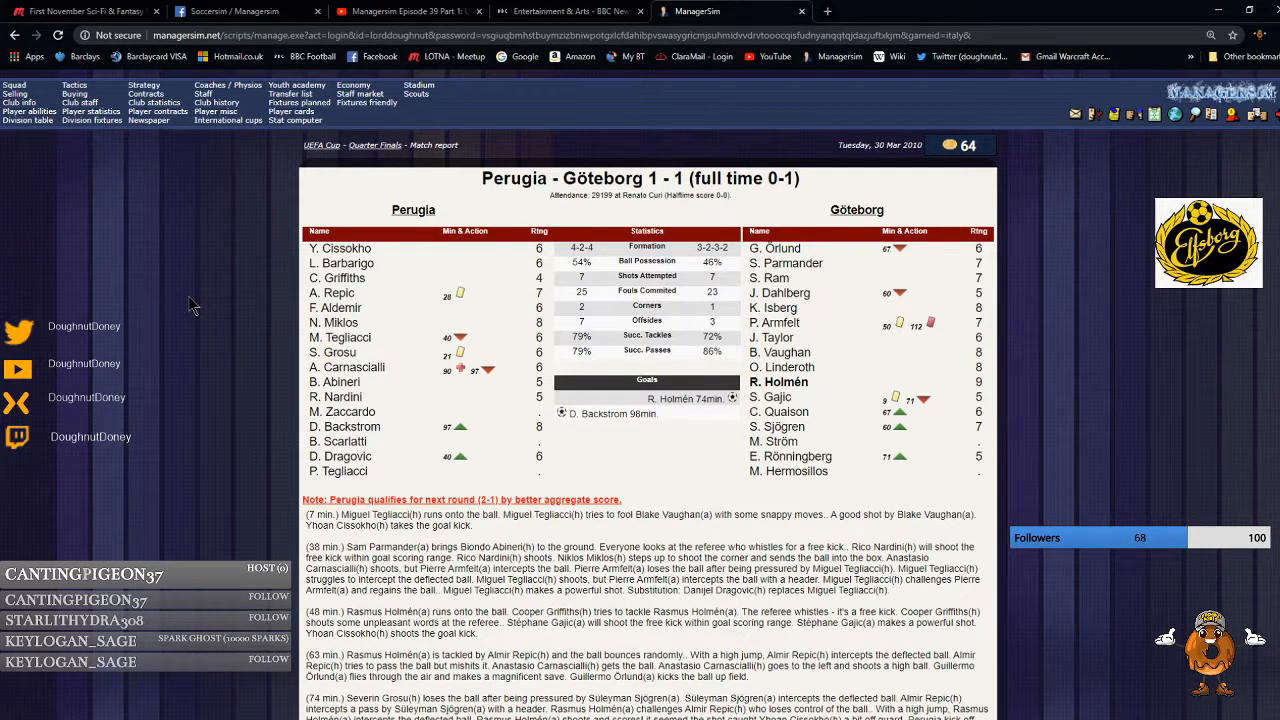
mouse_move(118, 312)
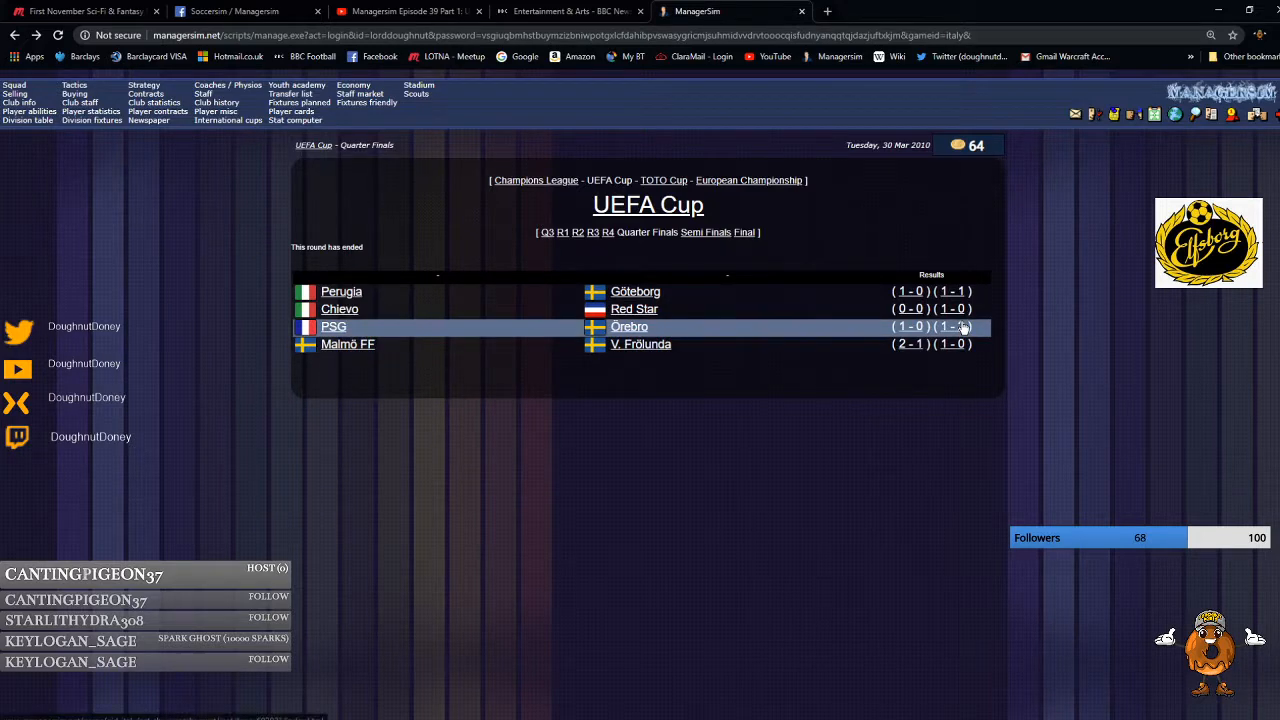
Check the UEFA Cup semi-finals and the unplayed final, then switch to the Champions League bracket.
left_click(950, 326)
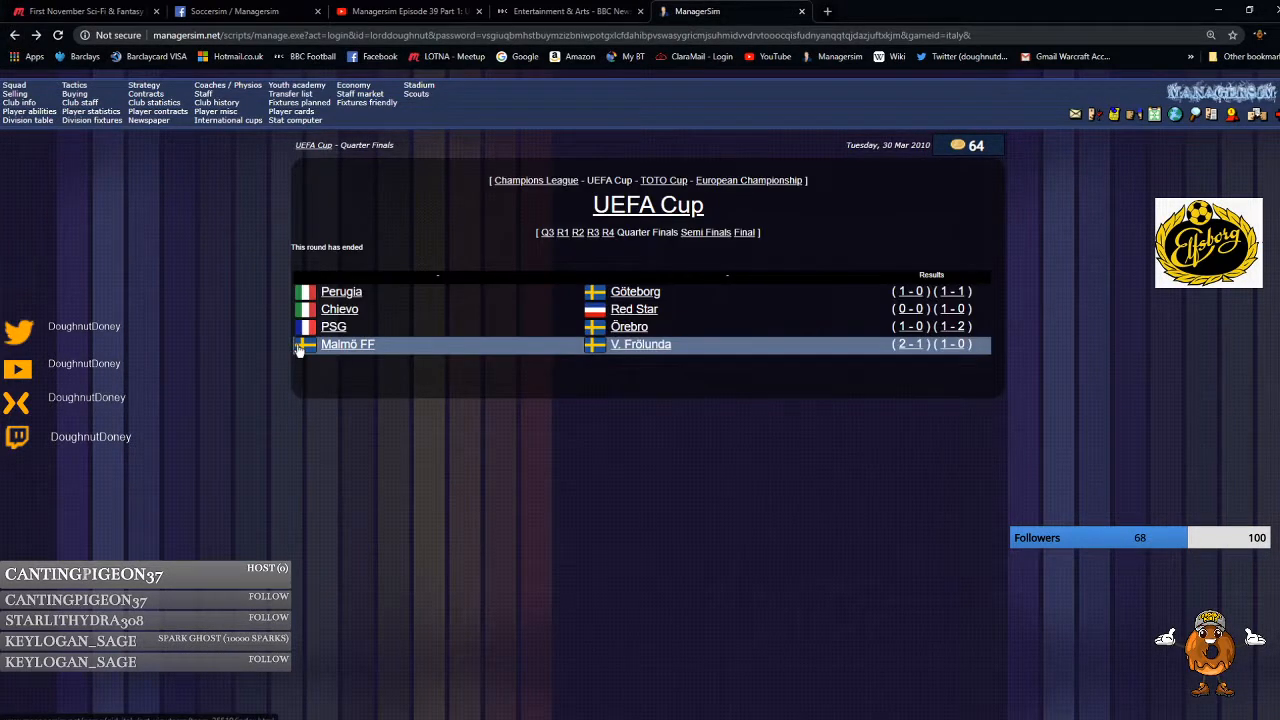
mouse_move(388, 320)
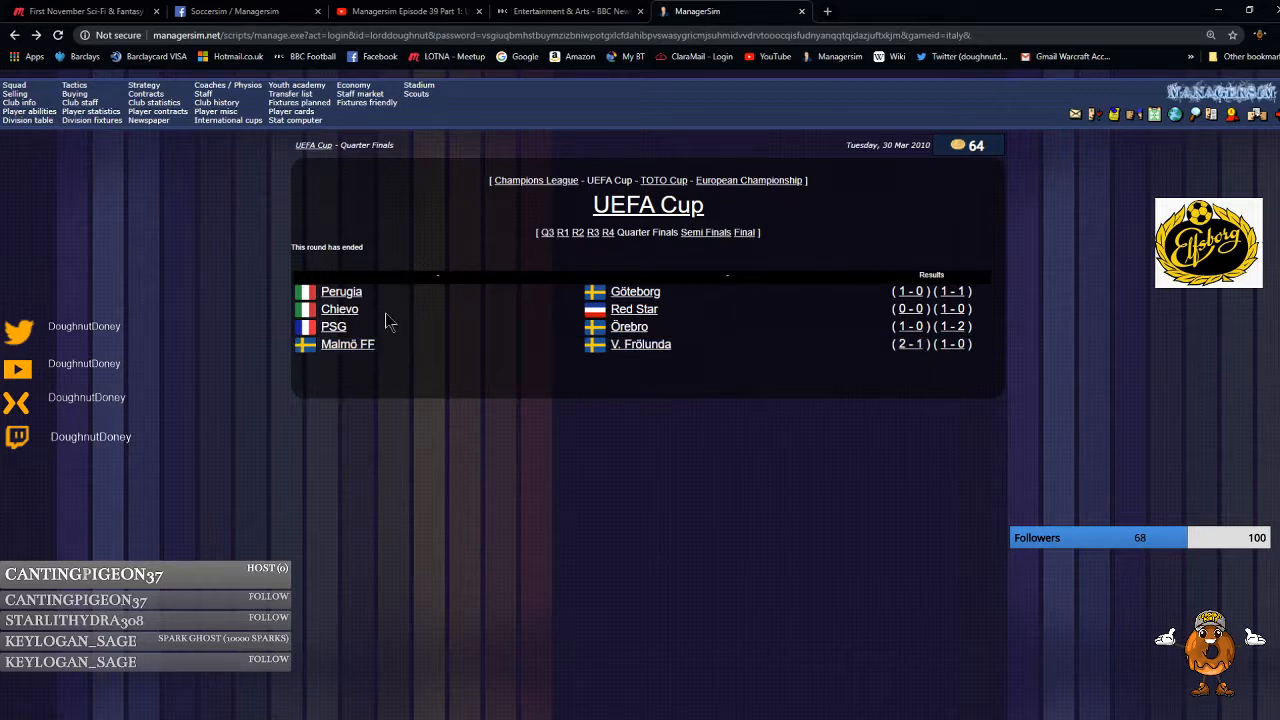
mouse_move(1004, 434)
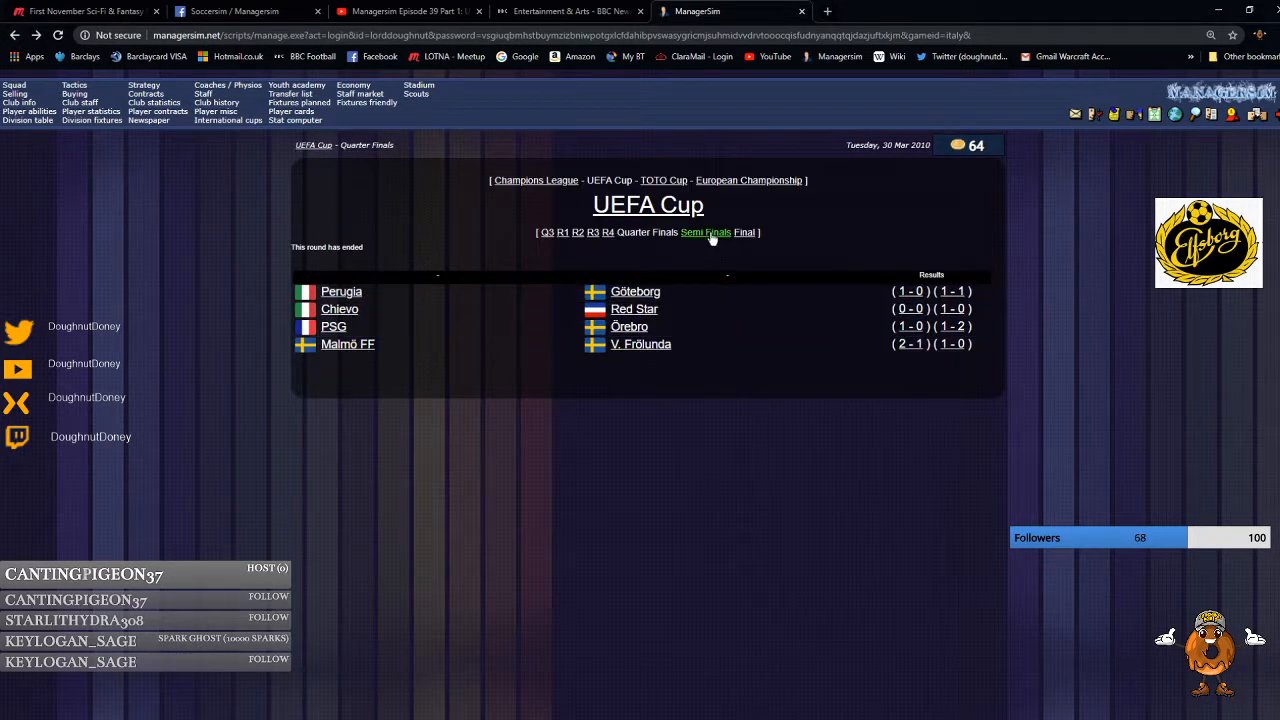
left_click(704, 232)
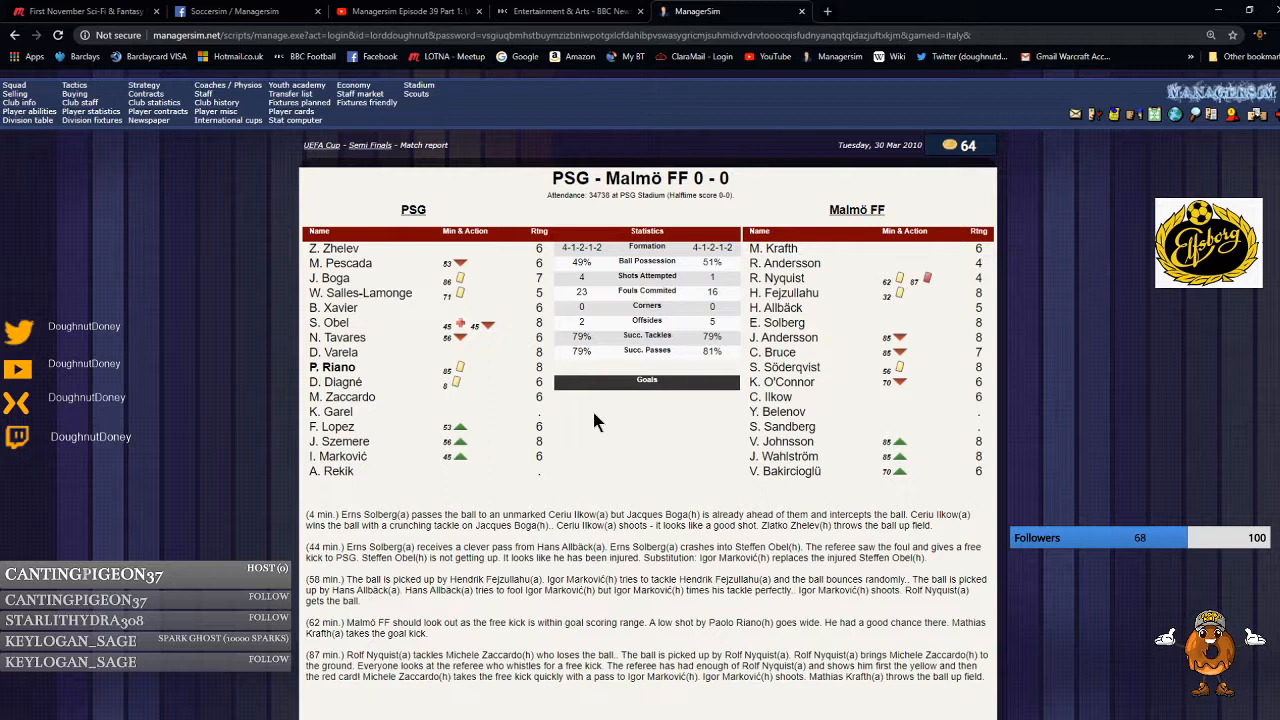
mouse_move(700, 464)
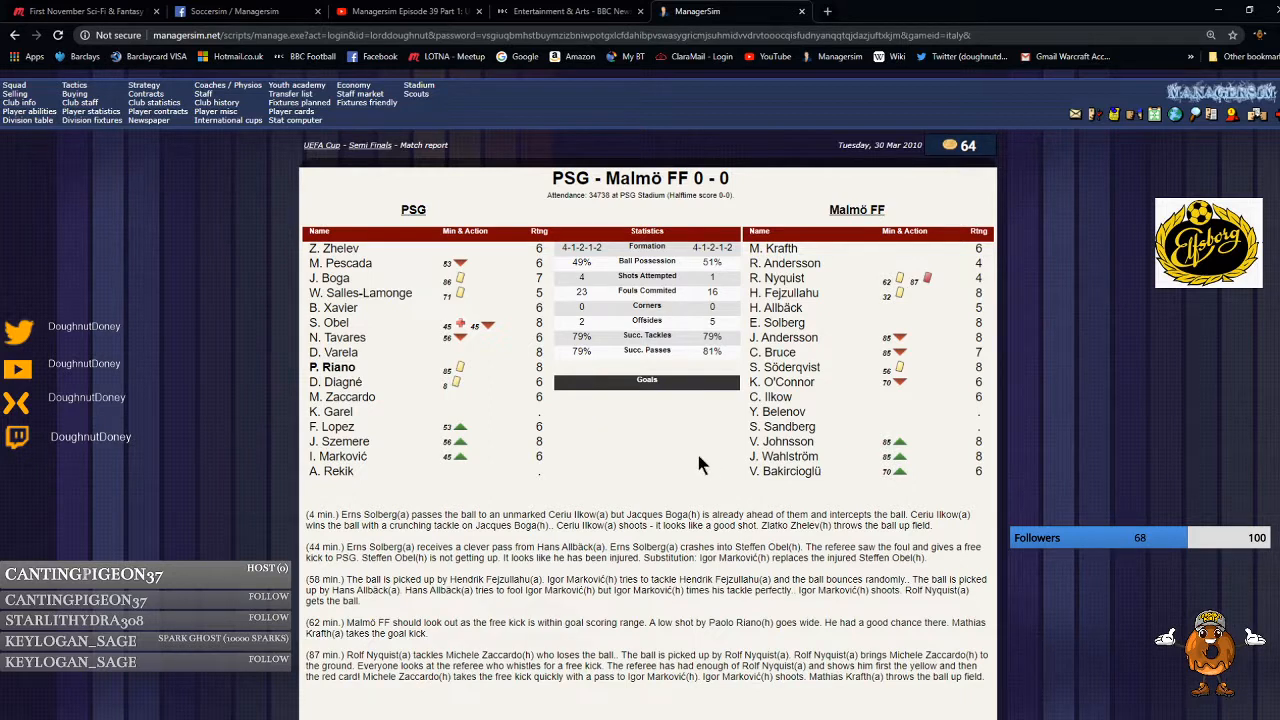
mouse_move(616, 450)
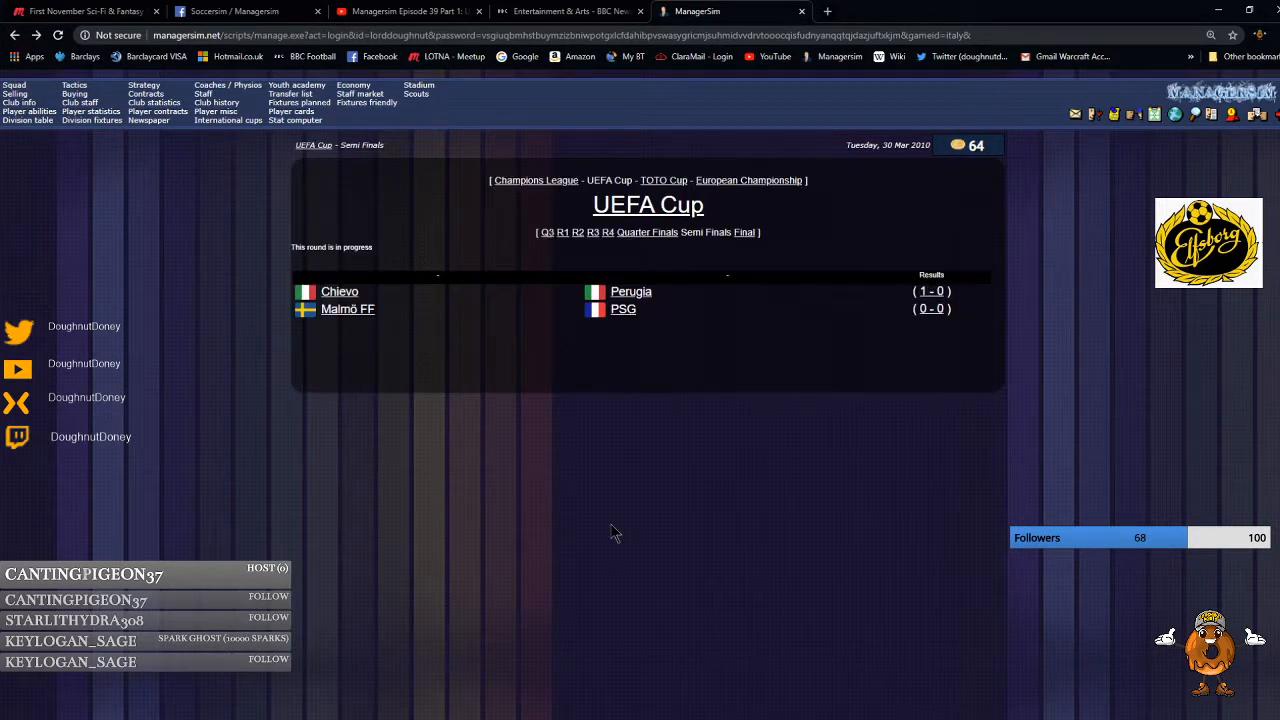
mouse_move(730, 284)
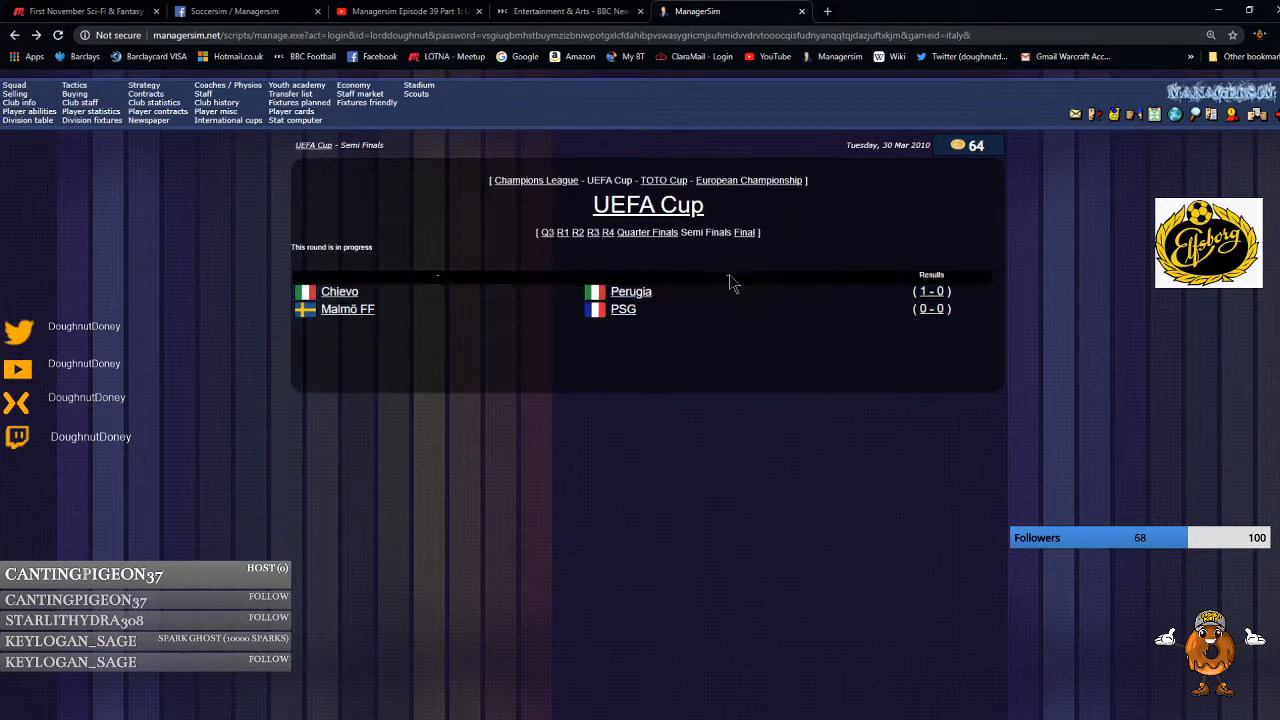
left_click(744, 232)
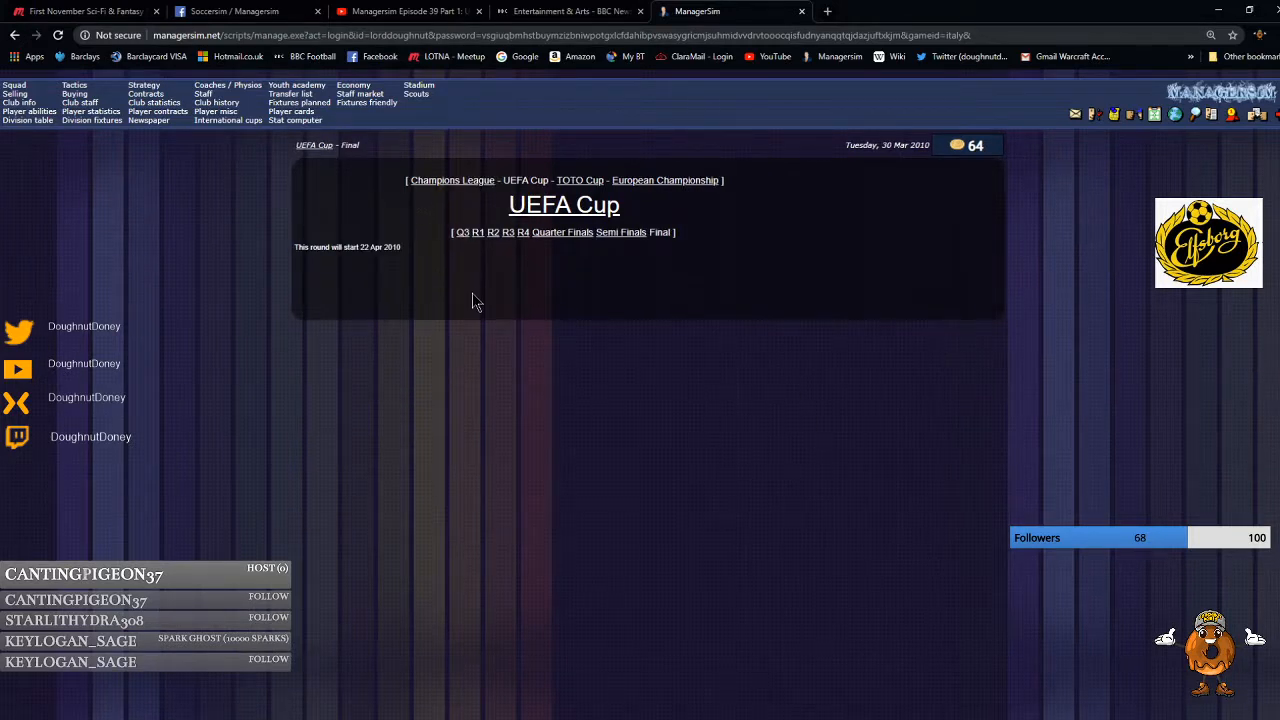
left_click(452, 180)
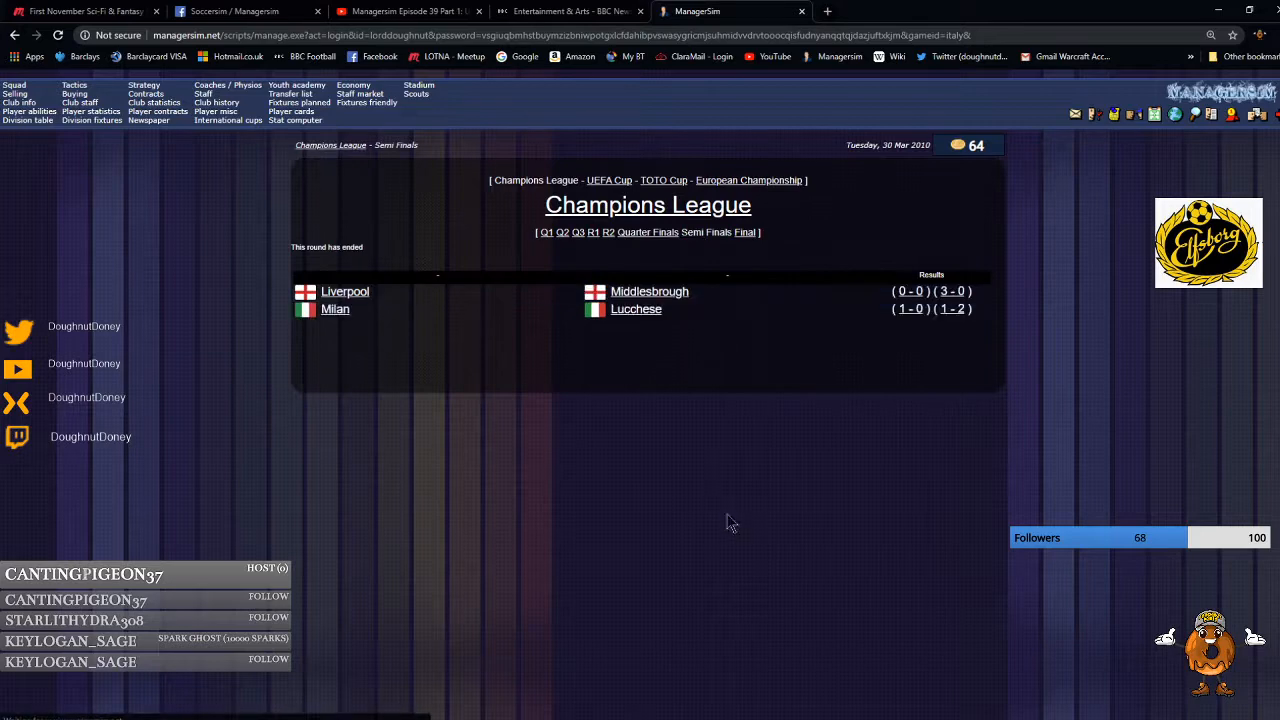
Step through the Champions League quarter-finals and semi-finals to the Liverpool–Milan final.
left_click(648, 232)
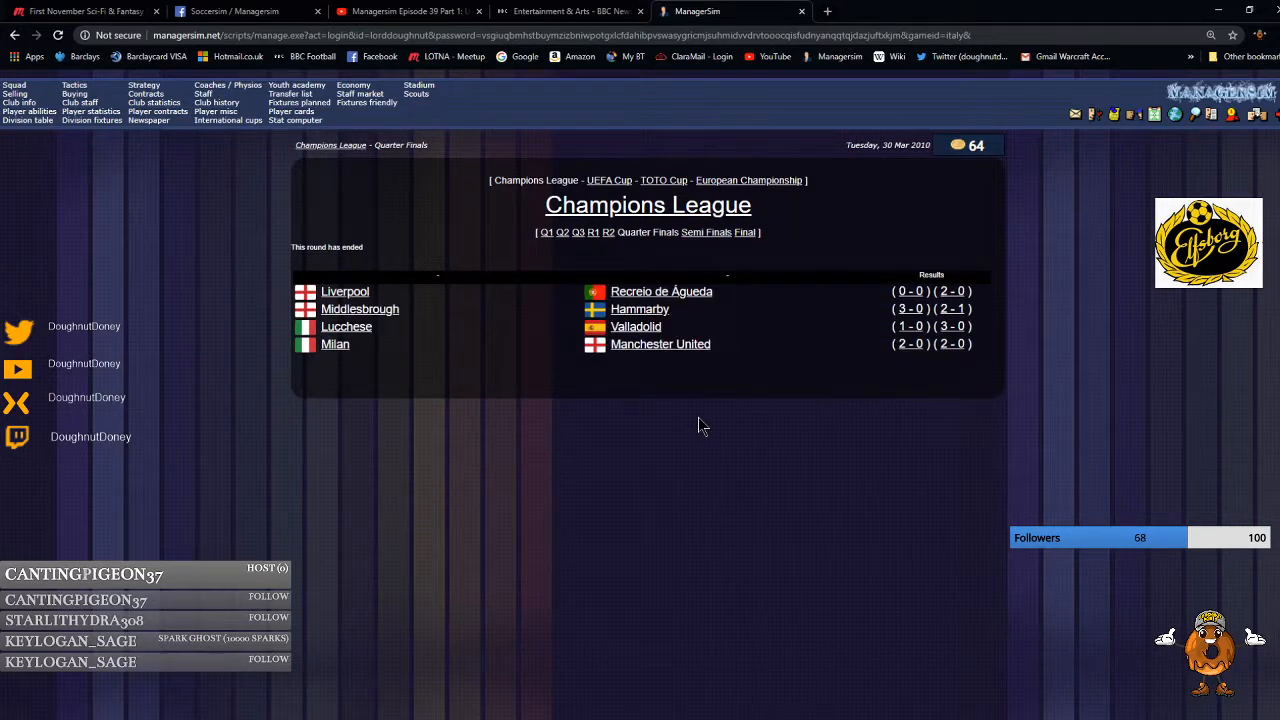
mouse_move(622, 450)
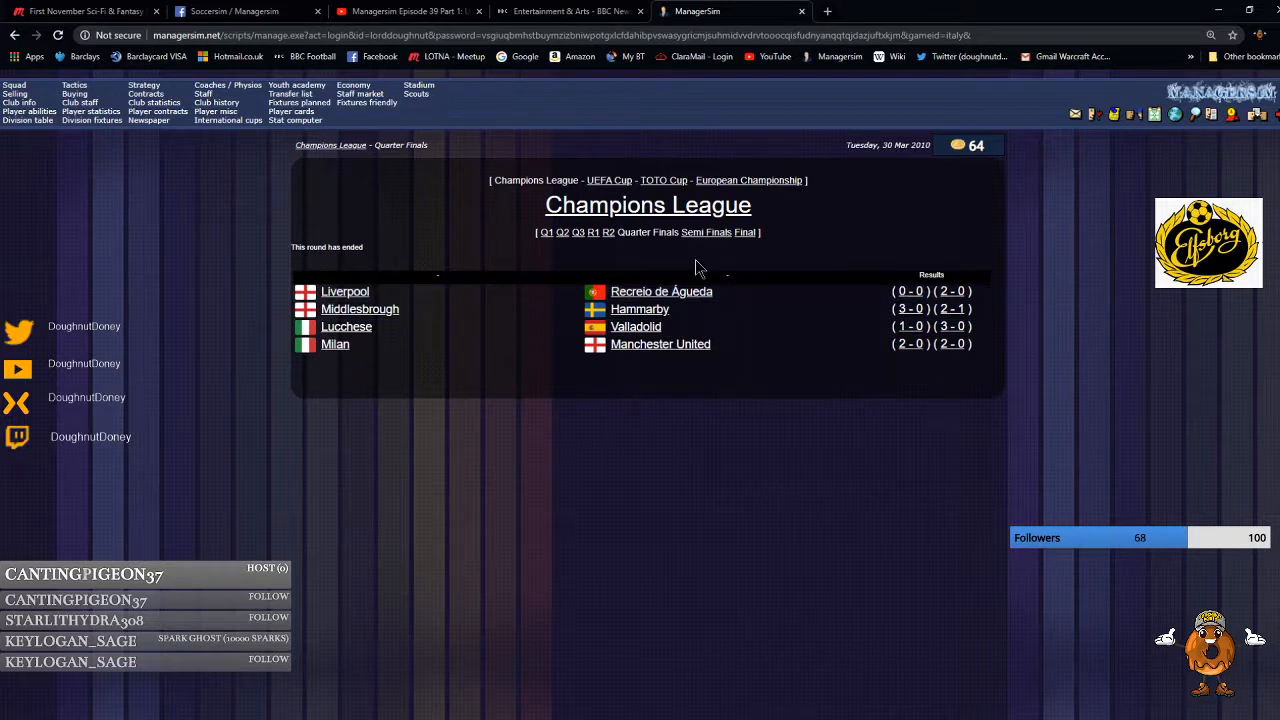
left_click(706, 232)
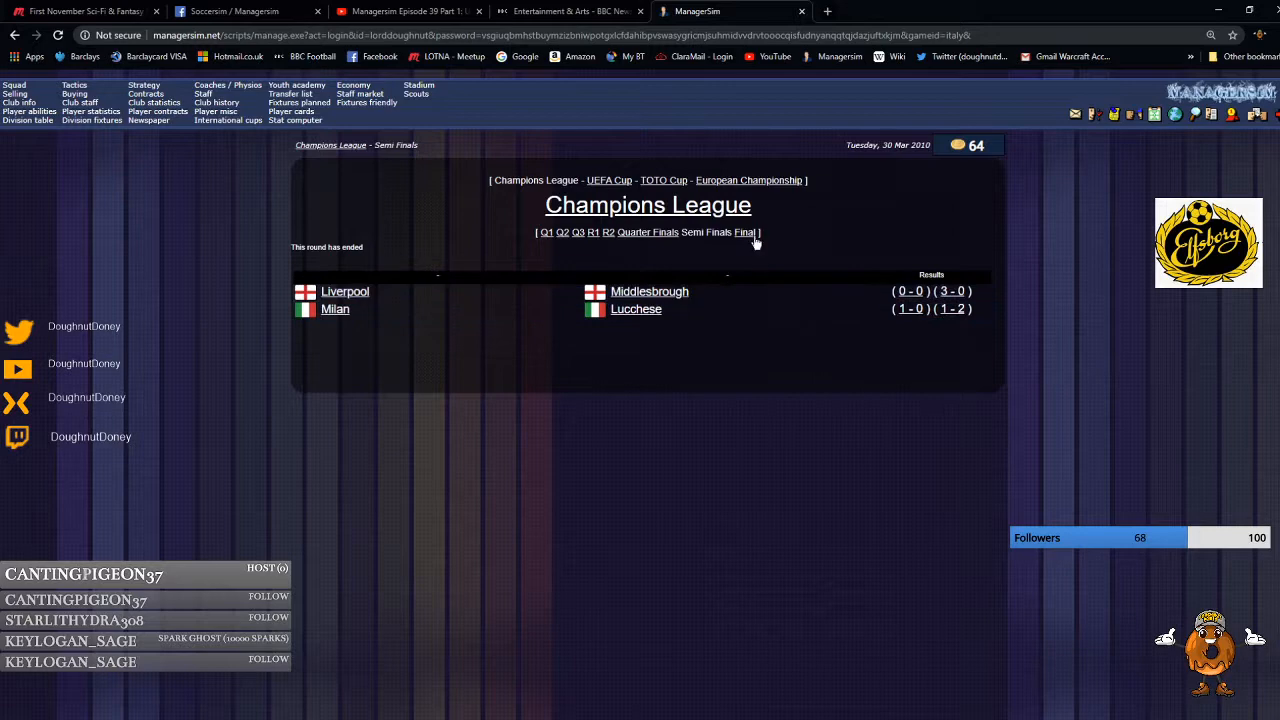
left_click(744, 232)
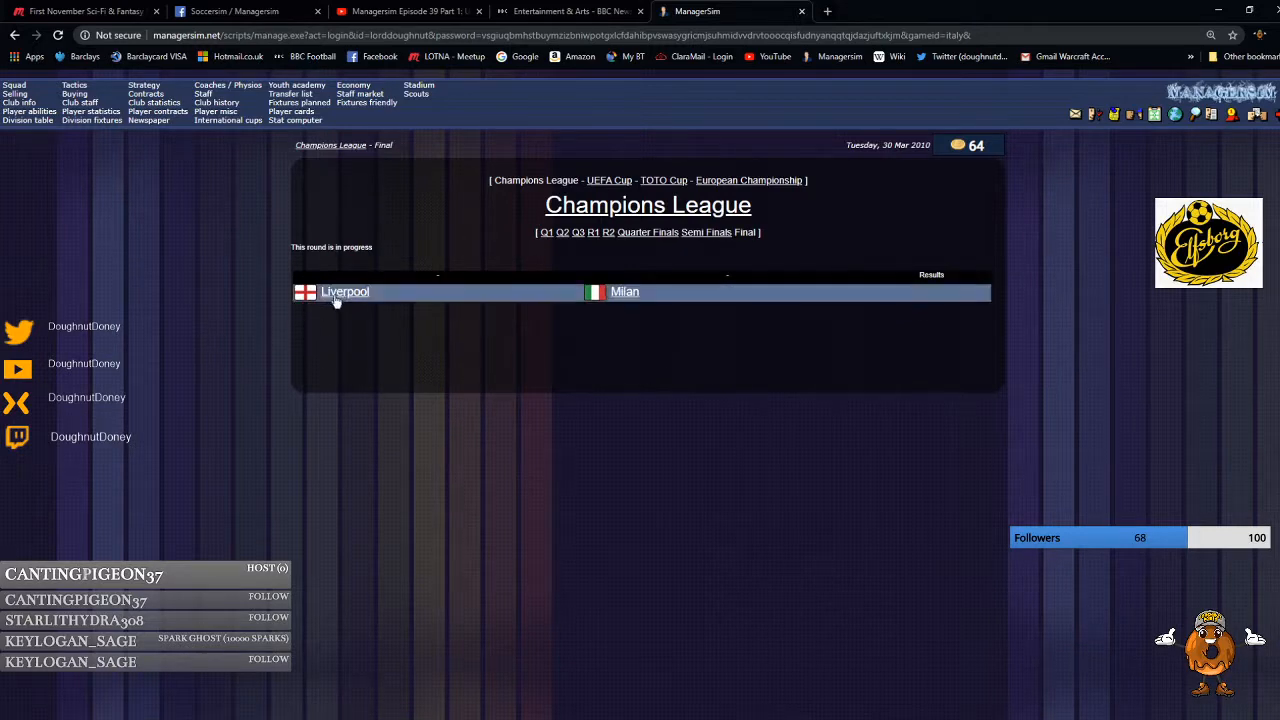
left_click(344, 292)
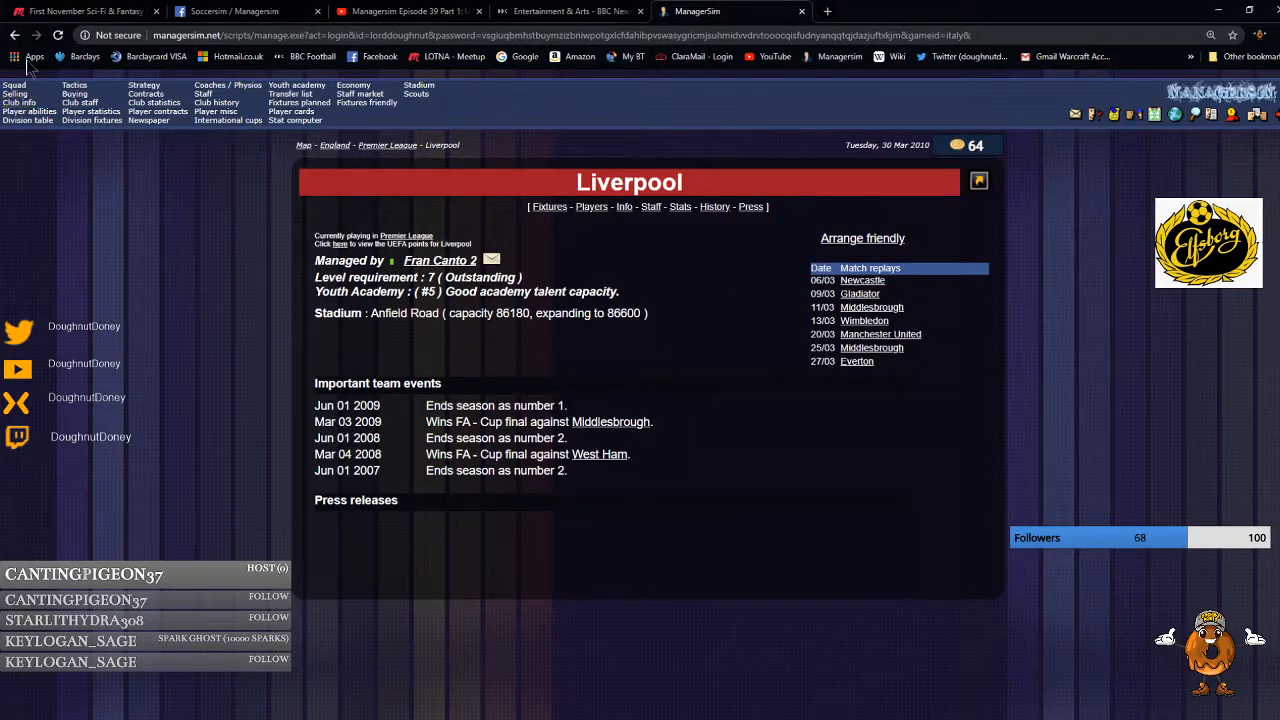
mouse_move(16, 36)
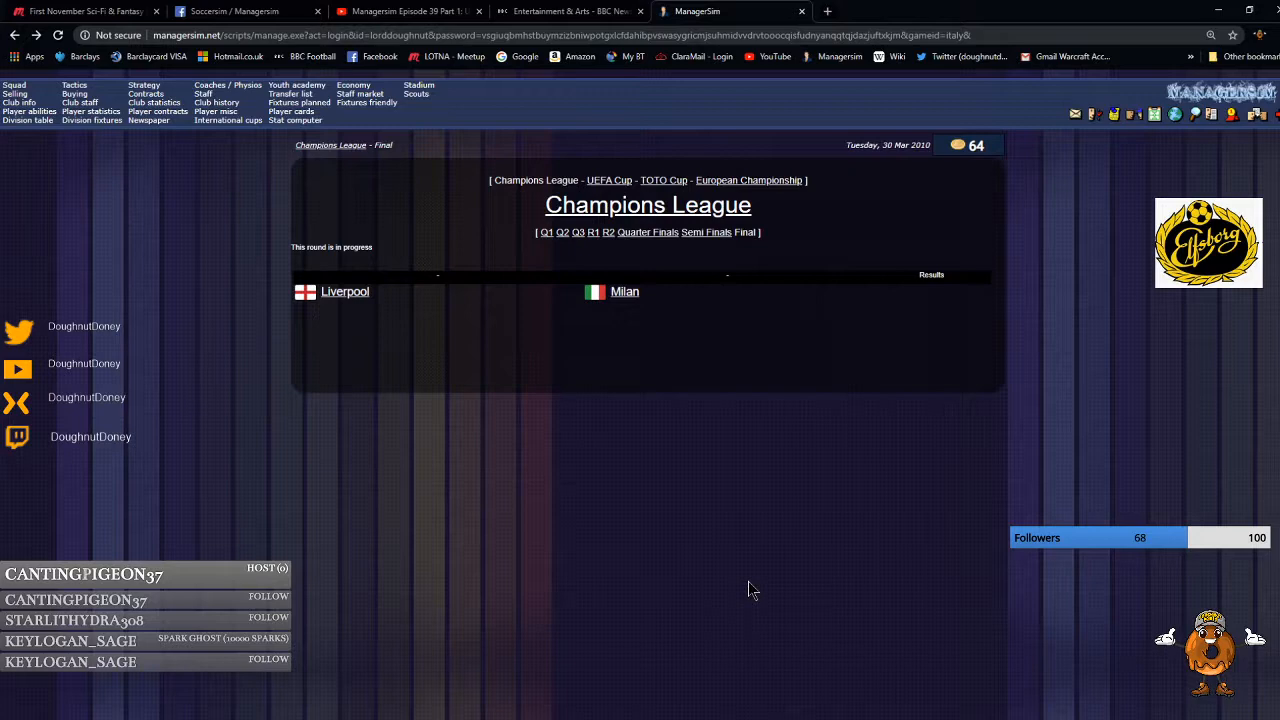
mouse_move(620, 312)
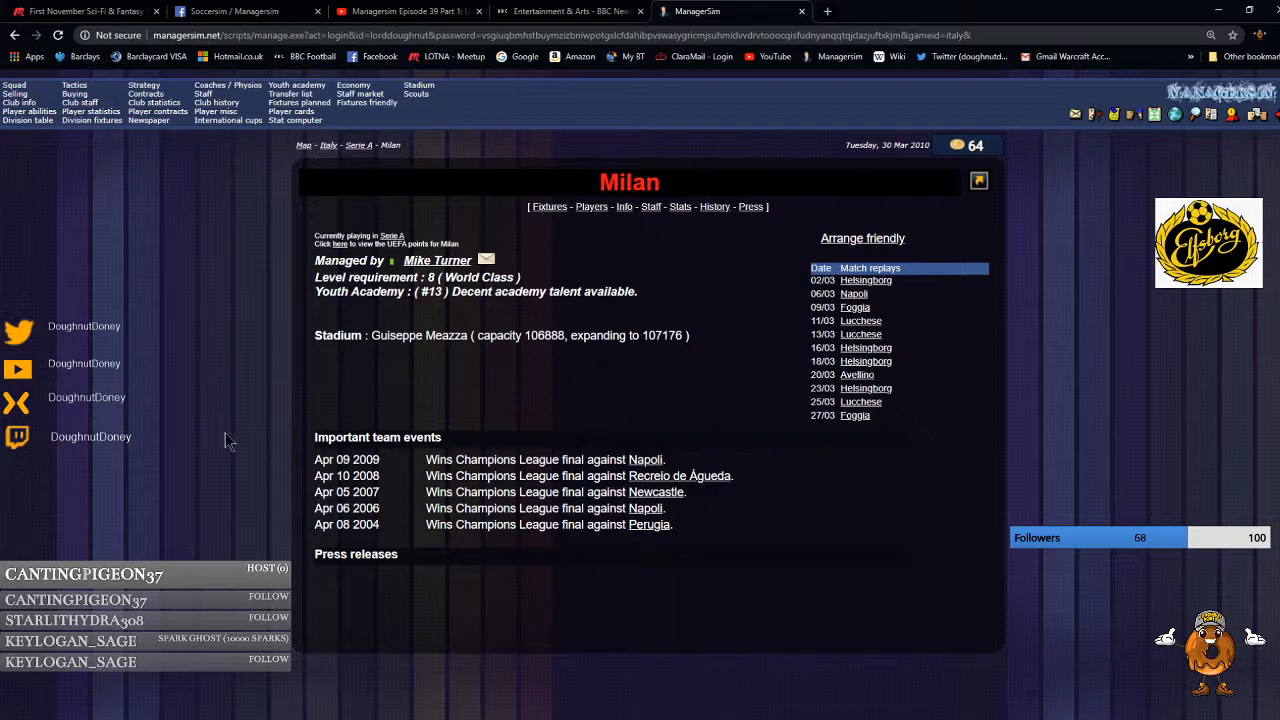
mouse_move(118, 372)
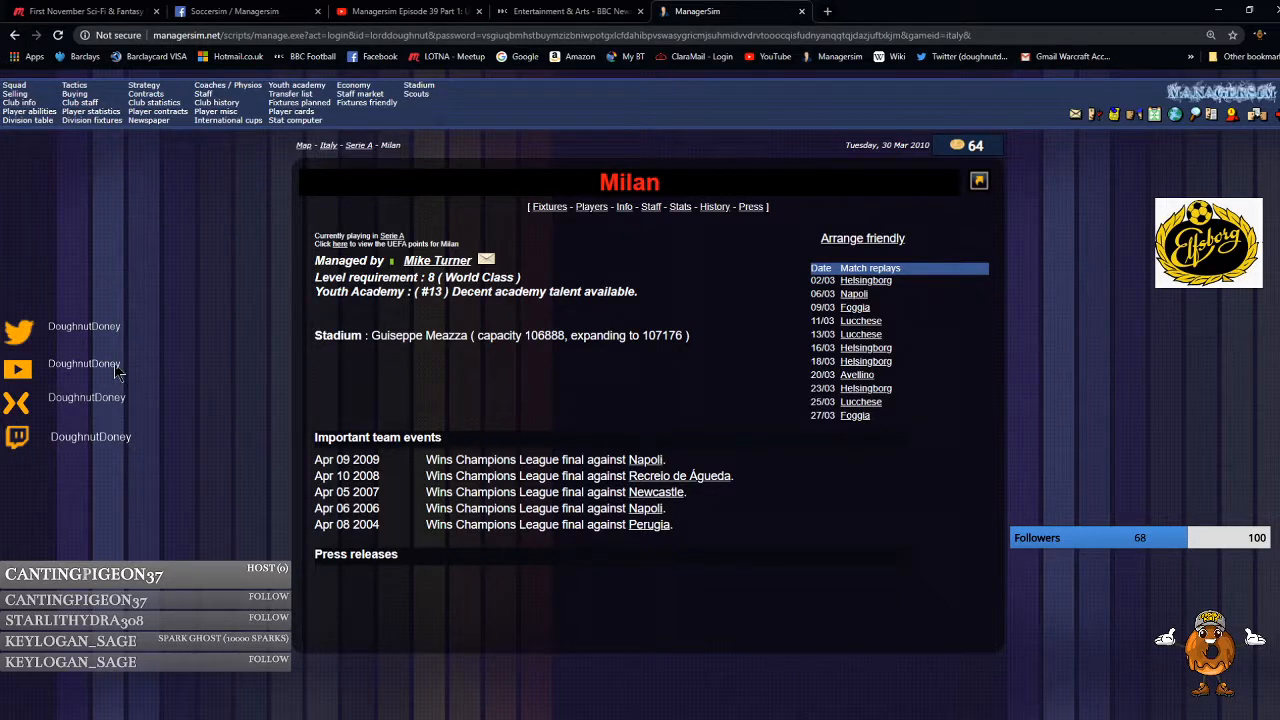
mouse_move(384, 544)
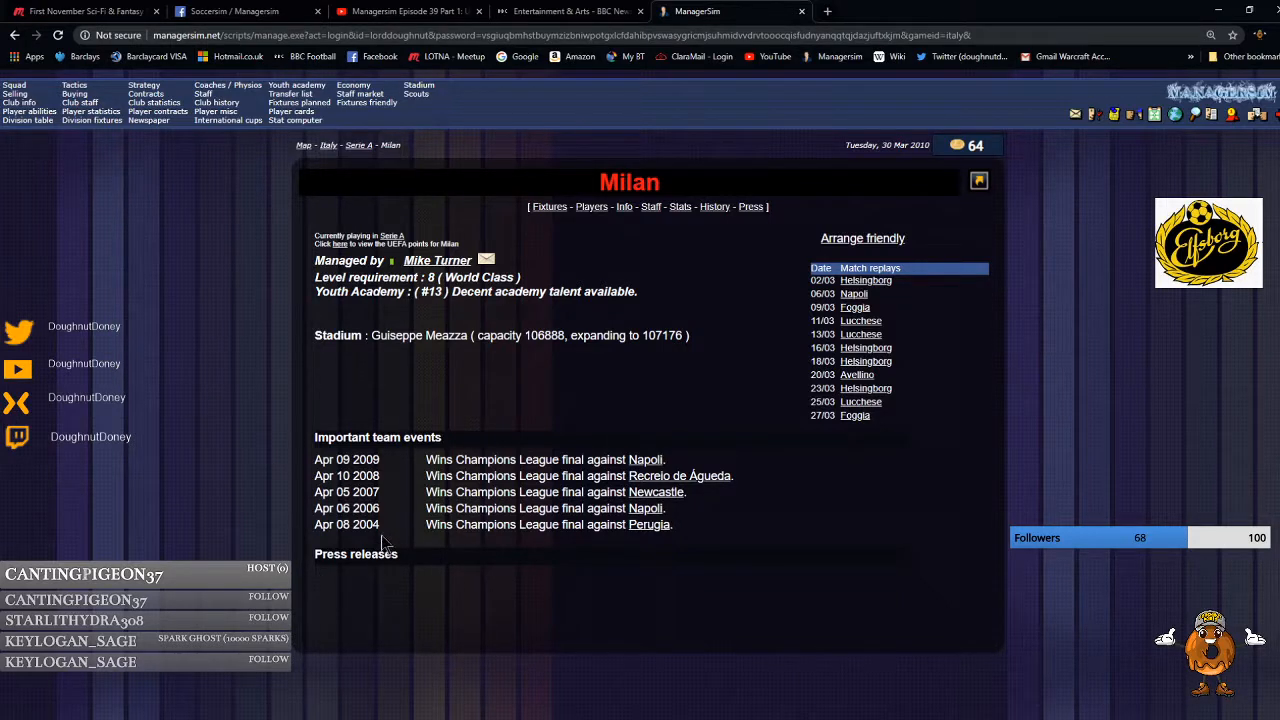
mouse_move(400, 456)
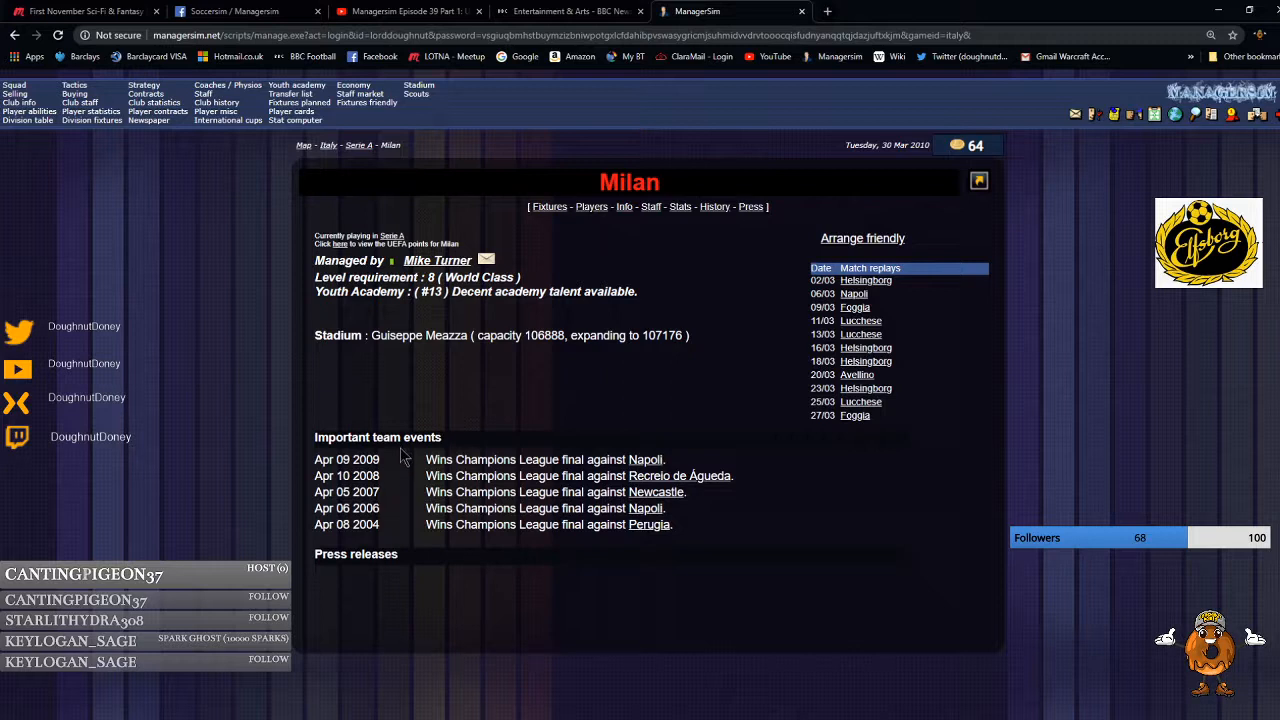
mouse_move(588, 216)
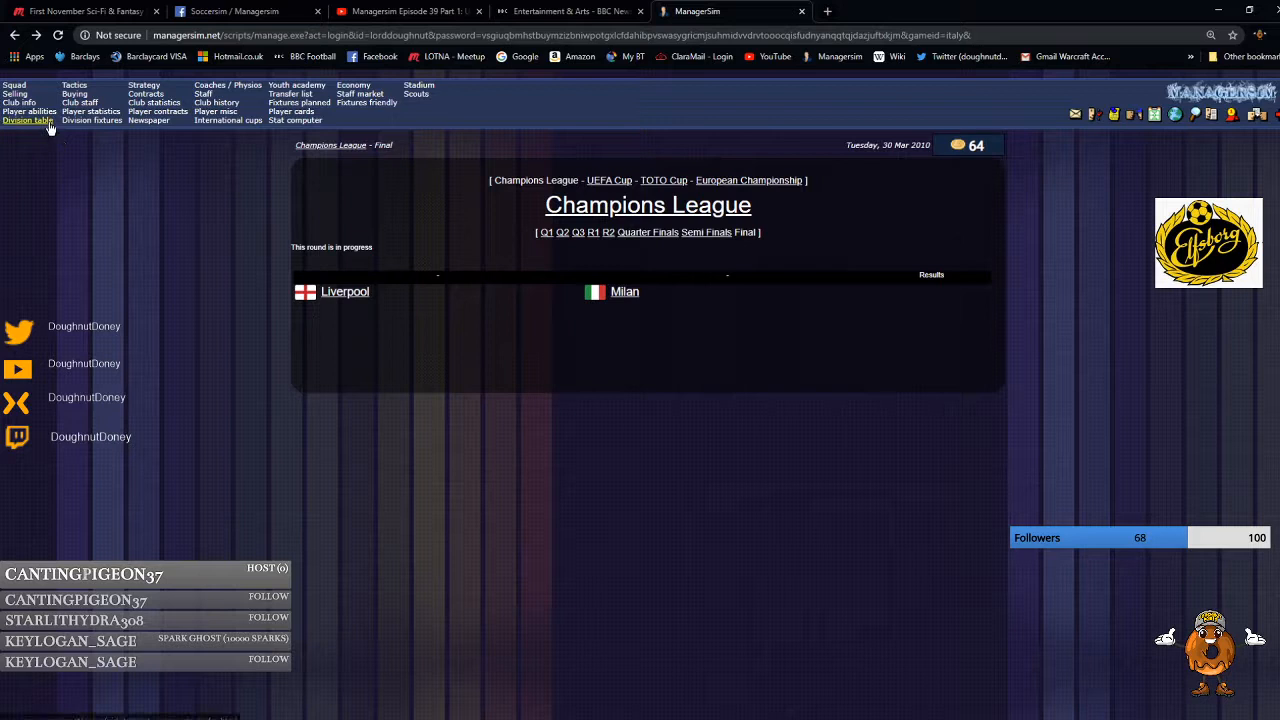
Return to the Swedish 1st division standings.
left_click(28, 120)
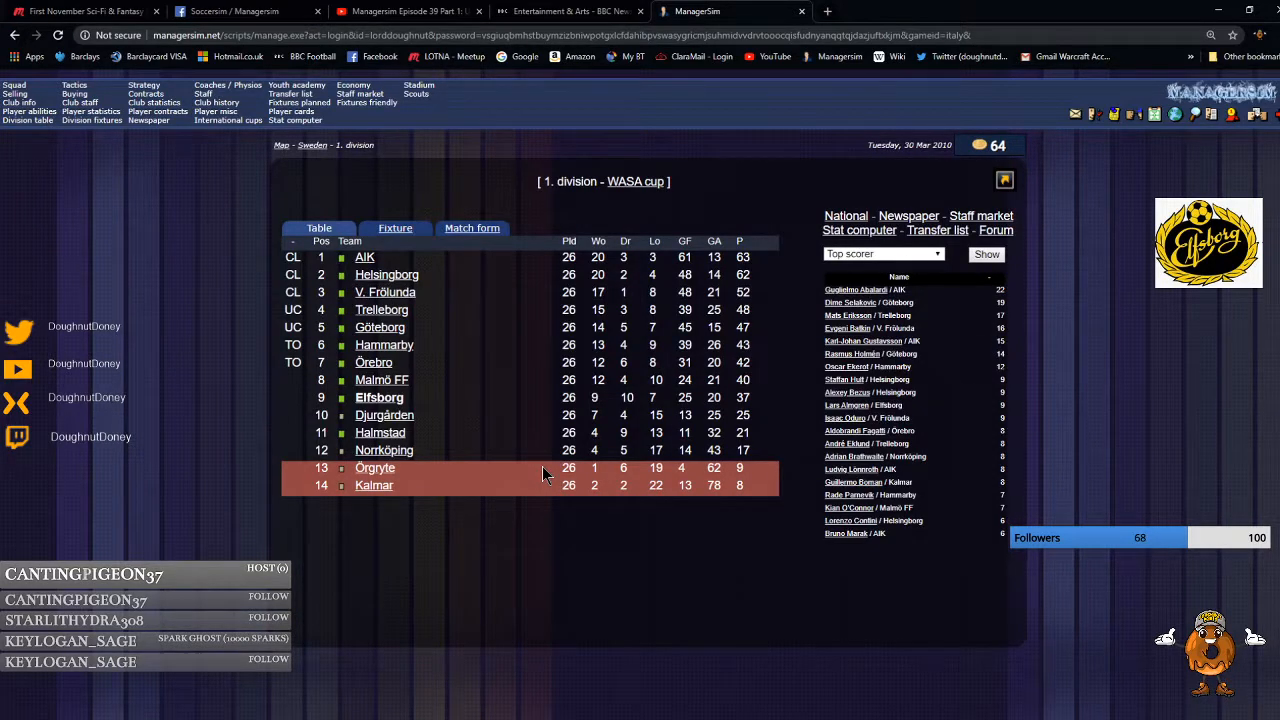
mouse_move(560, 588)
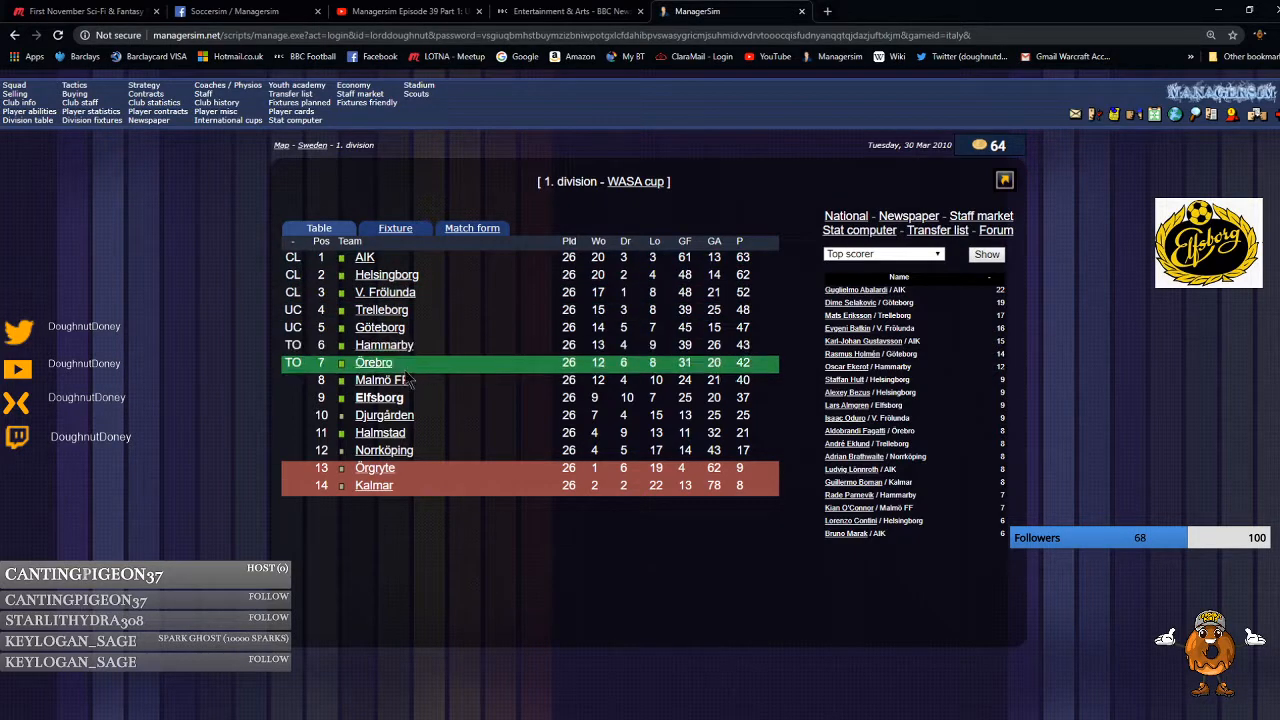
mouse_move(564, 676)
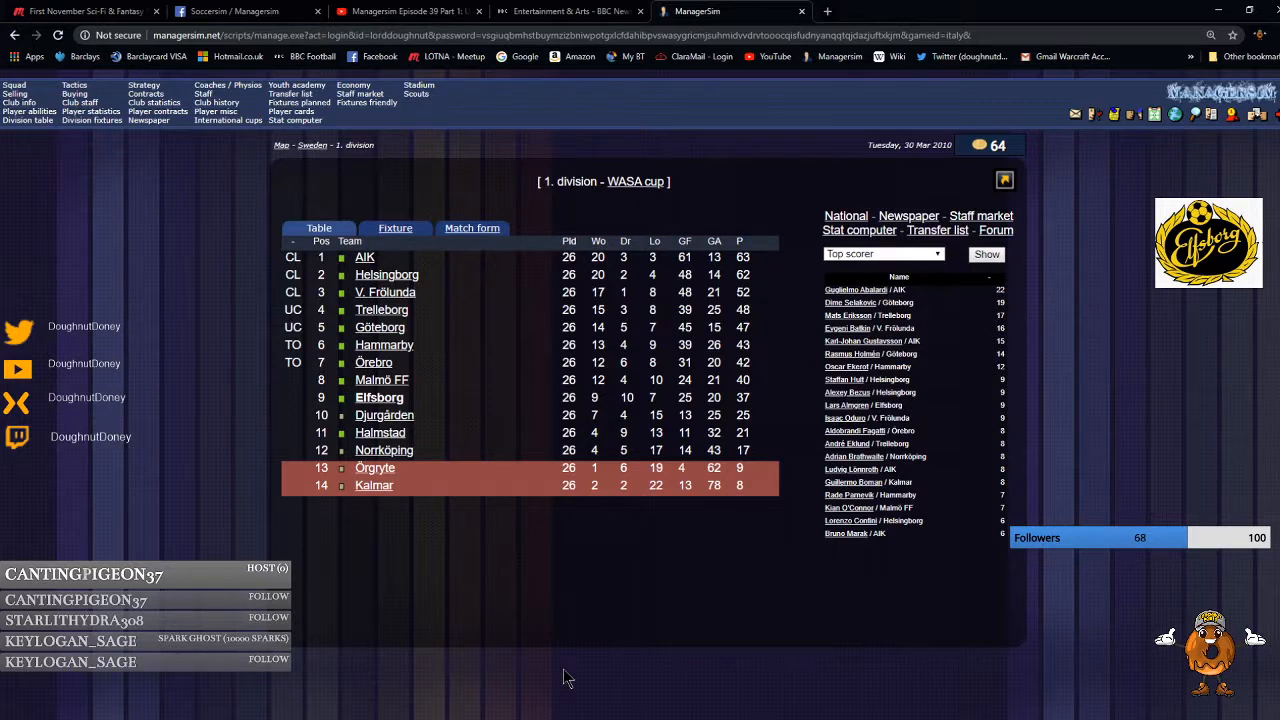
mouse_move(456, 510)
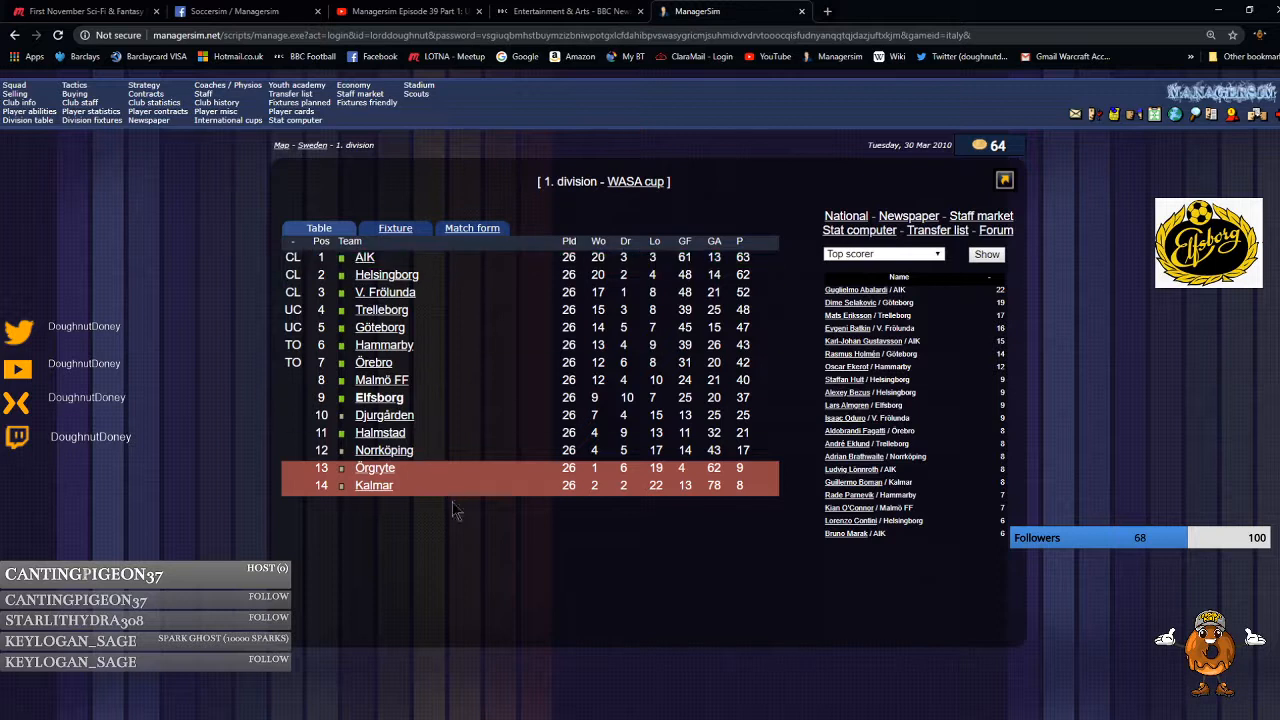
mouse_move(500, 590)
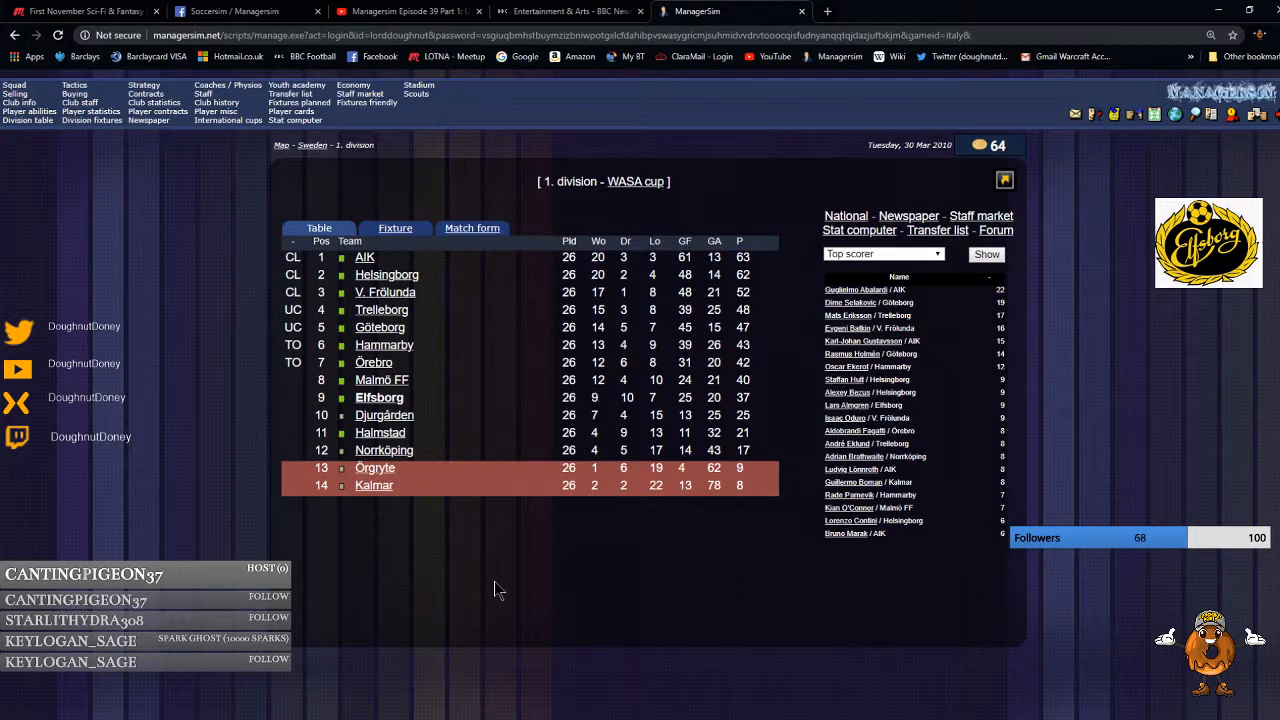